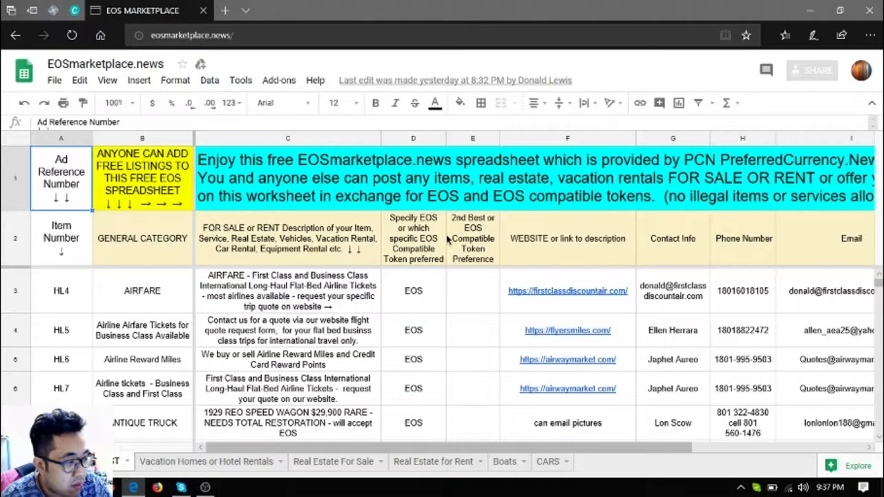
pyautogui.moveTo(289, 215)
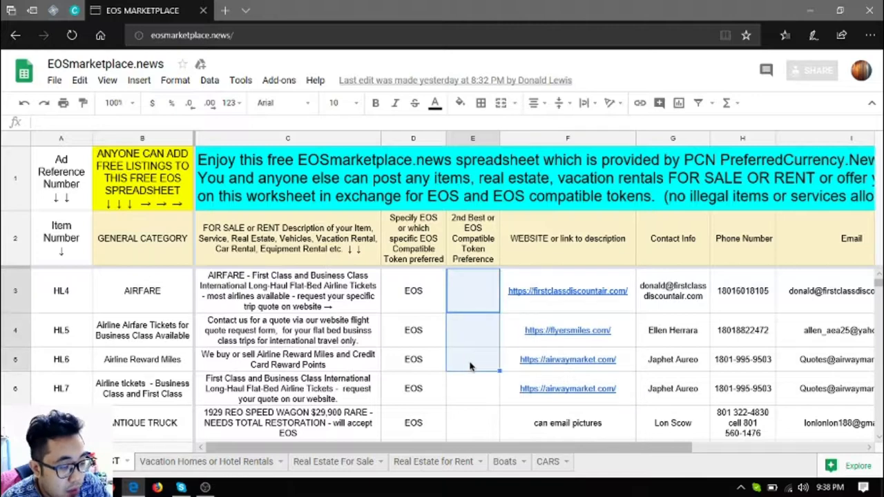
# Select the airfare listing's website link in F3 and launch the listed airline sites in new tabs.
pyautogui.click(472, 290)
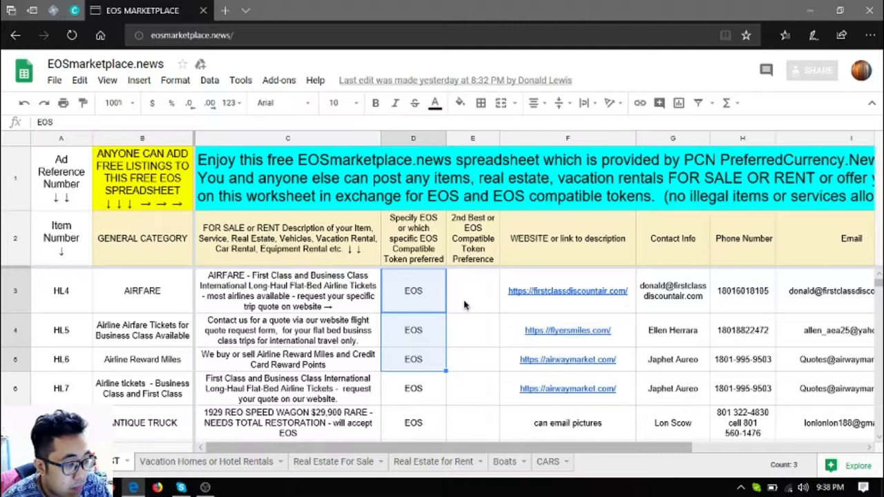
pyautogui.click(567, 290)
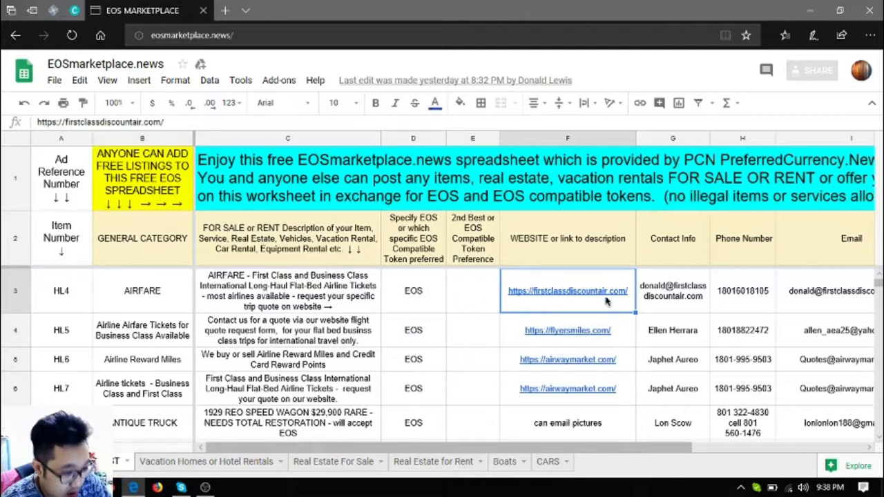
pyautogui.click(566, 290)
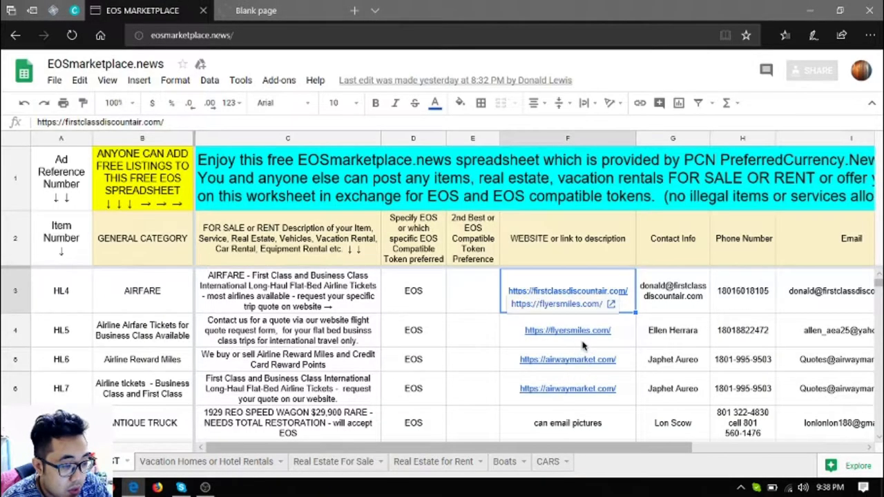
pyautogui.click(566, 303)
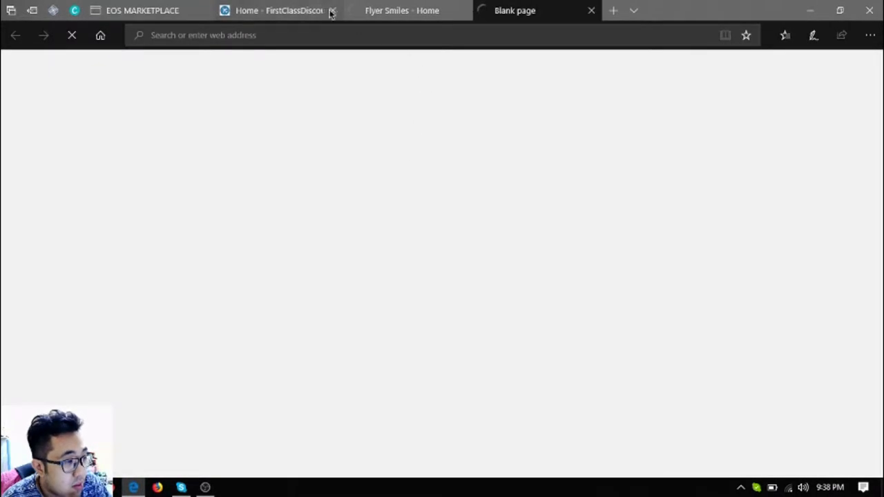
# View the First Class Discount Air site and browse its Sample Pricing section.
pyautogui.click(276, 11)
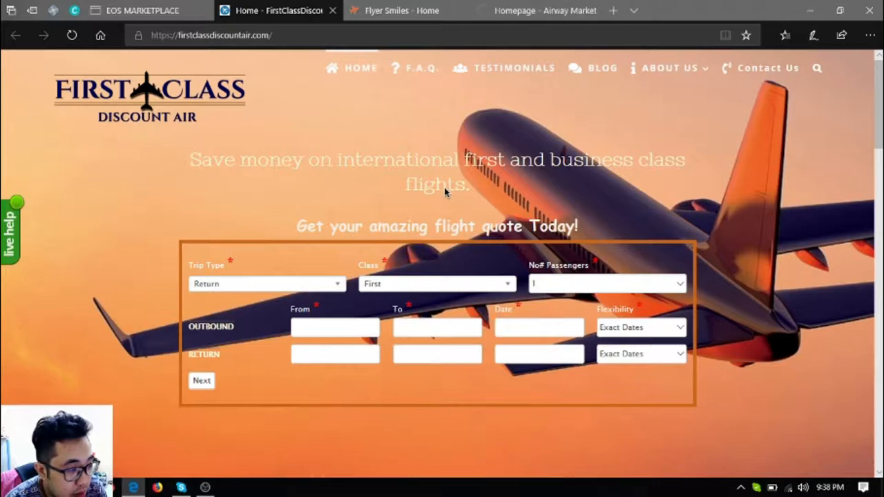
pyautogui.scroll(-3)
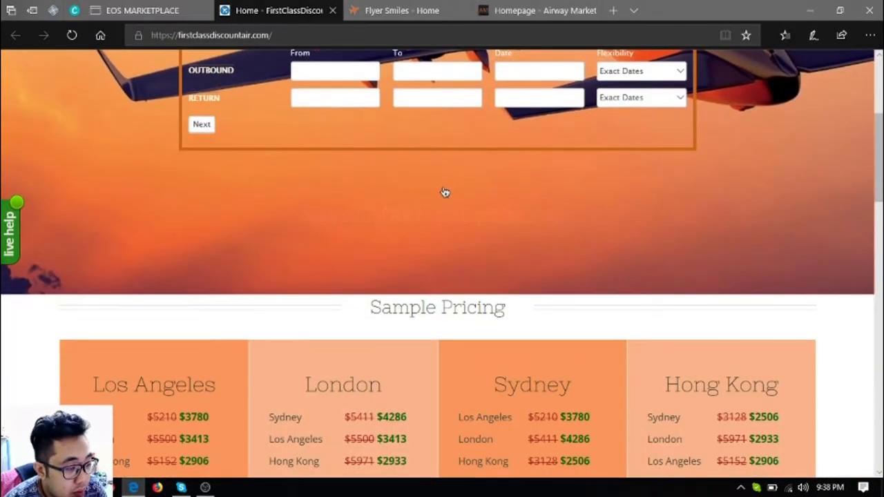
pyautogui.scroll(-3)
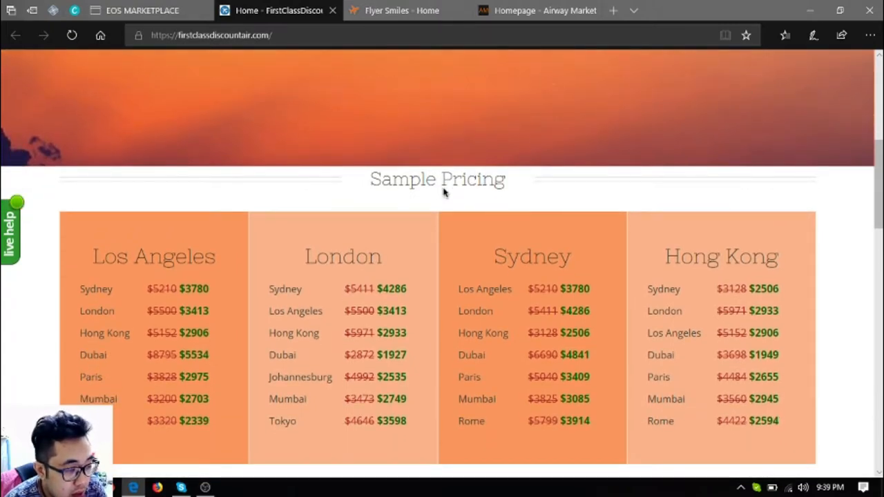
pyautogui.scroll(-3)
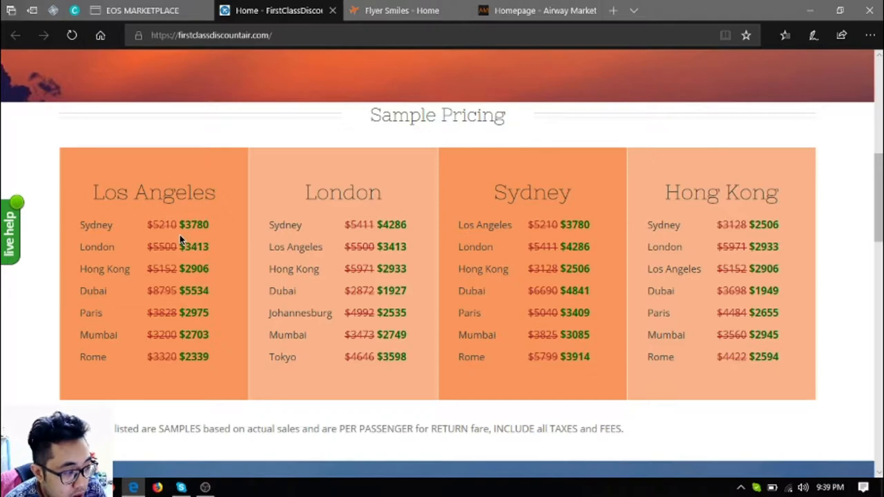
pyautogui.moveTo(232, 251)
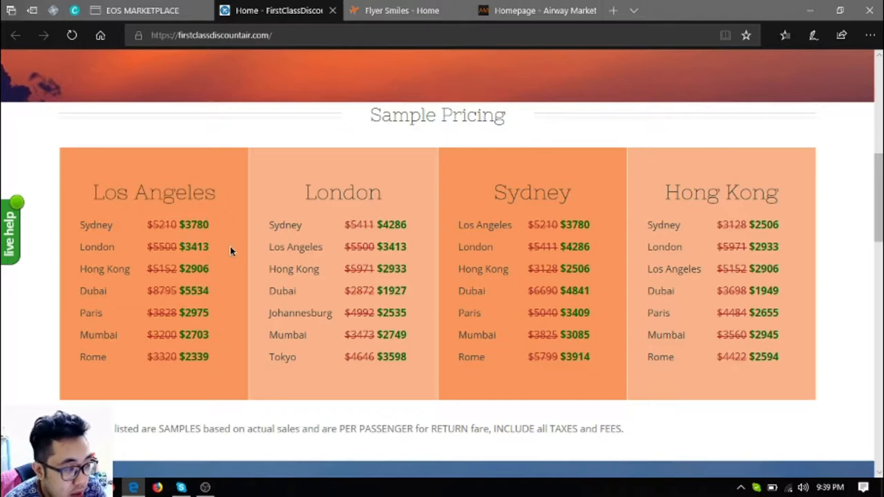
pyautogui.scroll(3)
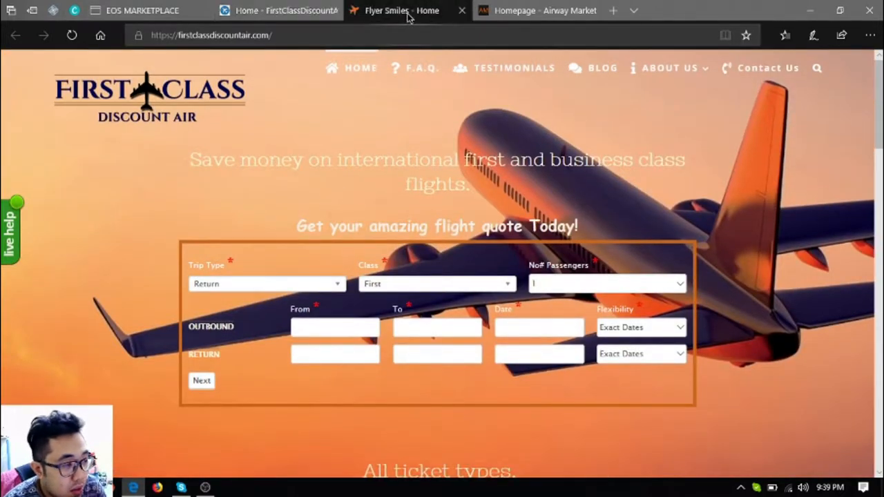
# Show the Flyer Smiles home page with its flight quote form.
pyautogui.click(393, 11)
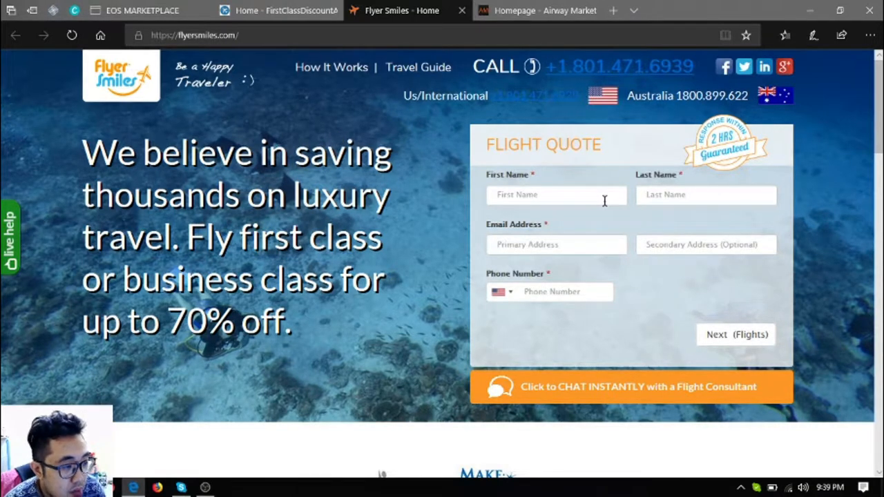
pyautogui.moveTo(559, 159)
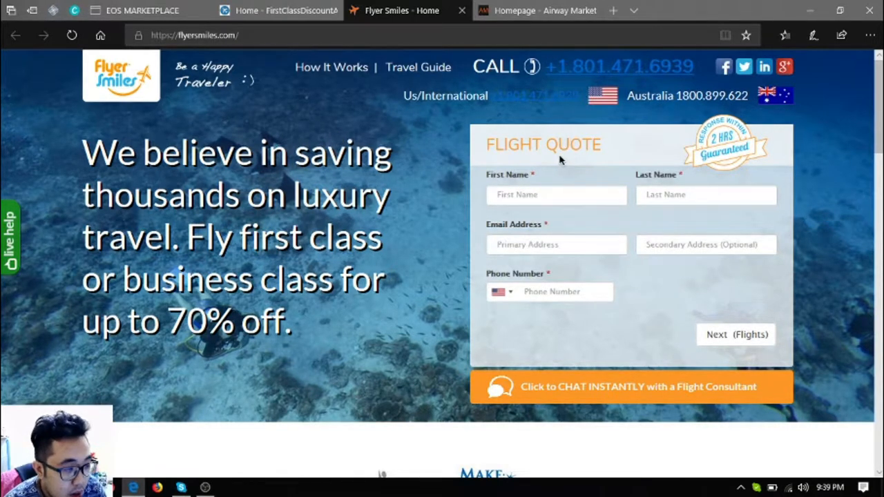
pyautogui.moveTo(696, 290)
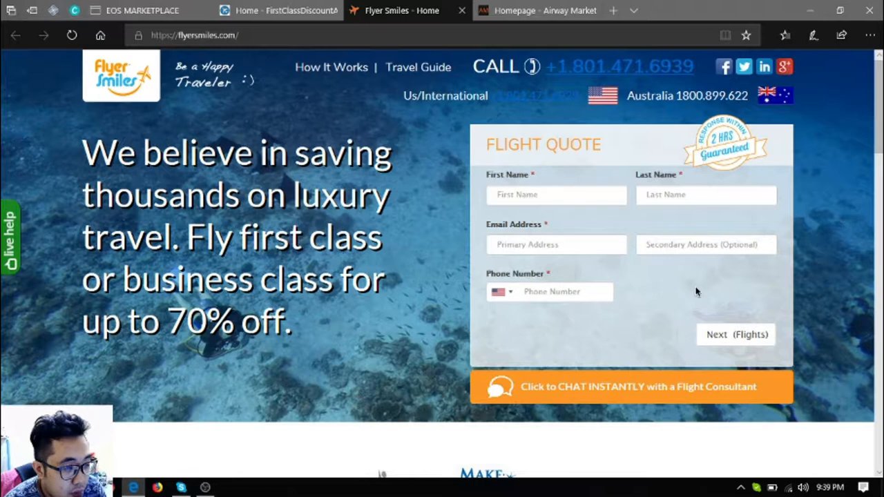
pyautogui.moveTo(400, 173)
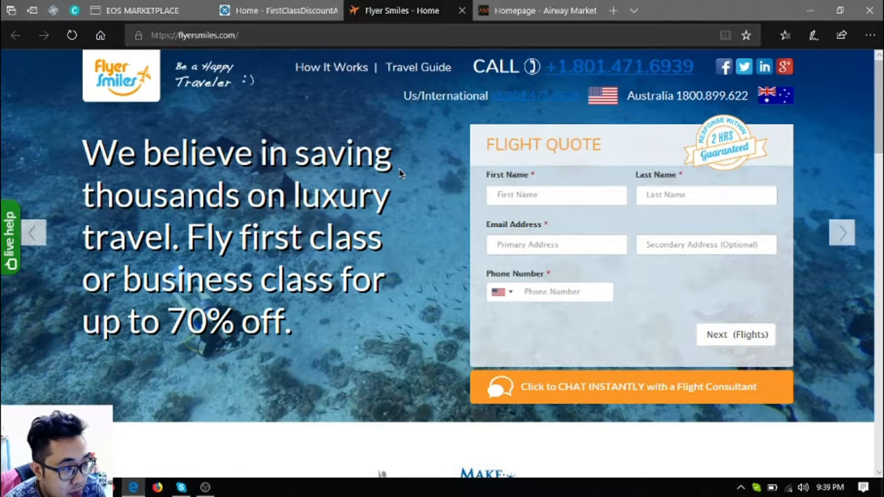
pyautogui.moveTo(415, 169)
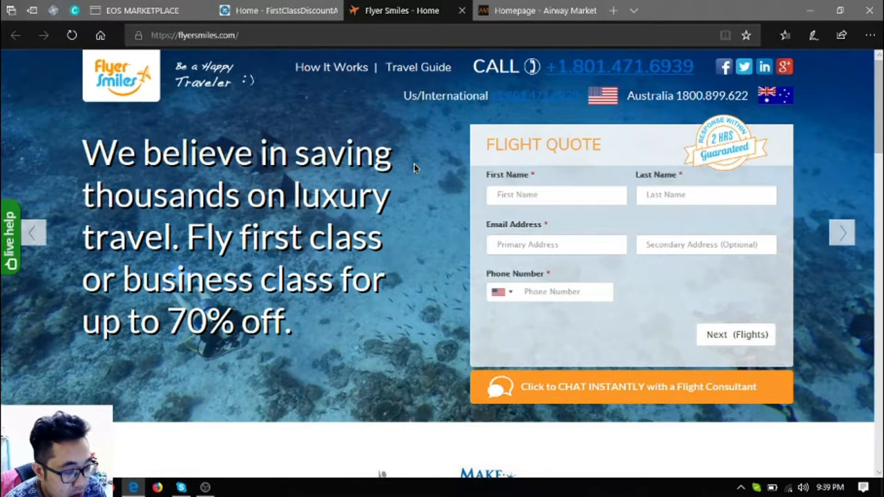
pyautogui.moveTo(235, 310)
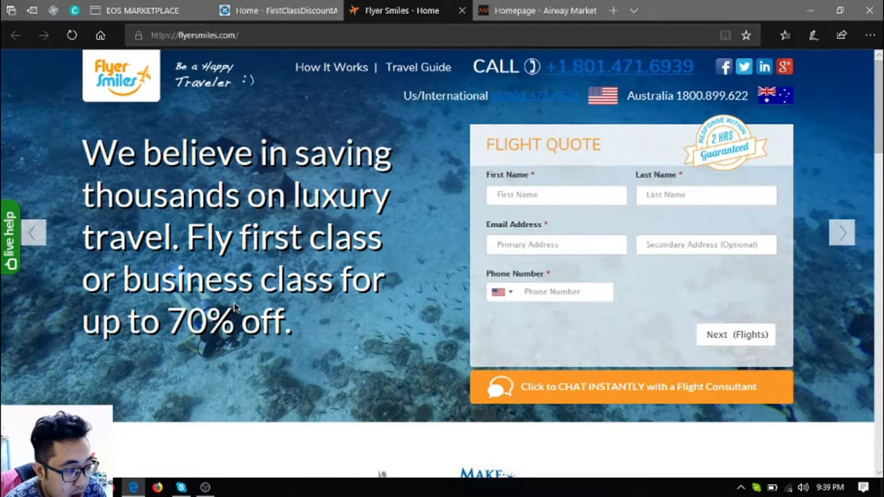
pyautogui.moveTo(205, 311)
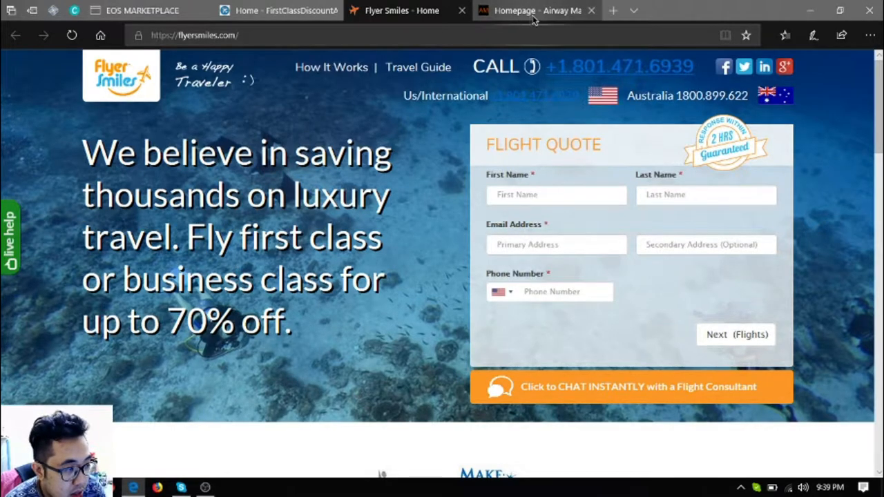
# View the Airway Market airfare quote page and scroll through it.
pyautogui.click(537, 11)
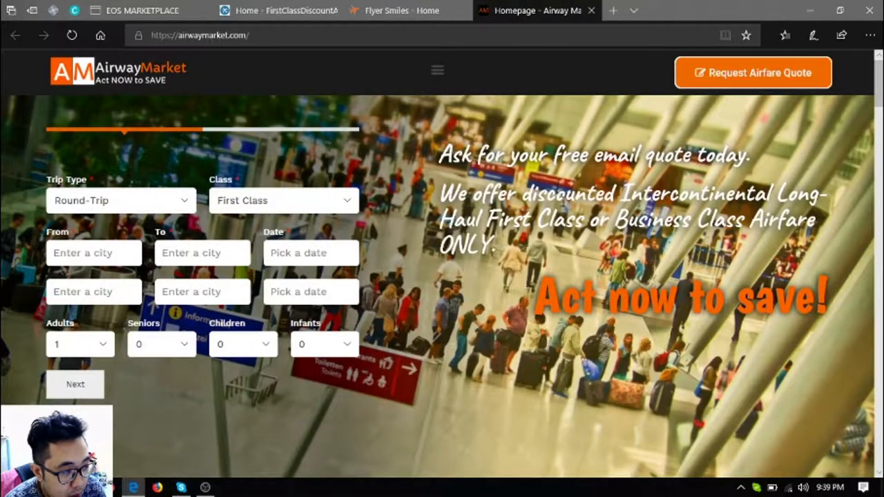
pyautogui.moveTo(518, 379)
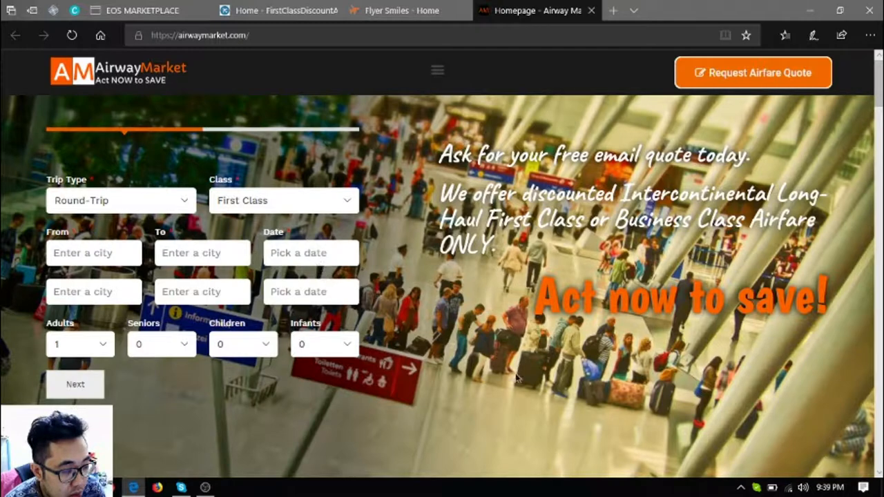
pyautogui.moveTo(522, 290)
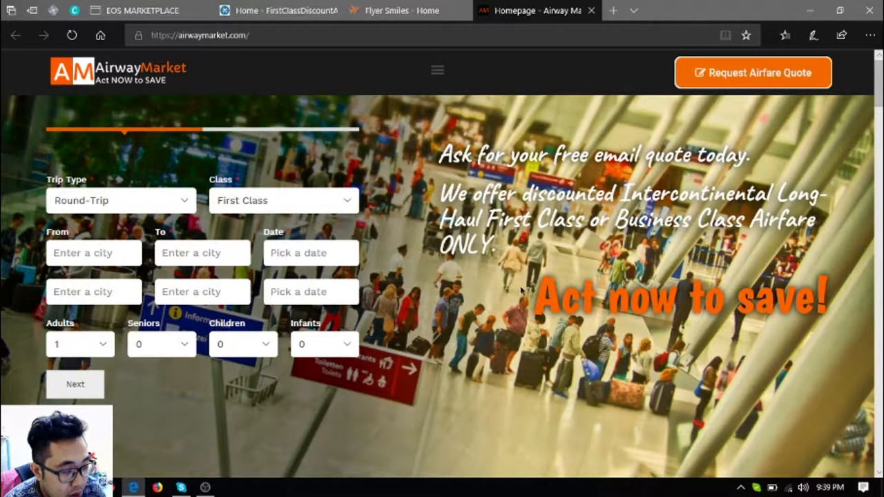
pyautogui.scroll(-3)
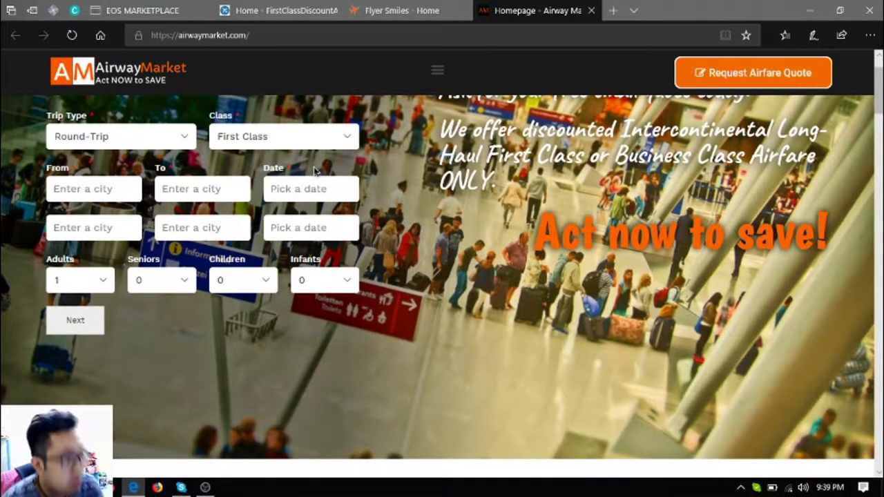
pyautogui.moveTo(282, 178)
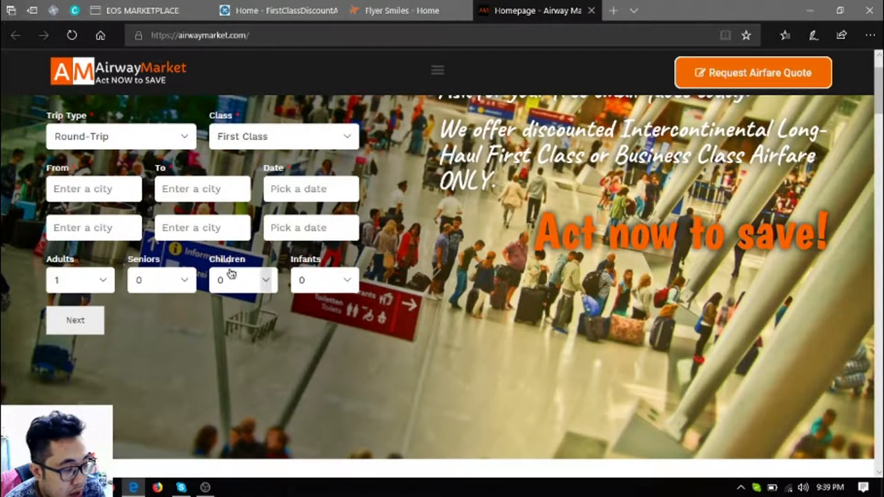
pyautogui.scroll(-3)
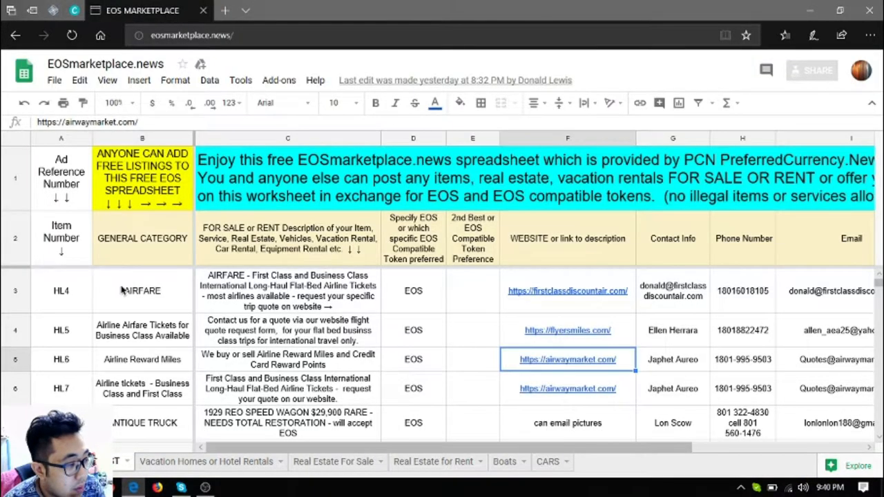
# Select the ANTIQUE TRUCK listing in row 7, then start a new browser tab for searching.
pyautogui.click(413, 388)
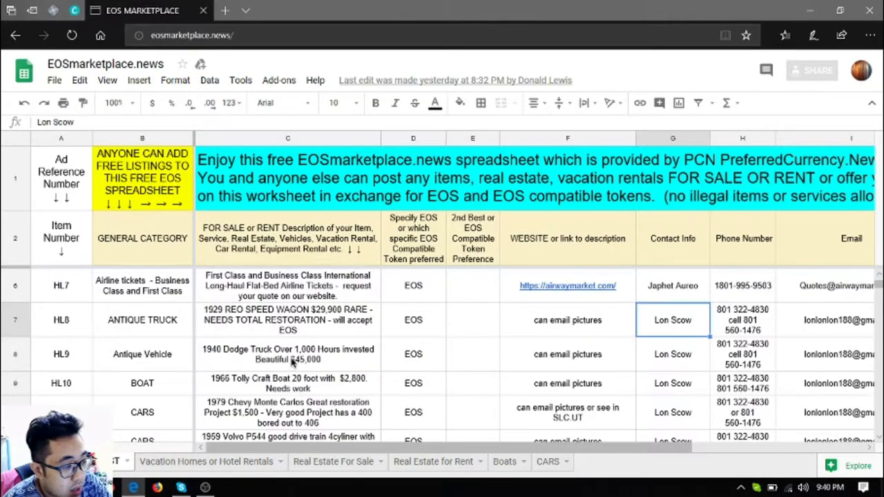
pyautogui.click(142, 318)
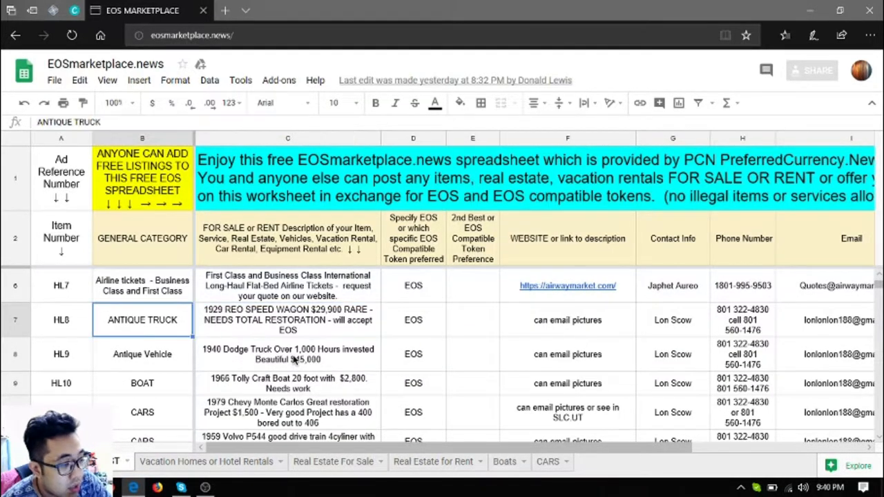
pyautogui.click(287, 319)
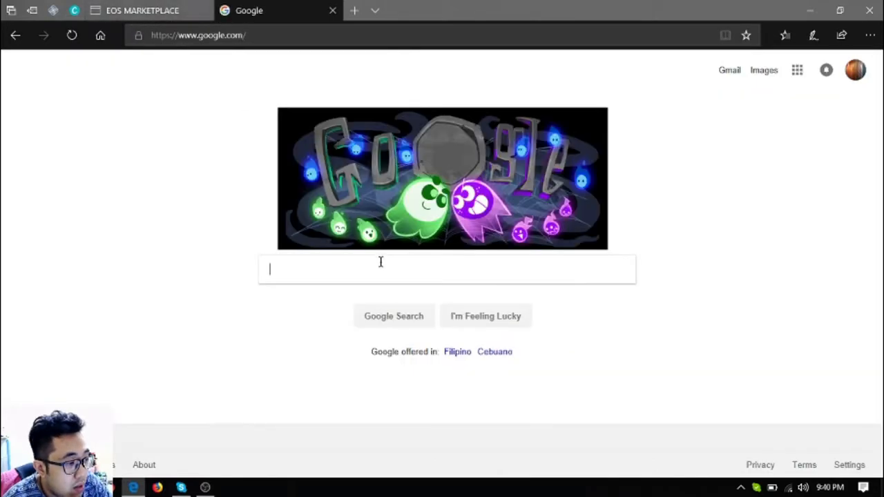
# Browse Google image results for '1929 reo speedwagon', then return to the EOS marketplace spreadsheet.
pyautogui.write('1929 reo speedwagon')
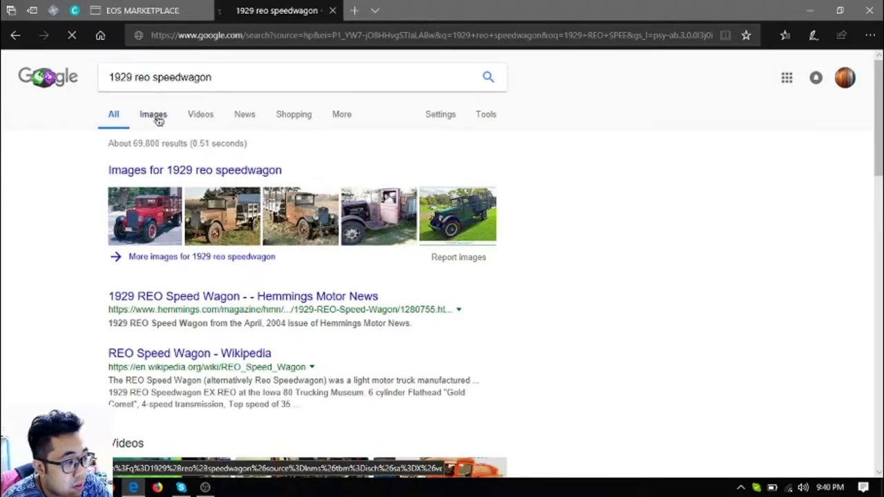
pyautogui.click(152, 113)
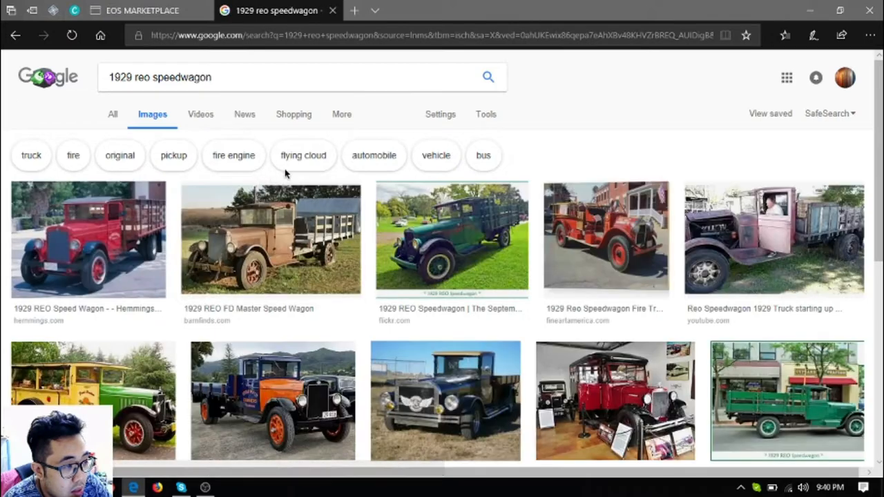
pyautogui.moveTo(270, 240)
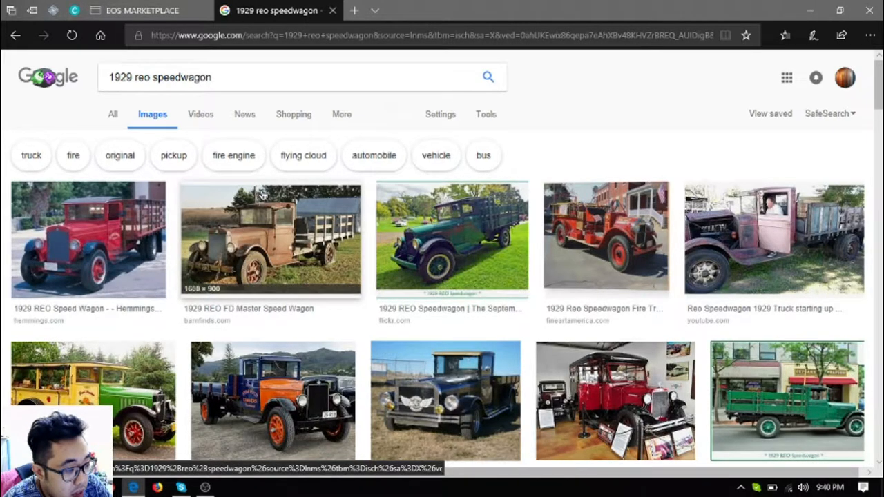
pyautogui.scroll(-3)
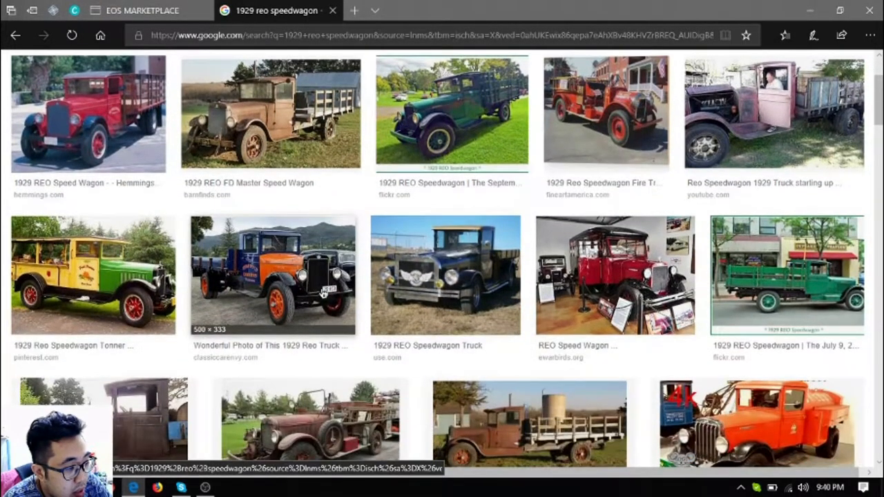
pyautogui.moveTo(445, 309)
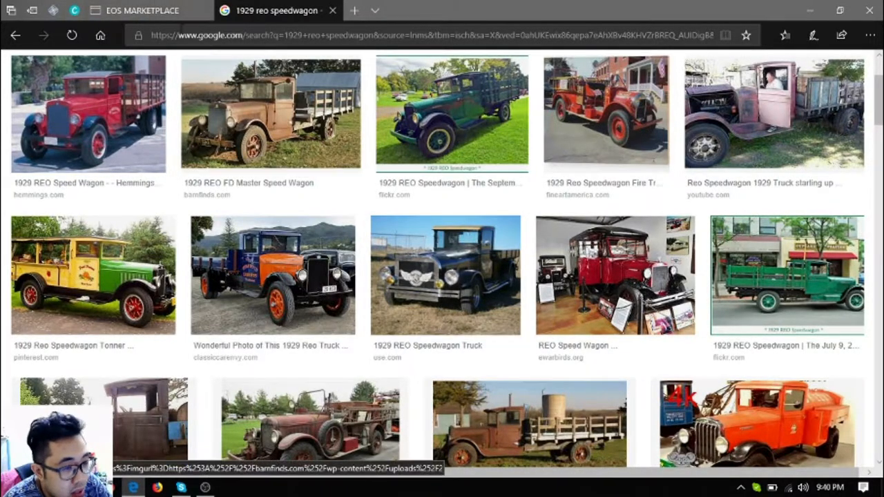
pyautogui.click(139, 11)
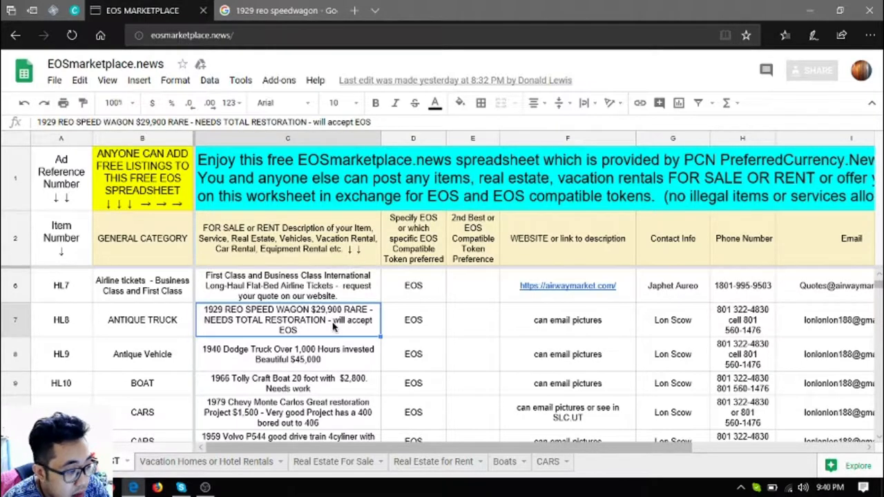
pyautogui.moveTo(338, 326)
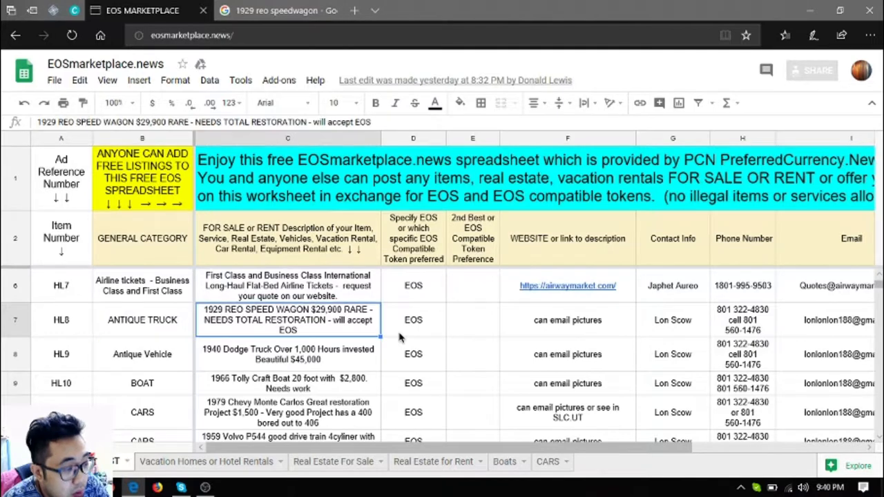
pyautogui.click(472, 320)
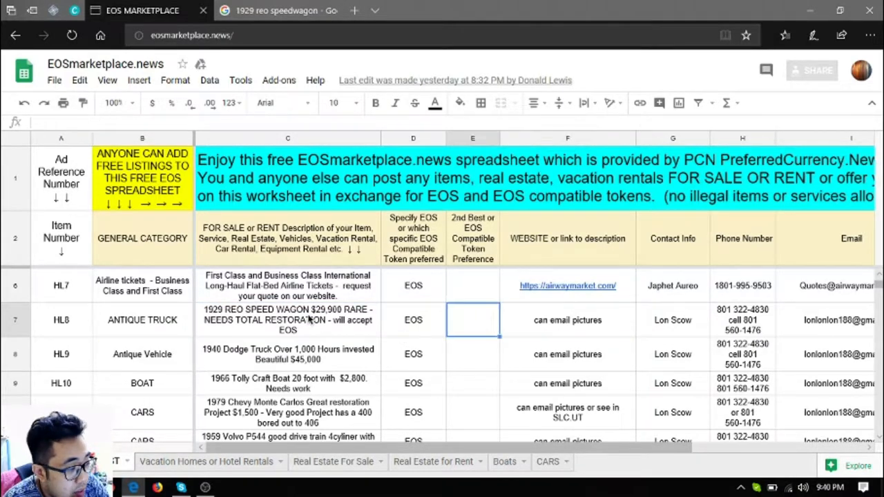
pyautogui.click(142, 320)
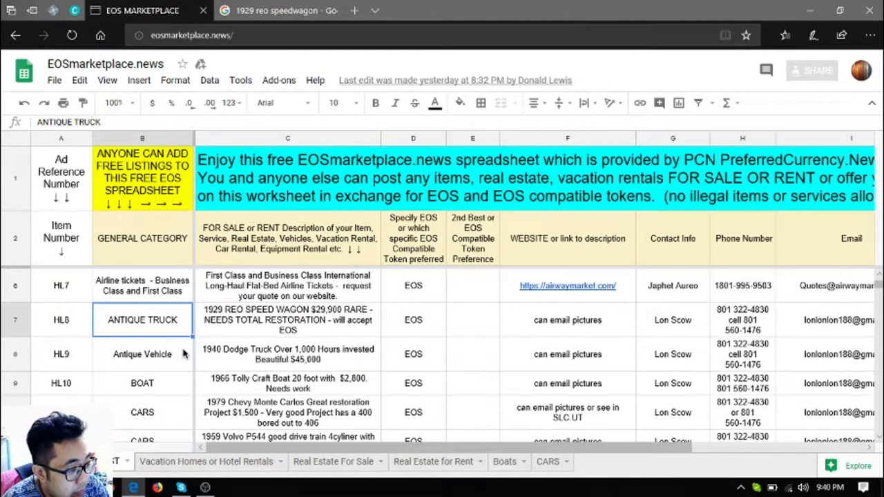
pyautogui.click(472, 354)
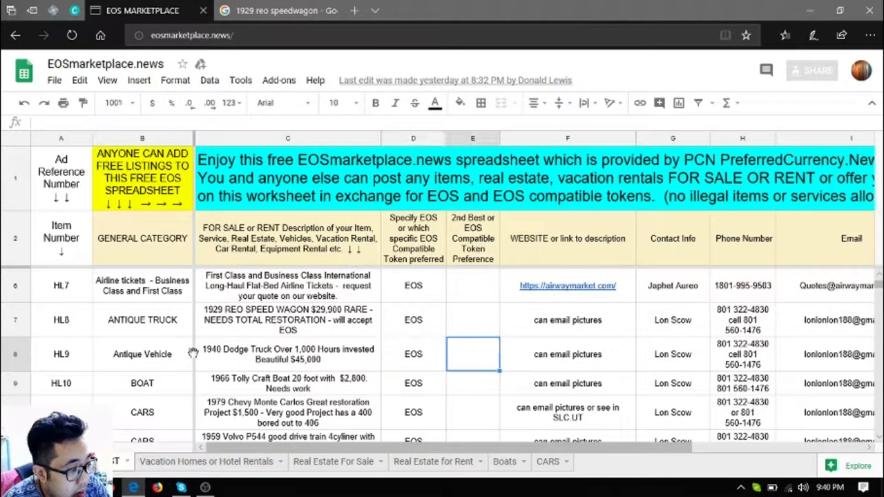
pyautogui.click(287, 354)
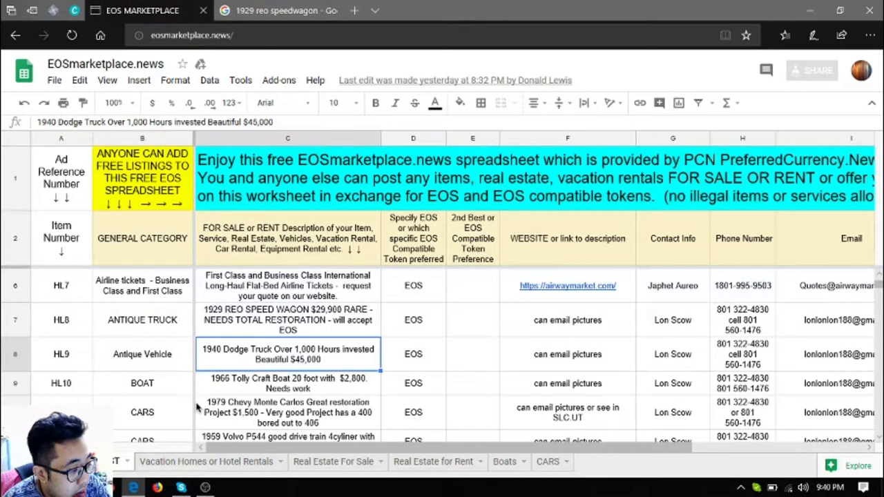
pyautogui.moveTo(265, 346)
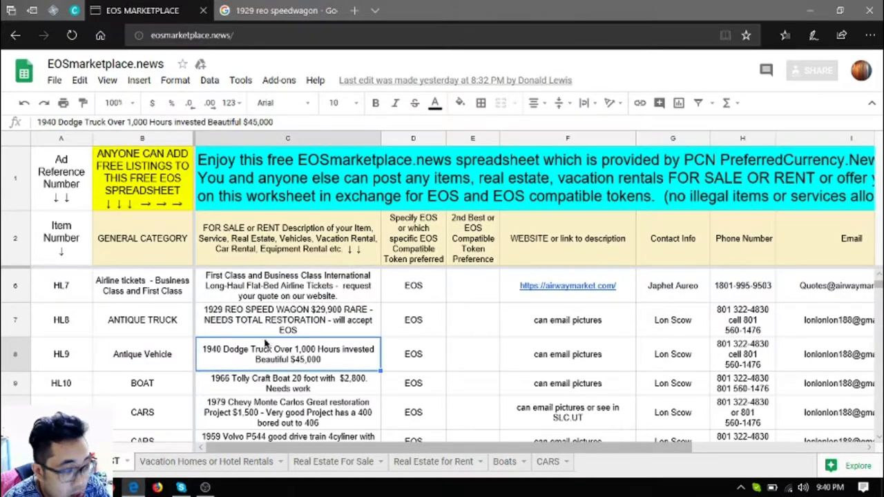
pyautogui.click(276, 11)
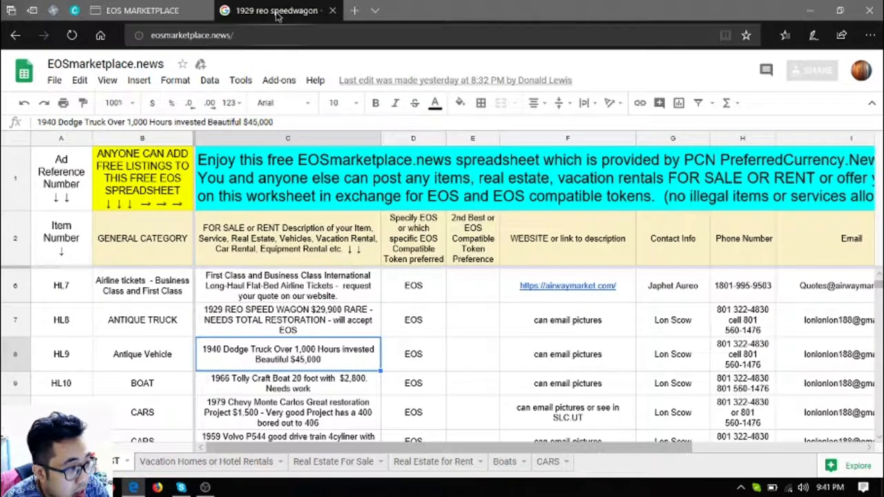
# Replace the query with '1940' and search the 1940 dodge truck suggestion.
pyautogui.click(276, 11)
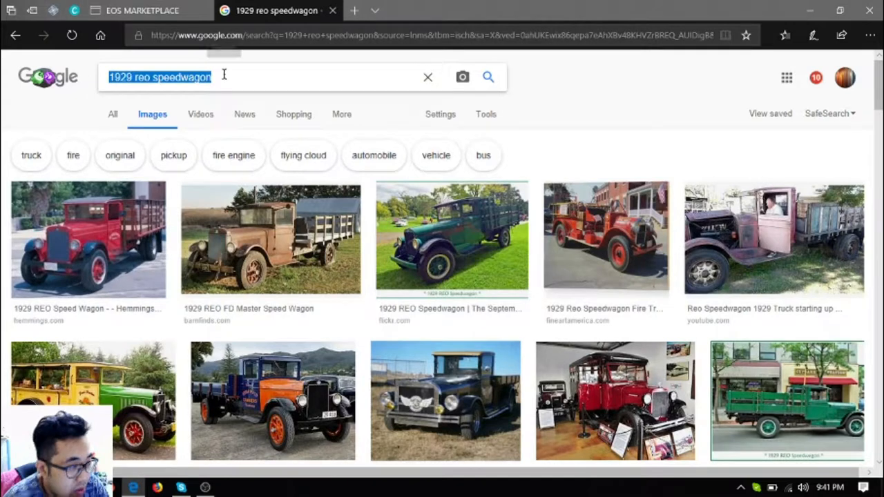
pyautogui.write('1940')
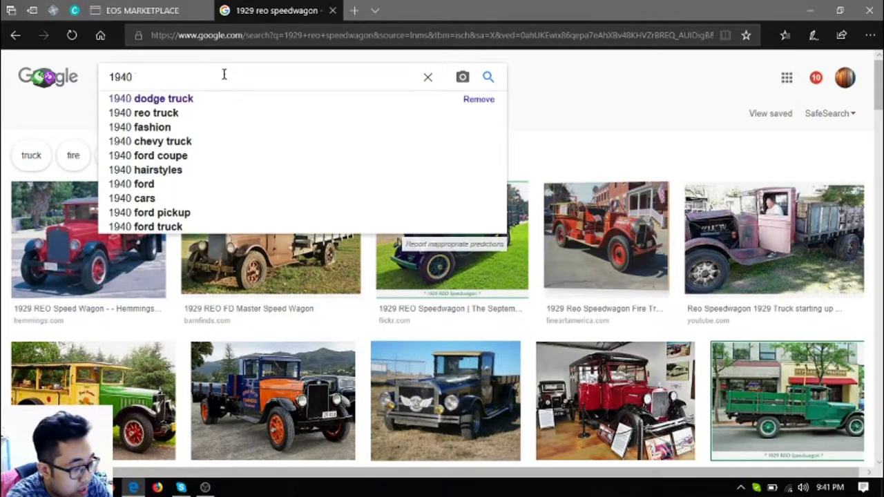
pyautogui.click(163, 98)
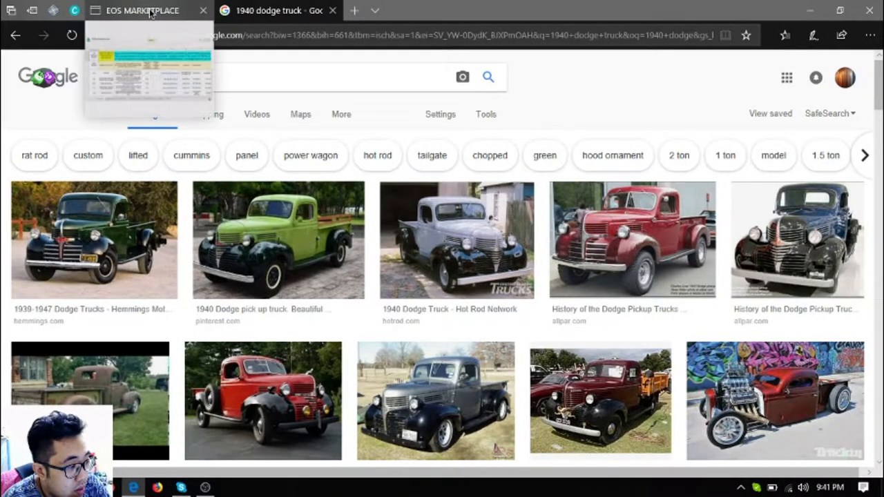
# Check the 1940 Dodge Truck listing in the spreadsheet, then return to its image results.
pyautogui.click(141, 11)
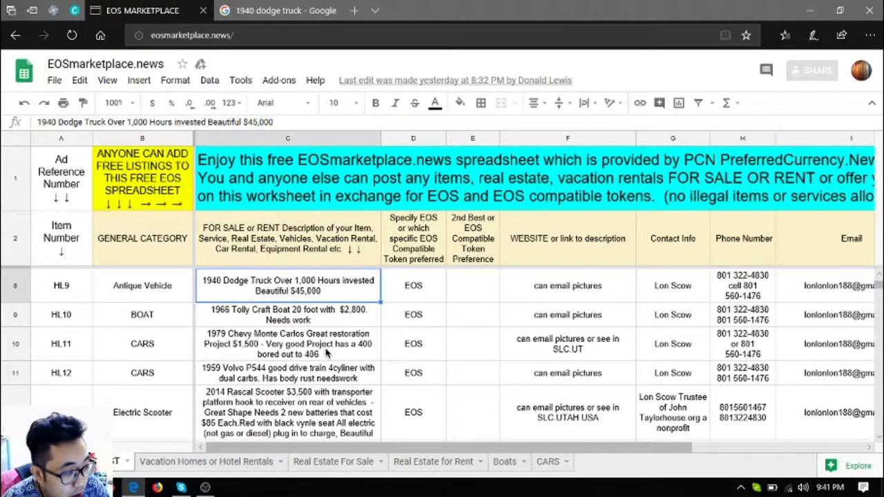
pyautogui.click(141, 285)
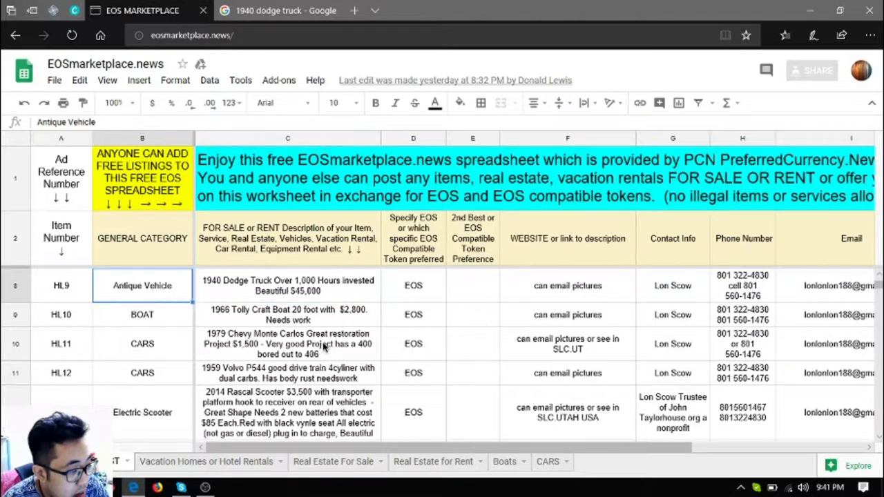
pyautogui.click(288, 284)
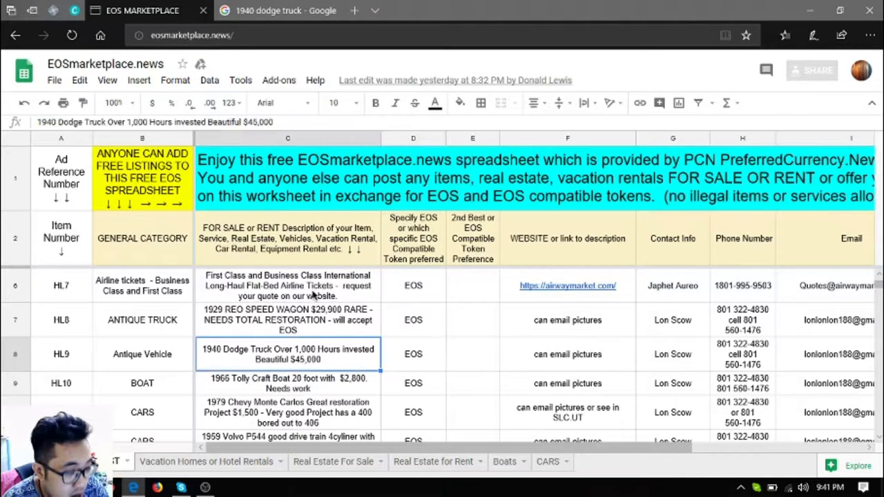
pyautogui.scroll(-3)
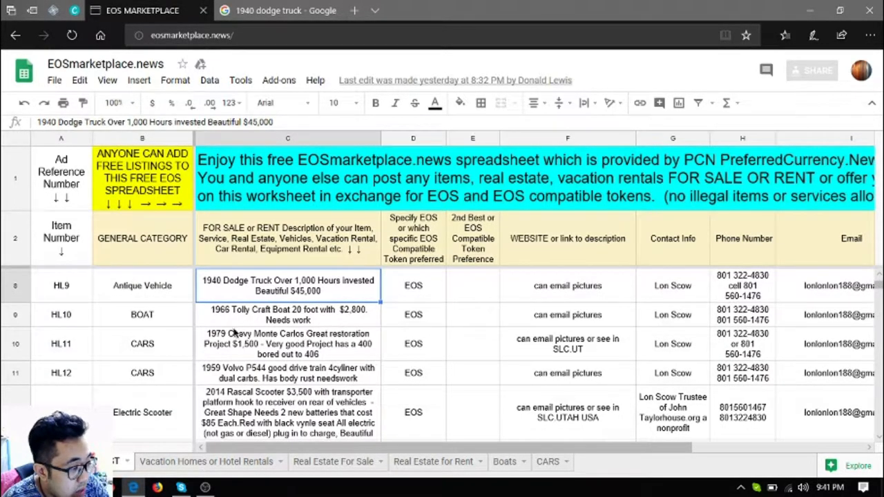
pyautogui.click(287, 315)
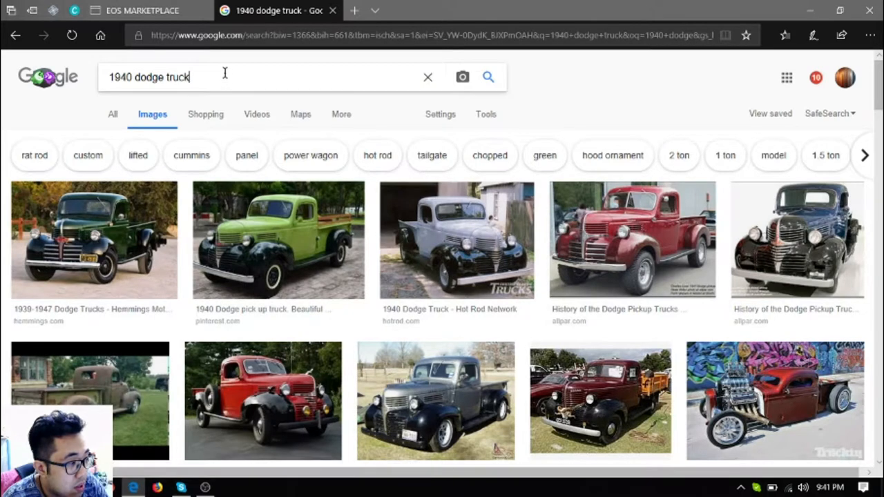
# Search Google Images for the 1966 tolly craft boat suggestion and scroll the boat photos.
pyautogui.write('1966')
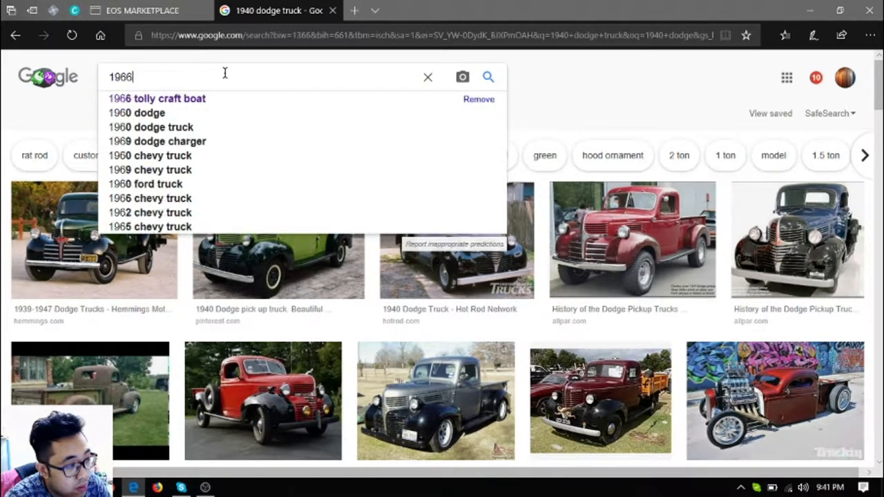
pyautogui.write('" "')
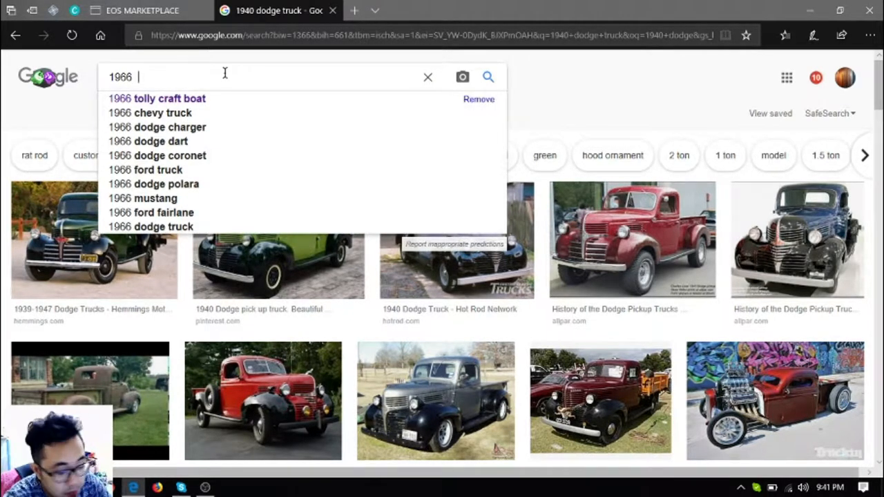
pyautogui.click(169, 98)
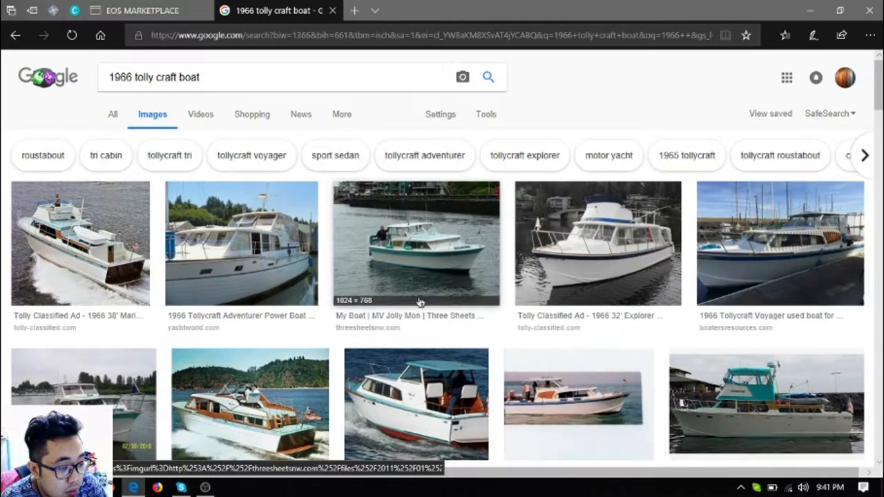
pyautogui.scroll(-3)
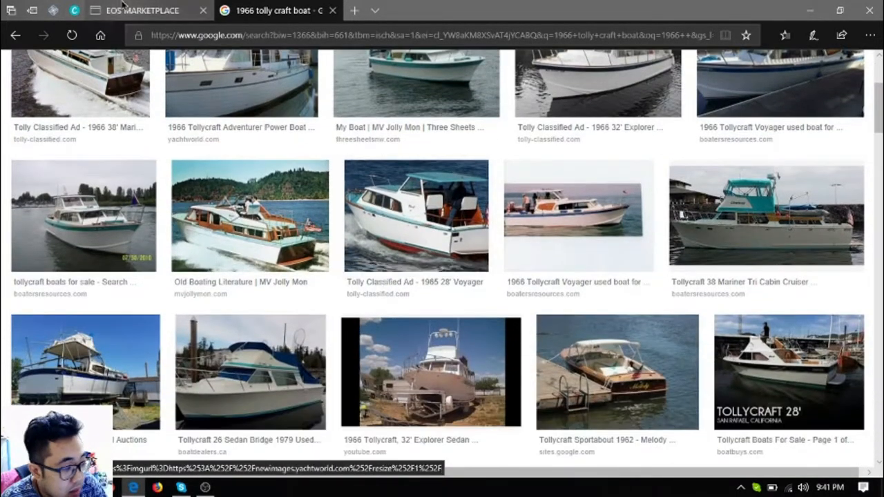
# Check the 1979 Chevy Monte Carlo listing in the spreadsheet and go back to the search tab.
pyautogui.click(141, 11)
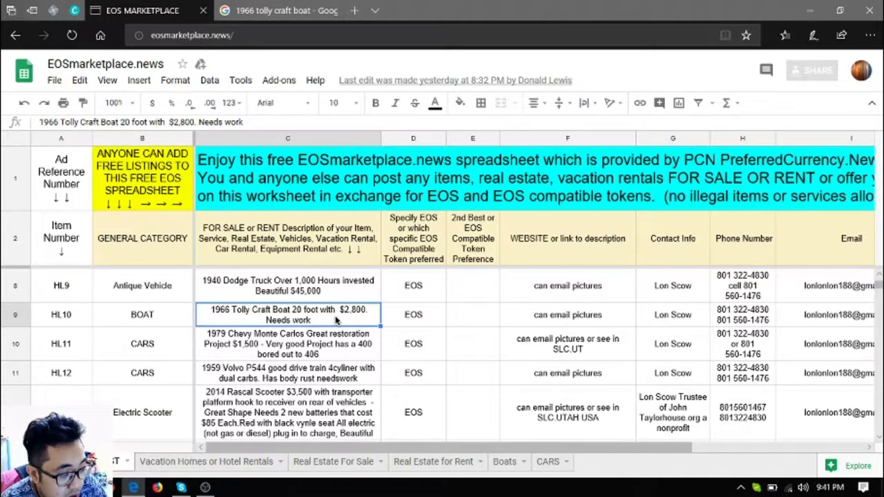
pyautogui.moveTo(158, 350)
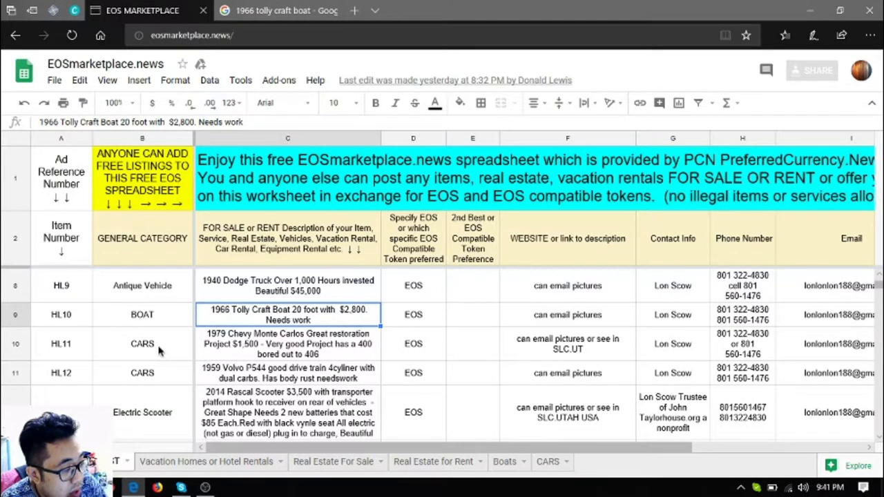
pyautogui.click(287, 344)
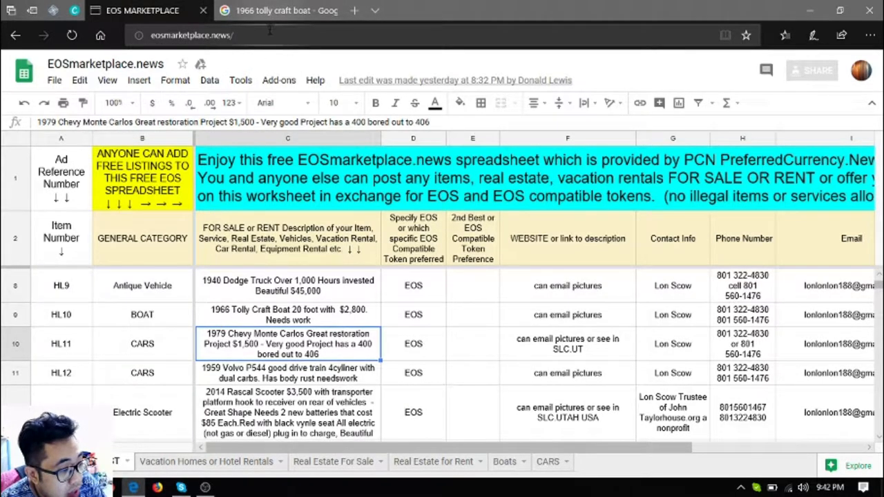
pyautogui.click(276, 11)
pyautogui.write('1')
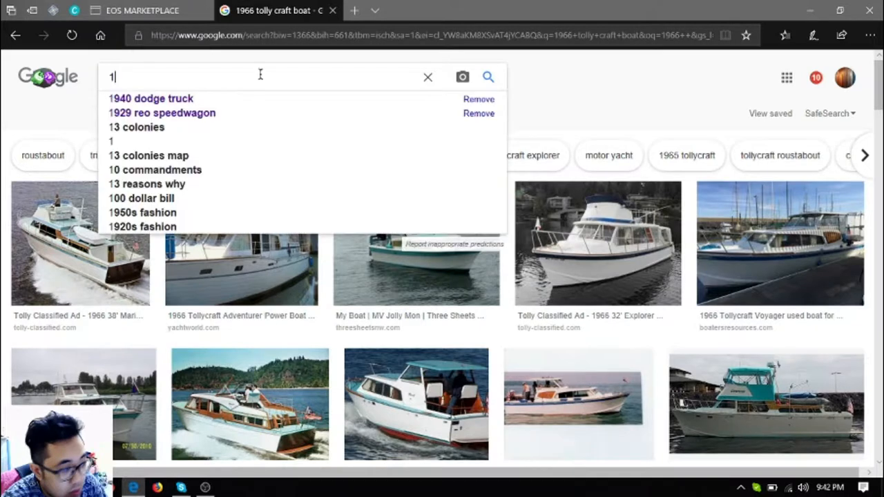
# Search Google Images for '1979 chevy monte carlo' and scroll through the results.
pyautogui.write('979 chevy')
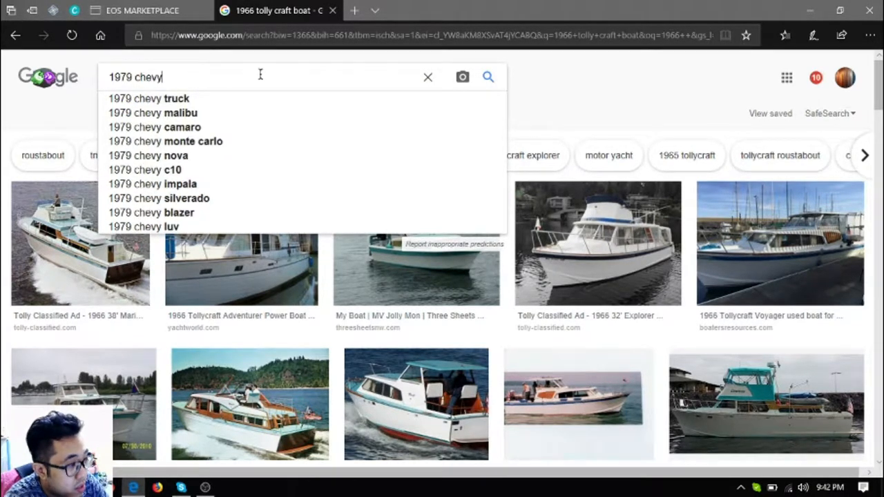
pyautogui.write('mt=')
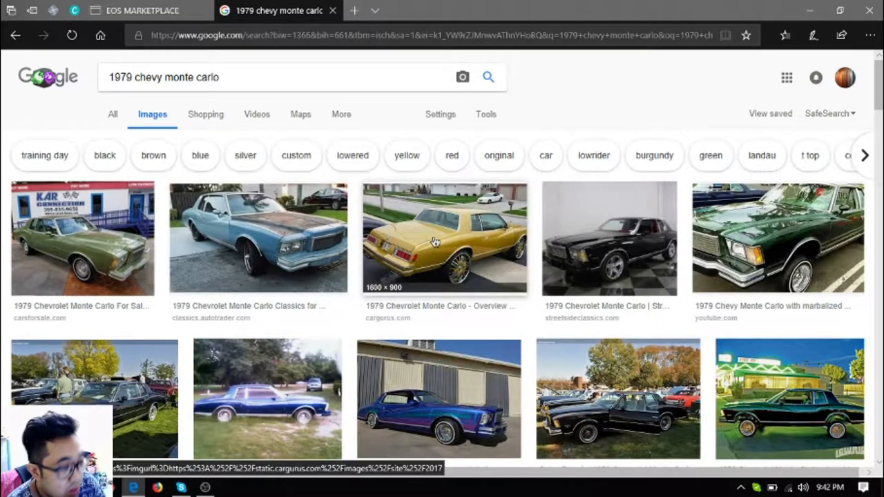
pyautogui.scroll(-3)
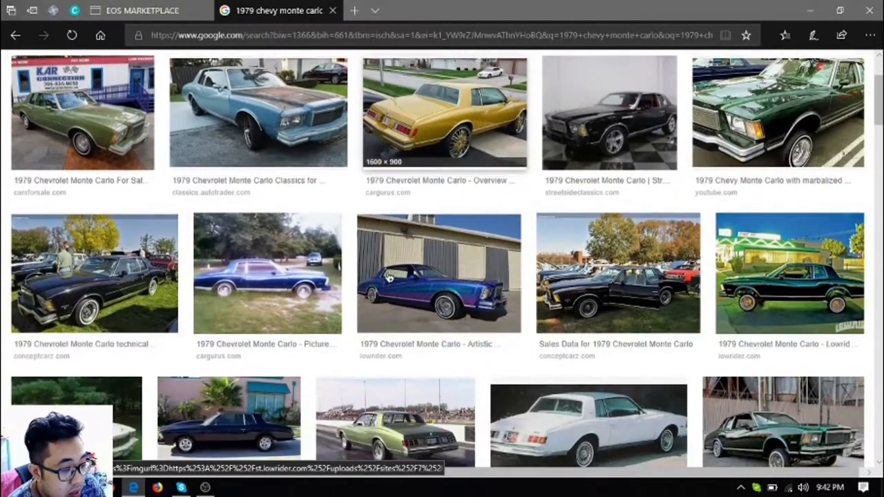
pyautogui.scroll(-3)
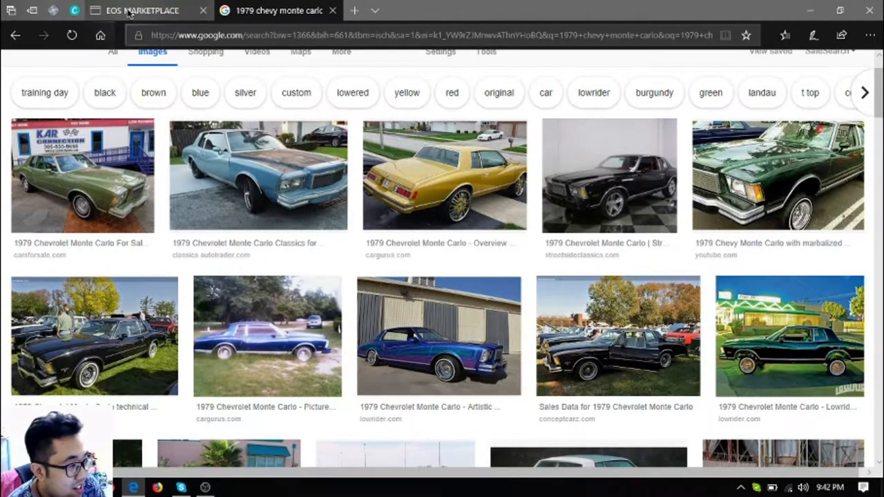
# Check the 1959 Volvo listing in the spreadsheet, then return to the Monte Carlo image results.
pyautogui.click(140, 11)
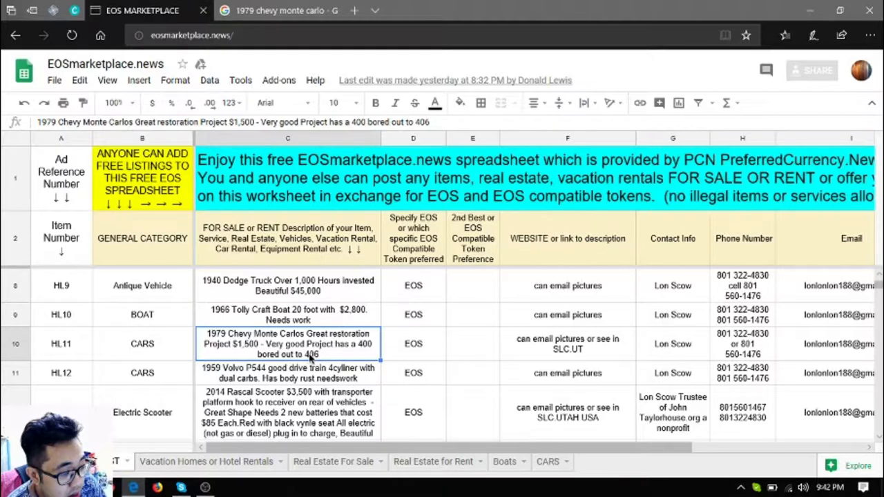
pyautogui.moveTo(326, 356)
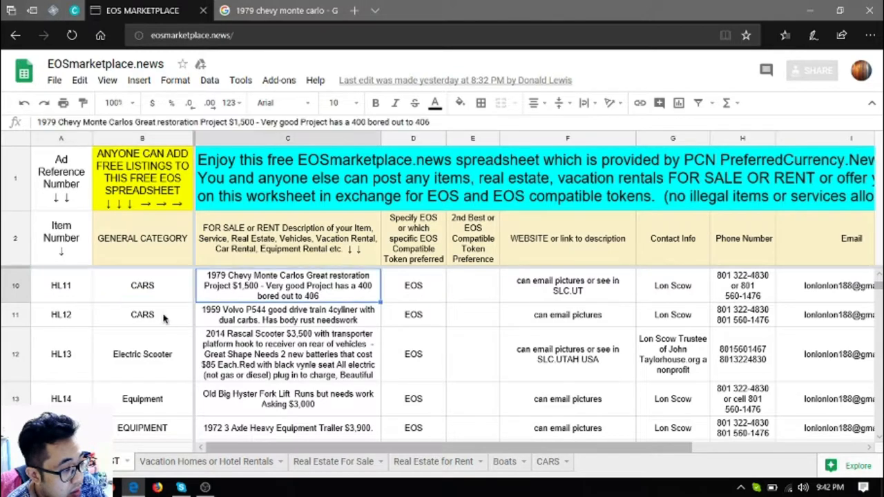
pyautogui.click(288, 315)
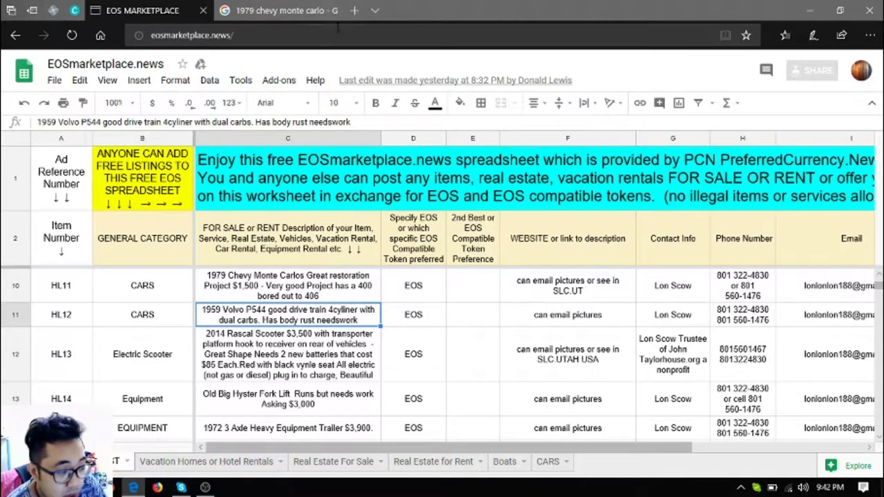
pyautogui.click(276, 11)
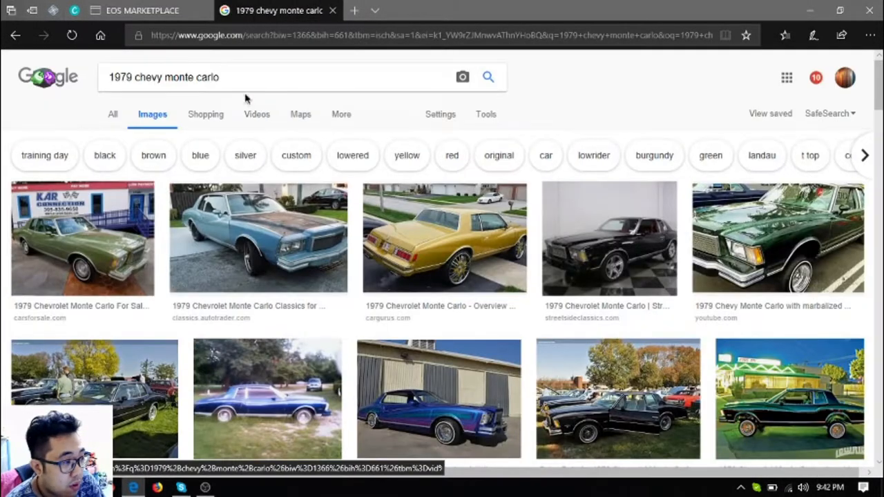
# Search Google Images for '1959 volvo p544' and scroll the results.
pyautogui.write('1959')
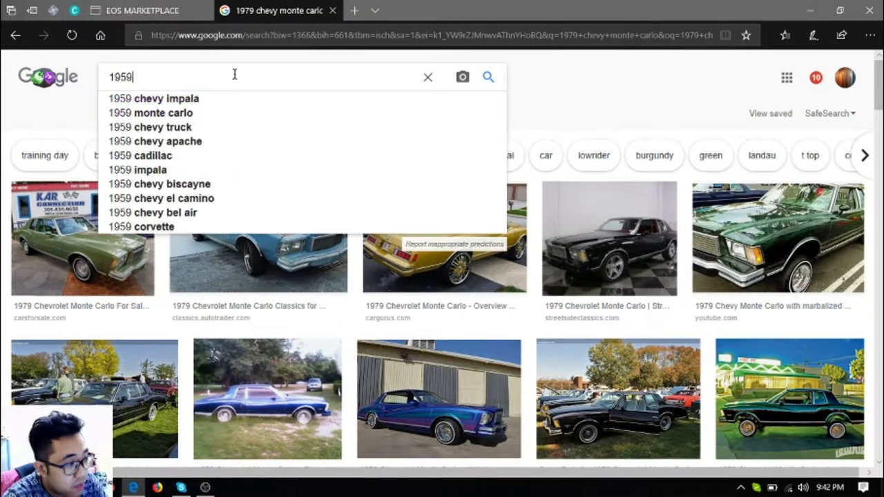
pyautogui.write('volvo p544')
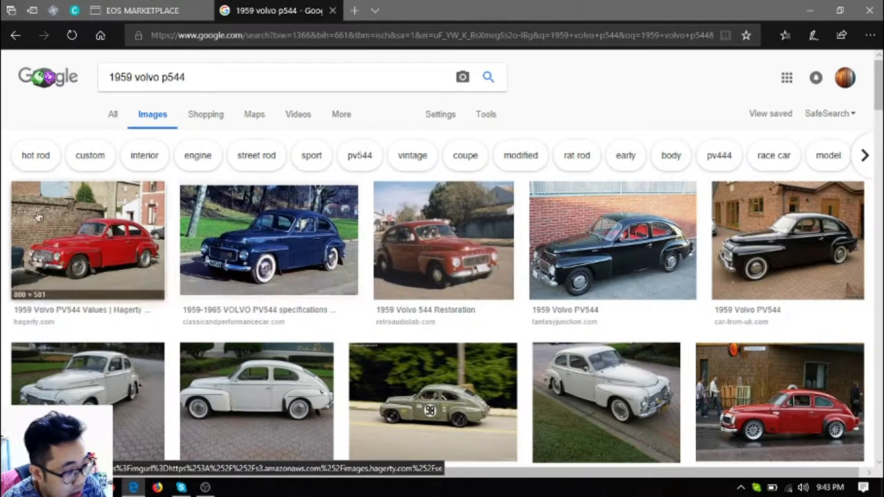
pyautogui.scroll(-3)
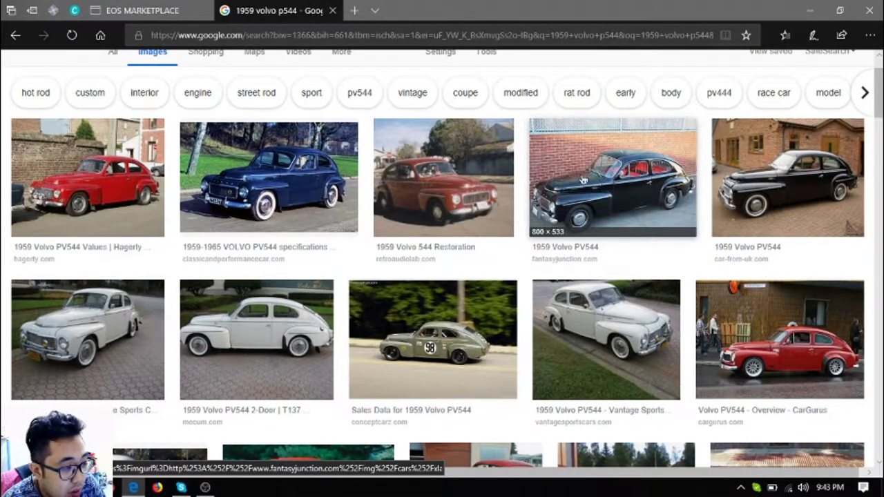
# Flip between the EOS marketplace spreadsheet listings and the Volvo image results to compare.
pyautogui.click(139, 11)
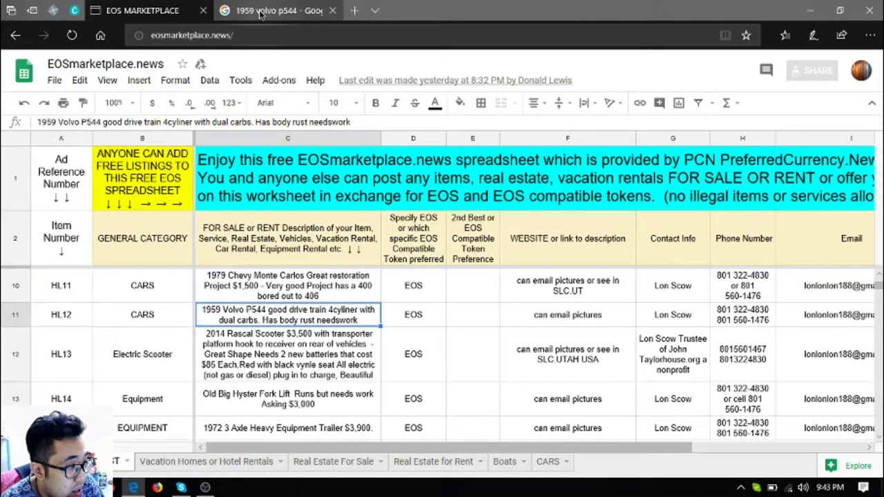
pyautogui.click(276, 11)
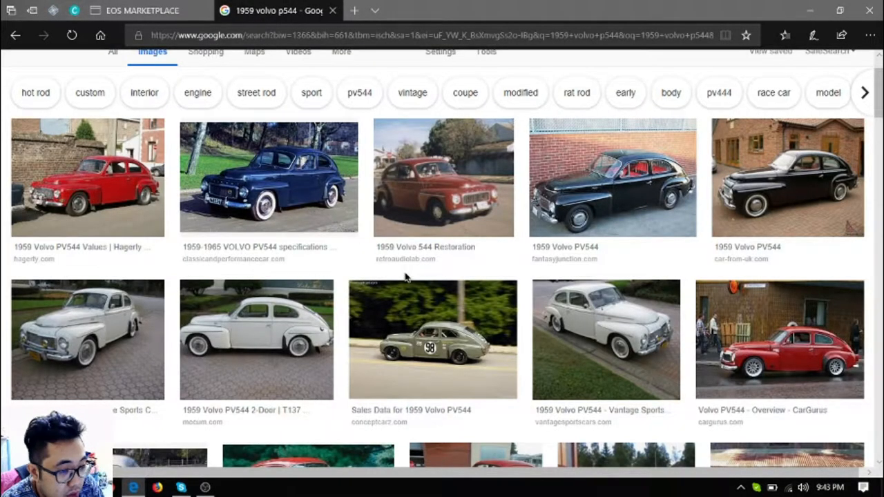
pyautogui.click(124, 11)
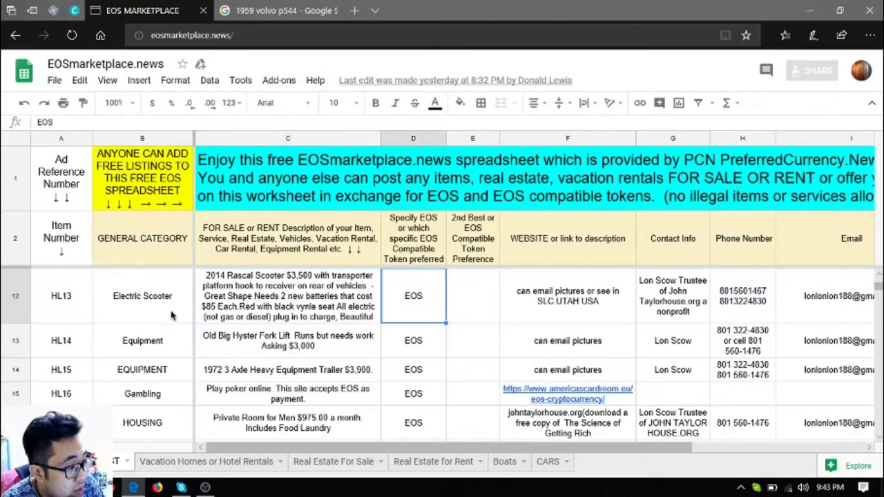
pyautogui.click(269, 11)
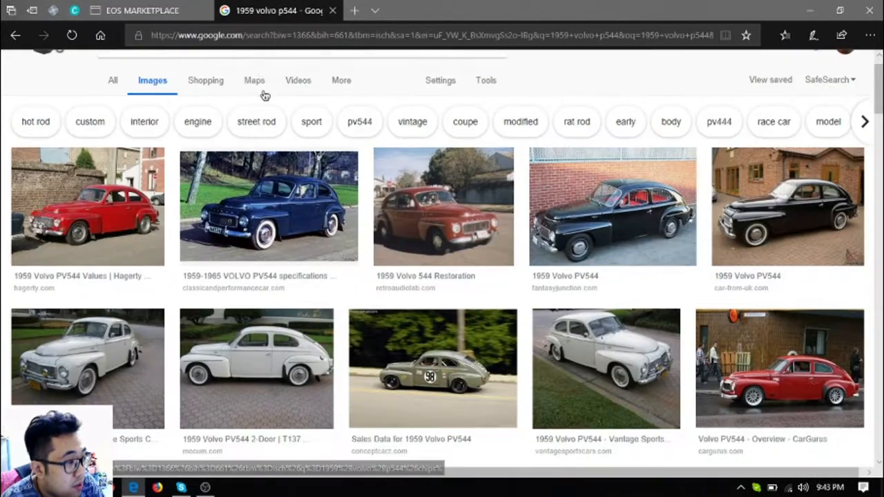
# Search Google Images for '2014 rascal scooter' and enlarge the red Rascal Frontier picture.
pyautogui.write('2014 rascal')
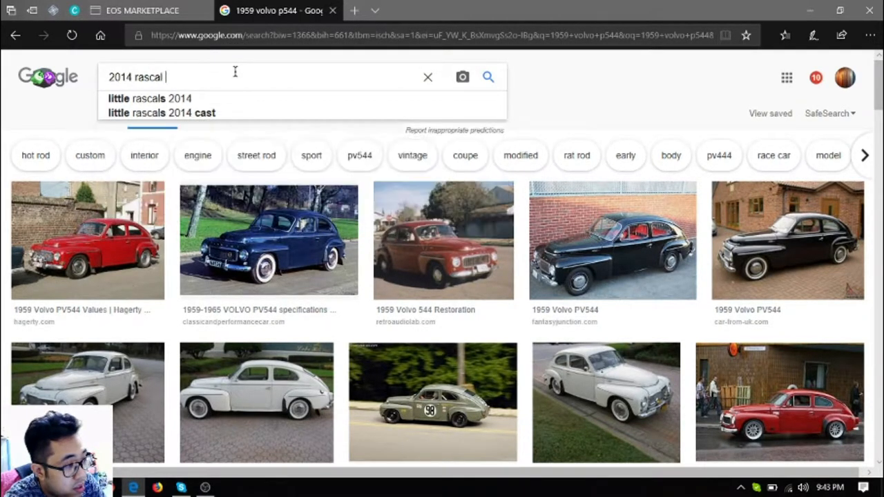
pyautogui.write('scooter')
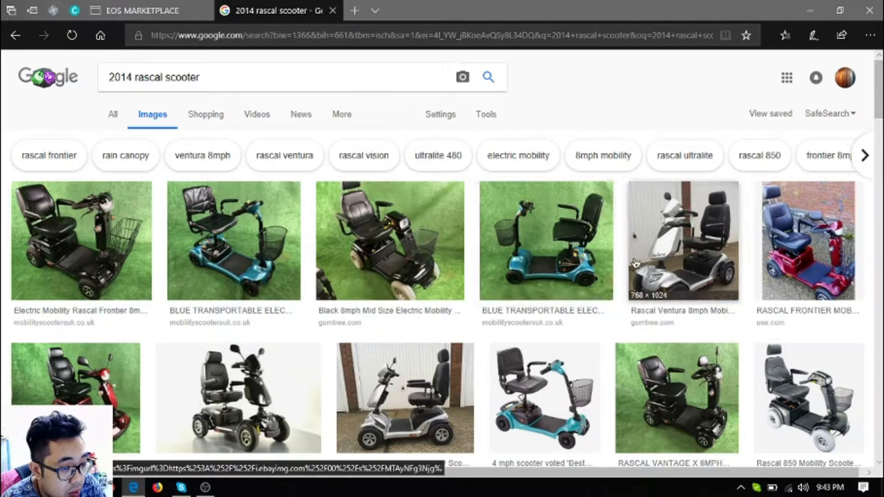
pyautogui.scroll(-3)
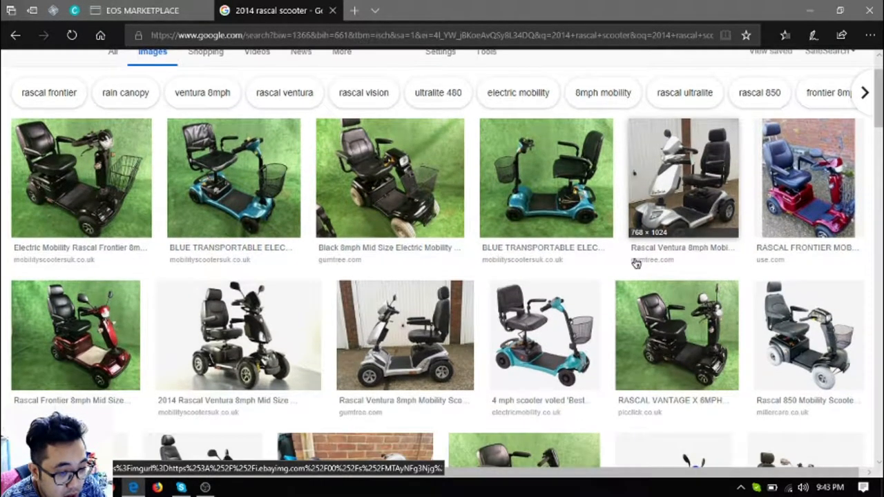
pyautogui.click(808, 178)
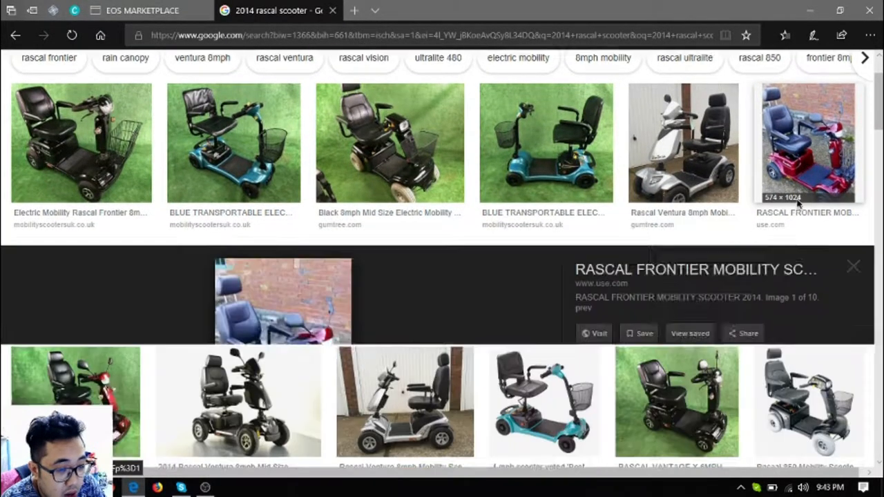
pyautogui.scroll(-3)
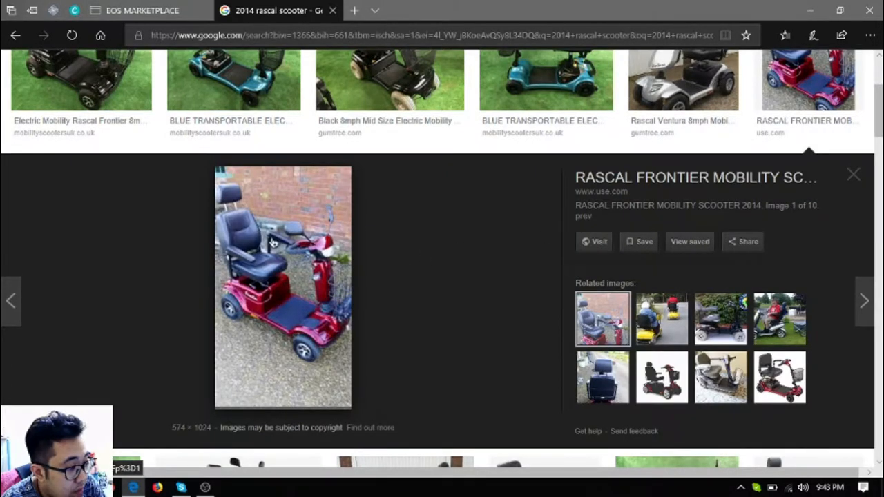
# Compare the scooter picture against the electric scooter listing, ending on the spreadsheet.
pyautogui.click(141, 9)
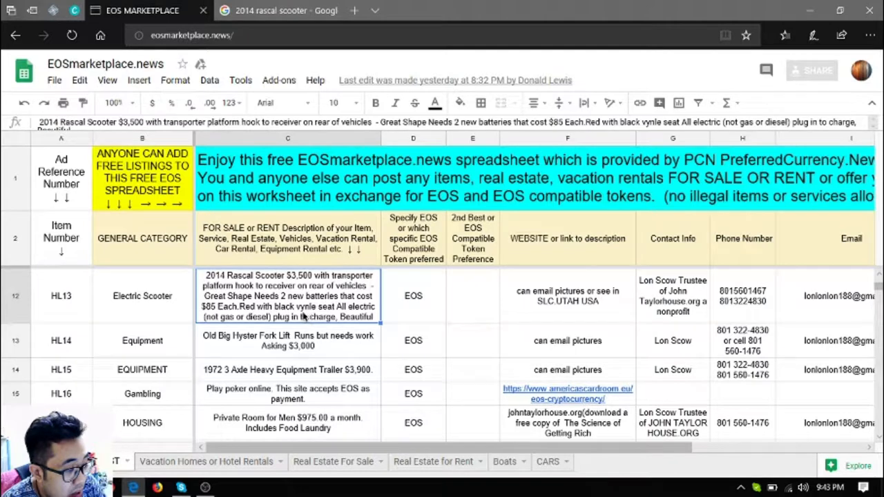
pyautogui.click(276, 11)
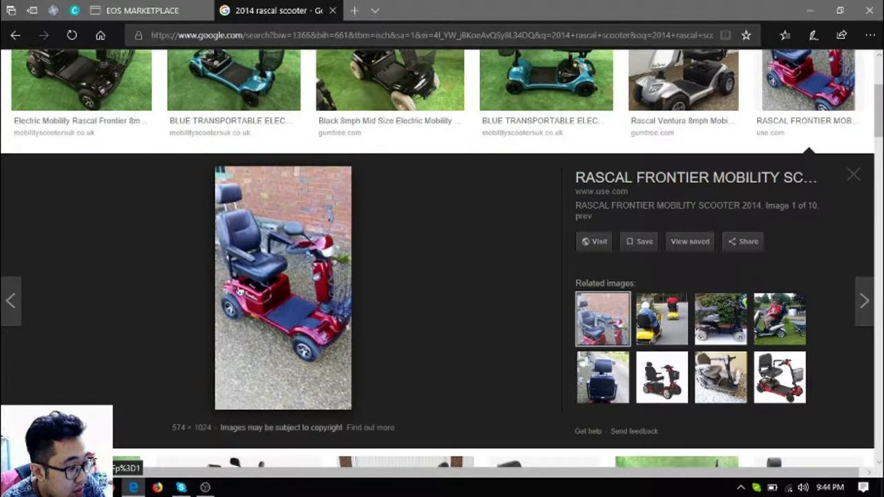
pyautogui.click(142, 11)
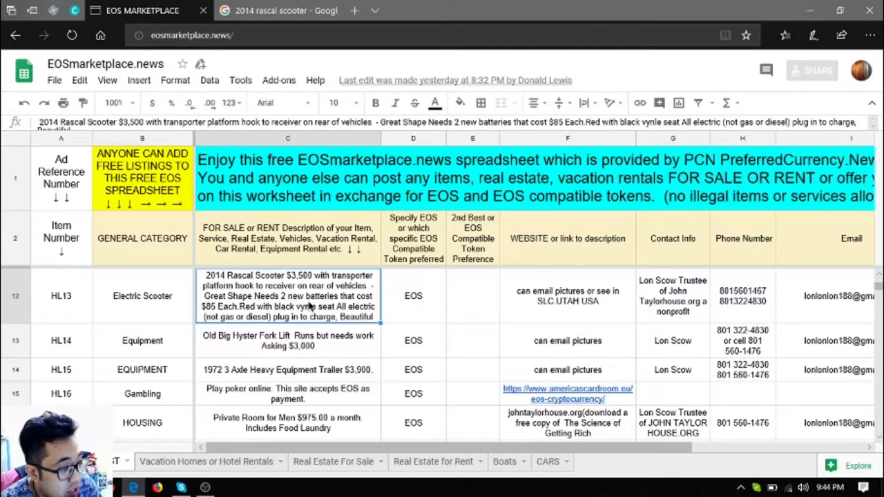
pyautogui.moveTo(316, 319)
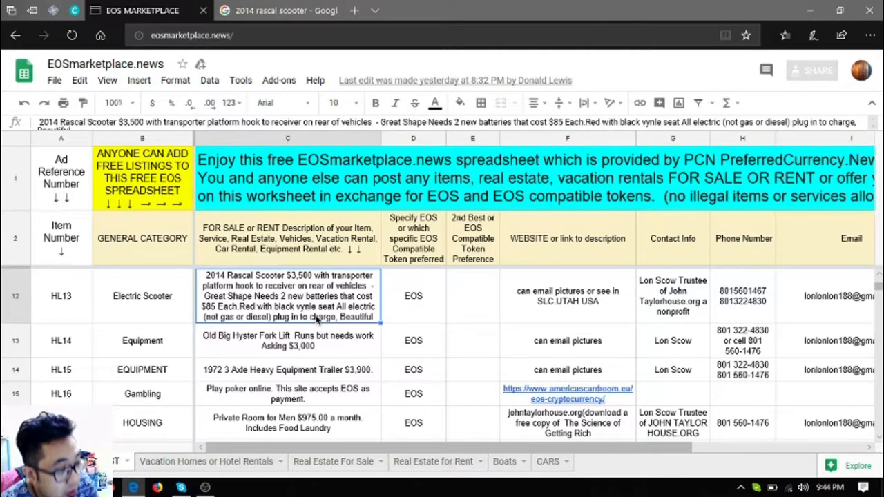
pyautogui.moveTo(306, 286)
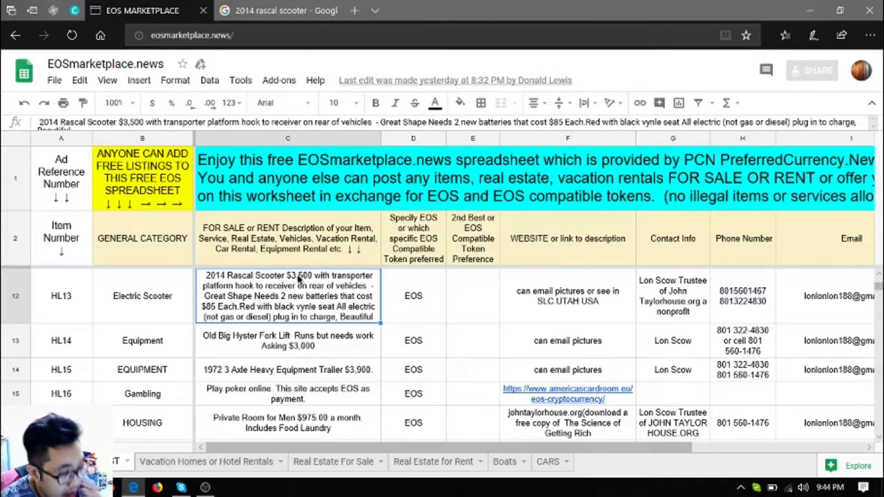
pyautogui.moveTo(299, 348)
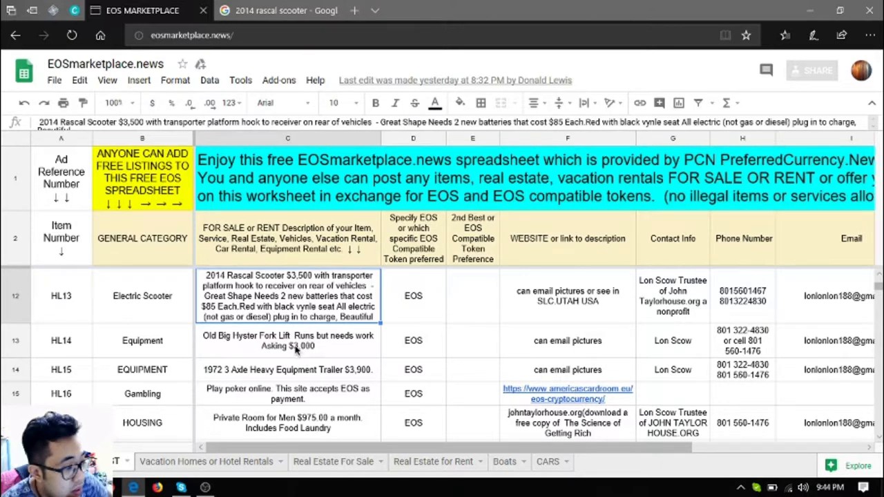
# Search Google Images for 'old big hyster forklift' and return to the marketplace spreadsheet.
pyautogui.scroll(-3)
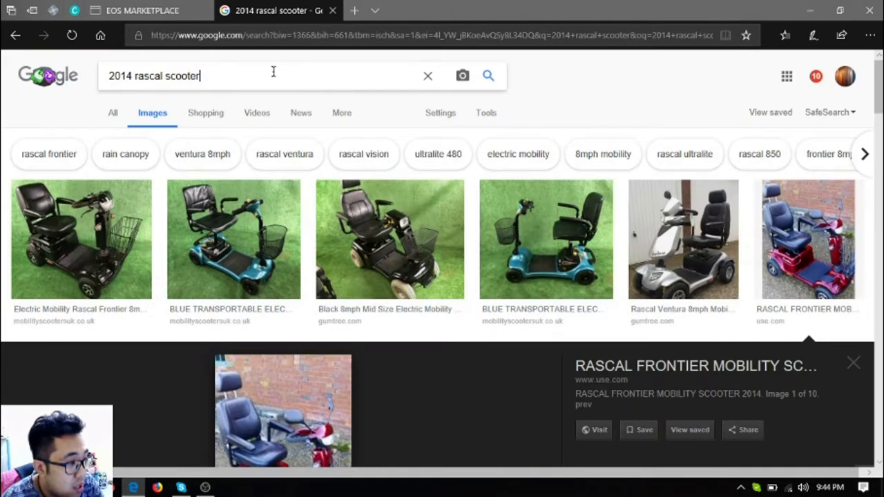
pyautogui.write('old big hyster')
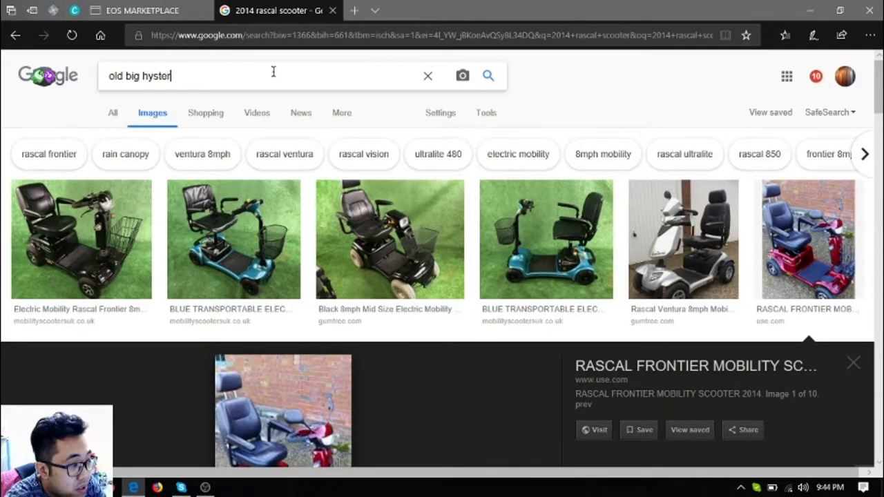
pyautogui.write('forklift')
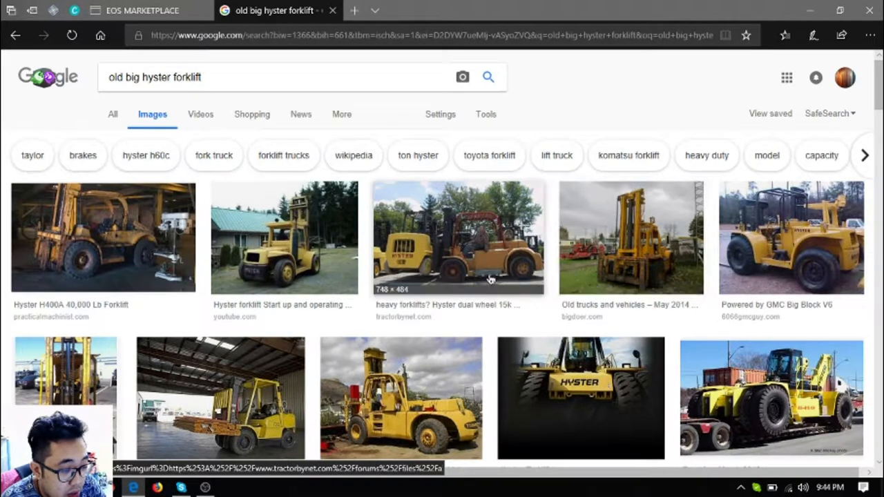
pyautogui.click(135, 11)
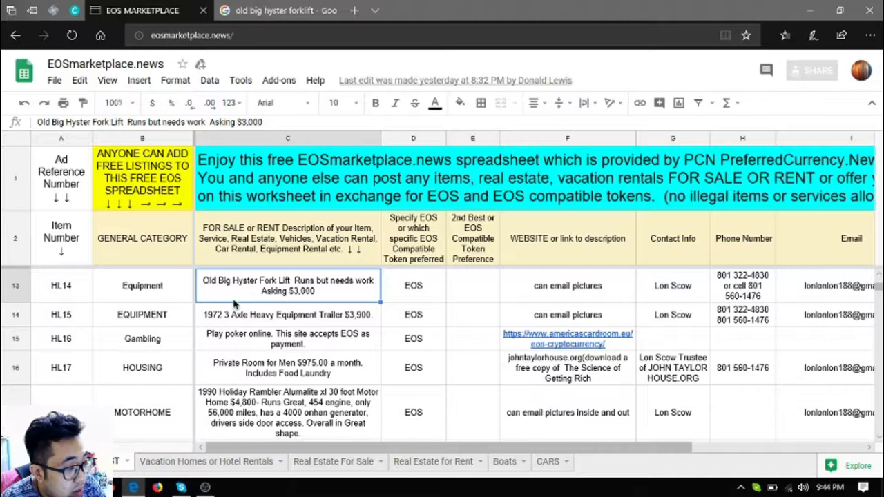
# Compare the Old Big Hyster Fork Lift listing with its image results, then select the 1972 3 Axle Heavy Equipment Trailer listing.
pyautogui.click(142, 284)
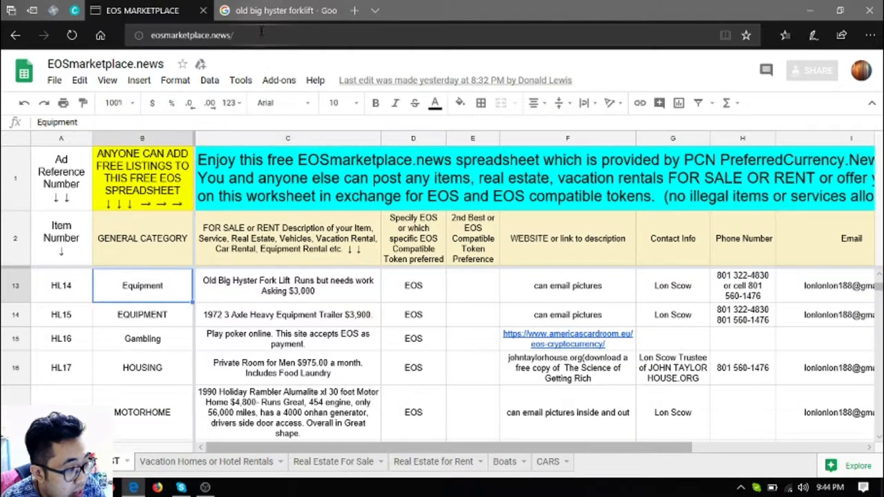
pyautogui.click(274, 11)
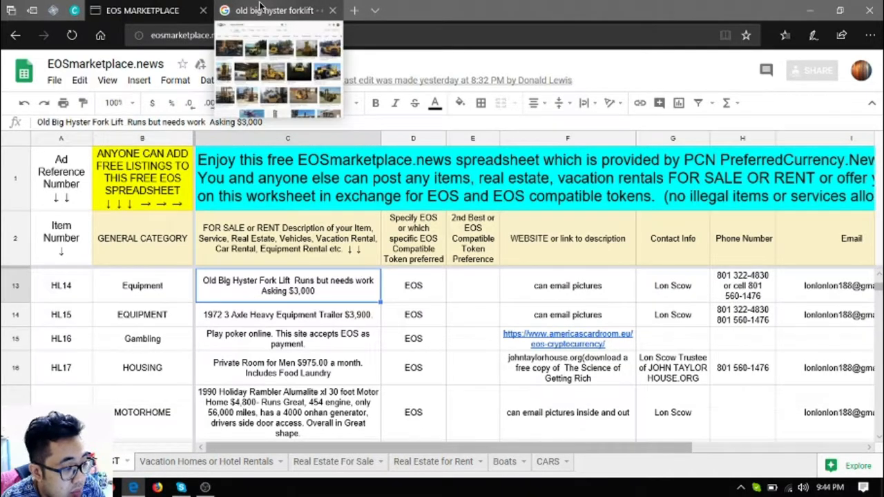
pyautogui.click(273, 10)
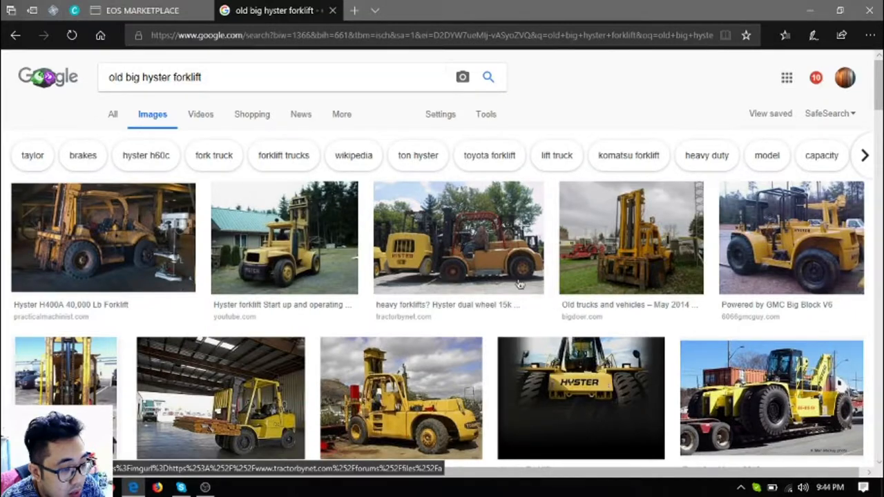
pyautogui.scroll(-3)
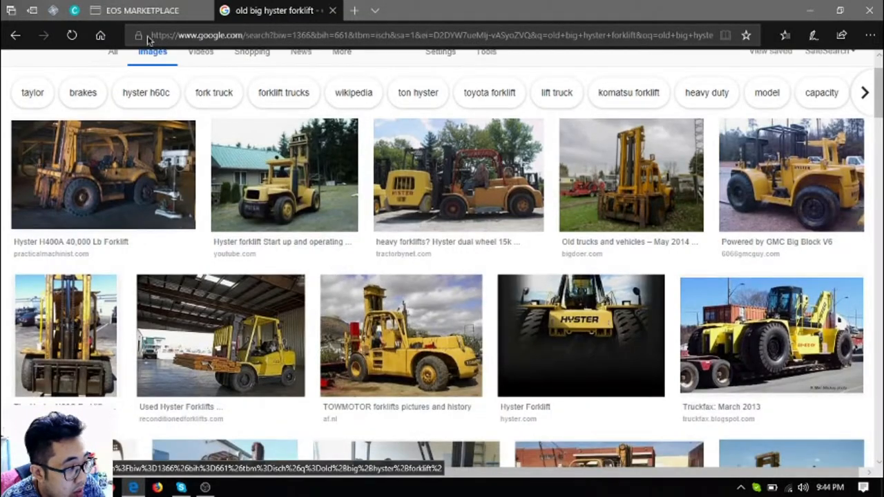
pyautogui.click(131, 11)
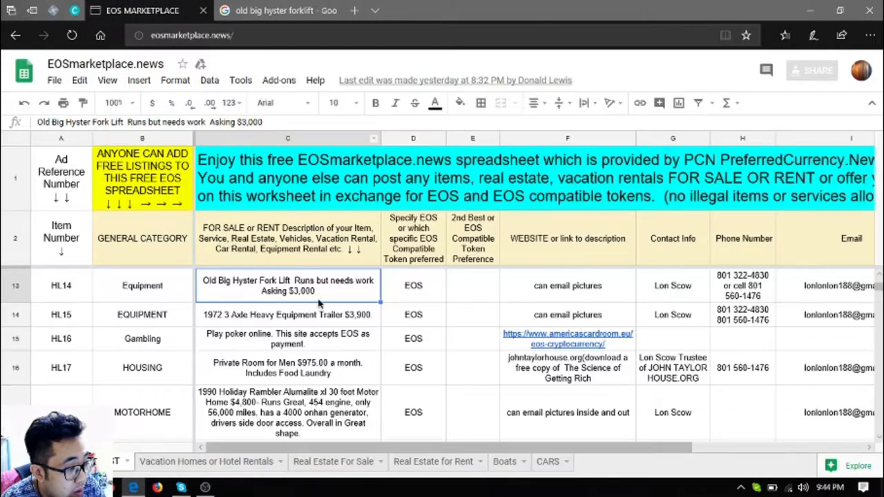
pyautogui.click(288, 315)
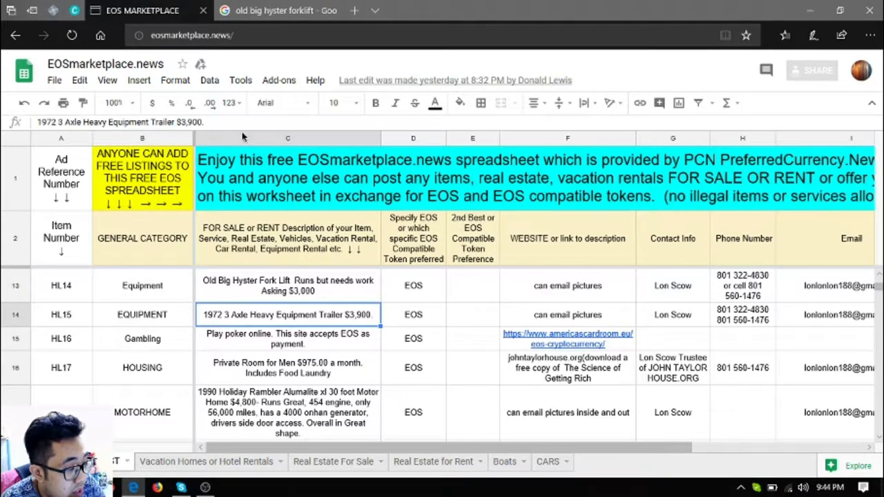
# Search Google Images for '1972 3 axle heavy equipment trailer'.
pyautogui.click(277, 11)
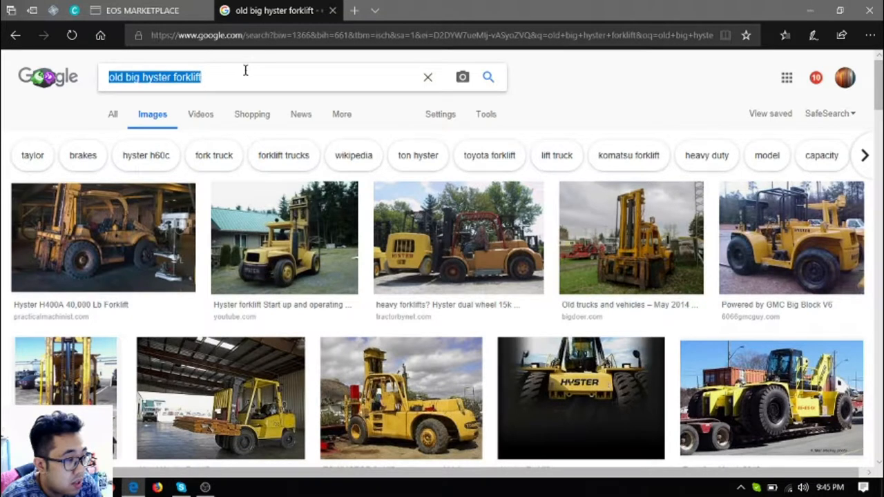
pyautogui.write('172')
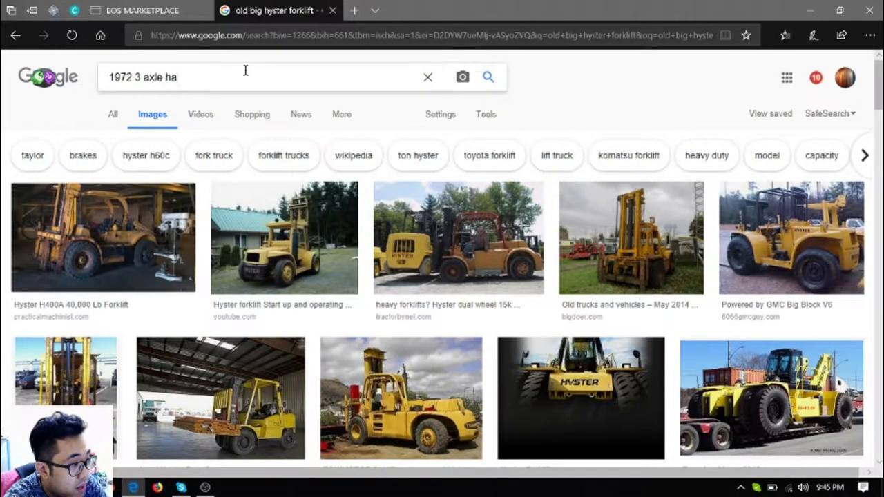
pyautogui.write('heavy')
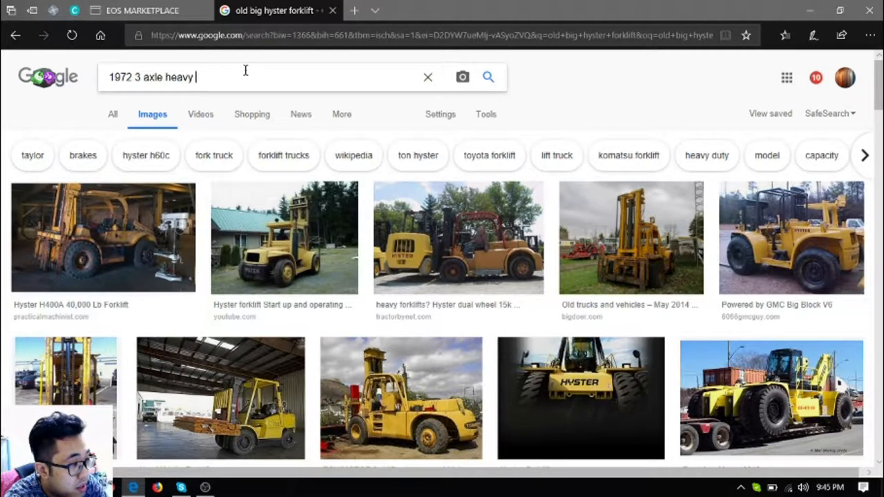
pyautogui.write('equiment')
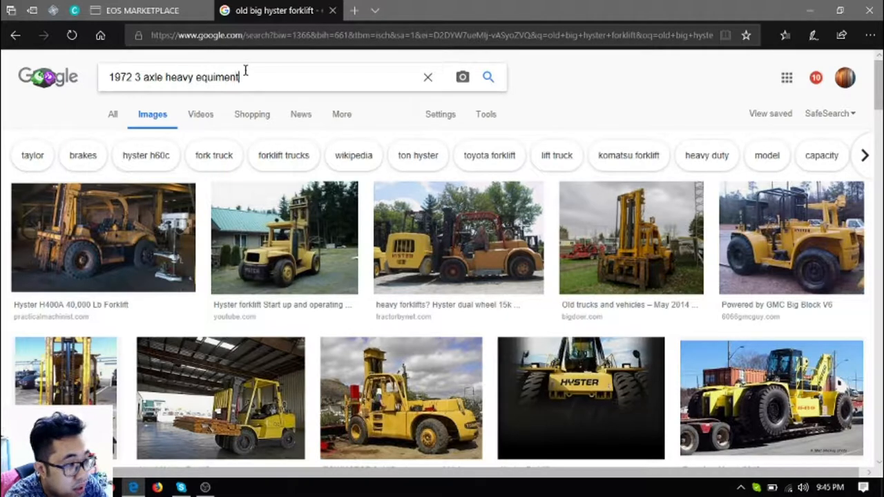
pyautogui.write('trailer')
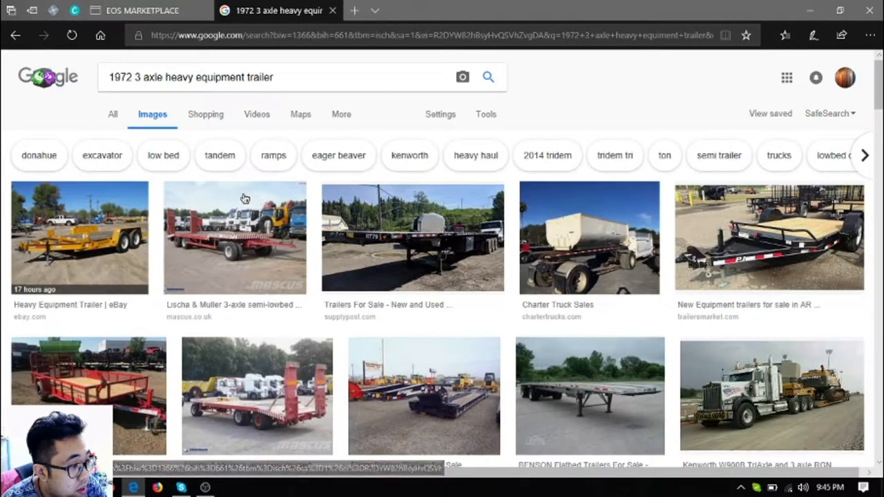
pyautogui.moveTo(413, 248)
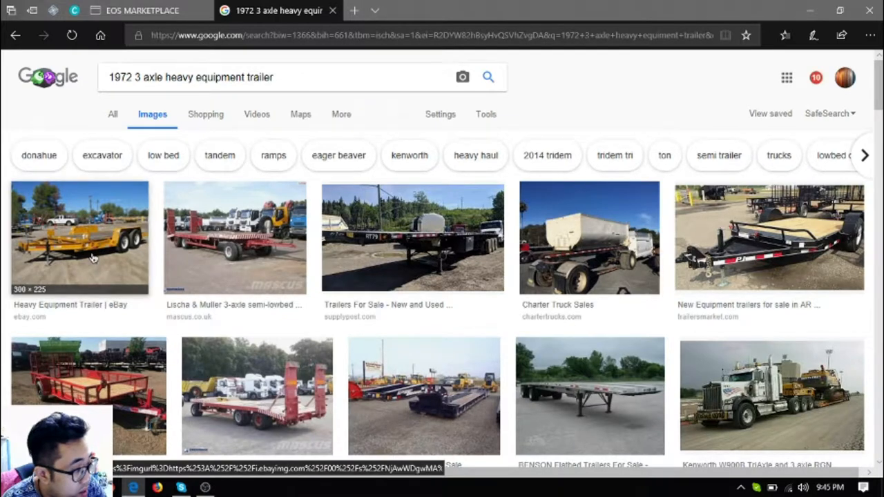
# Preview the eBay trailer photo, then return to the marketplace spreadsheet.
pyautogui.click(79, 238)
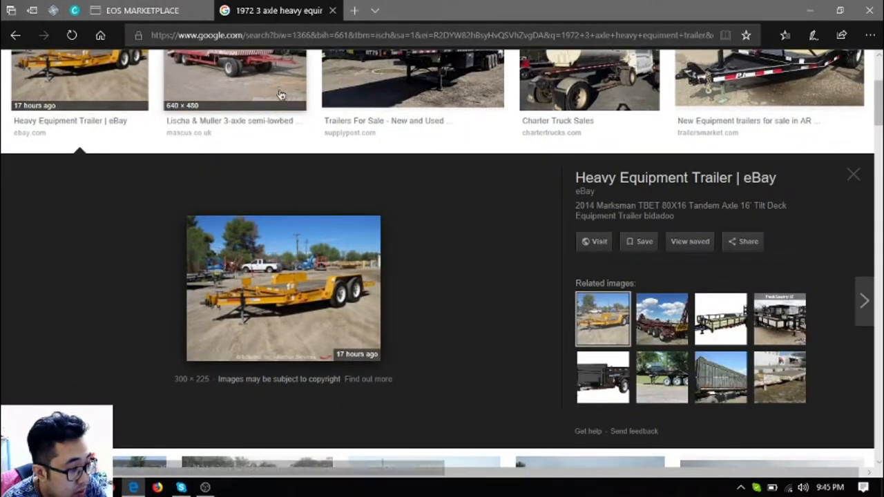
pyautogui.moveTo(81, 66)
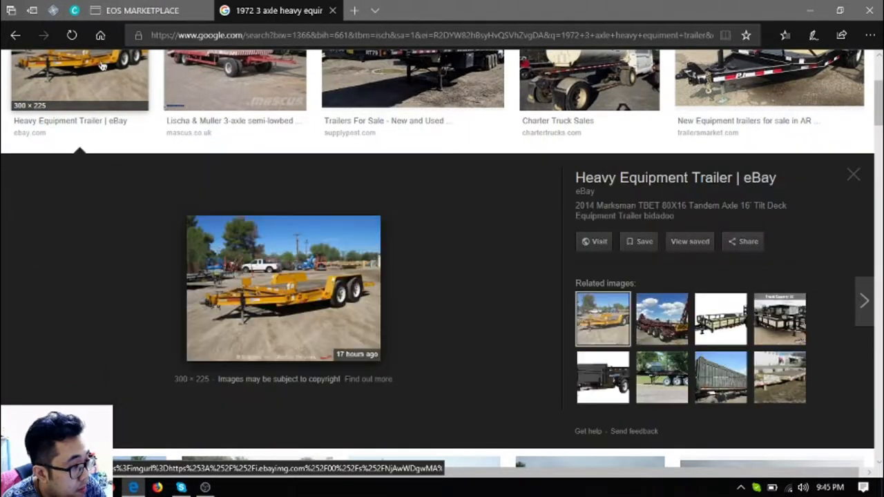
pyautogui.click(141, 11)
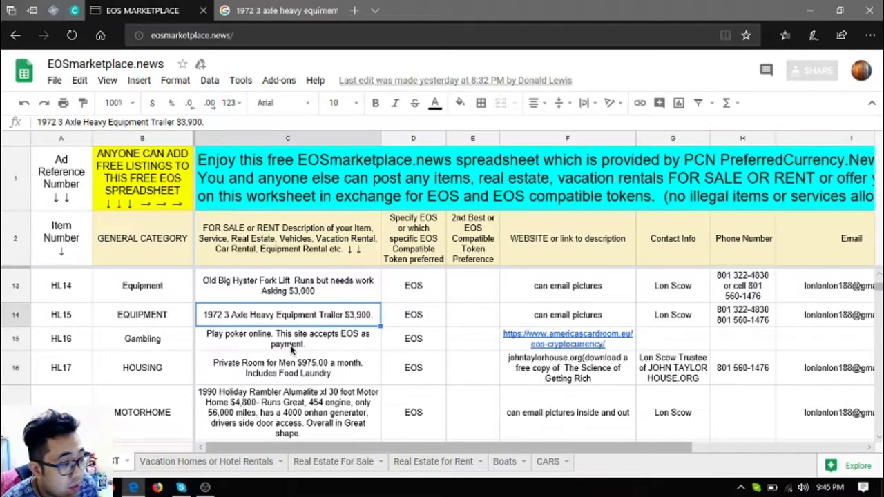
# Open the americascardroom.eu EOS page from the Play poker online listing, browse it, and return to the spreadsheet.
pyautogui.click(287, 339)
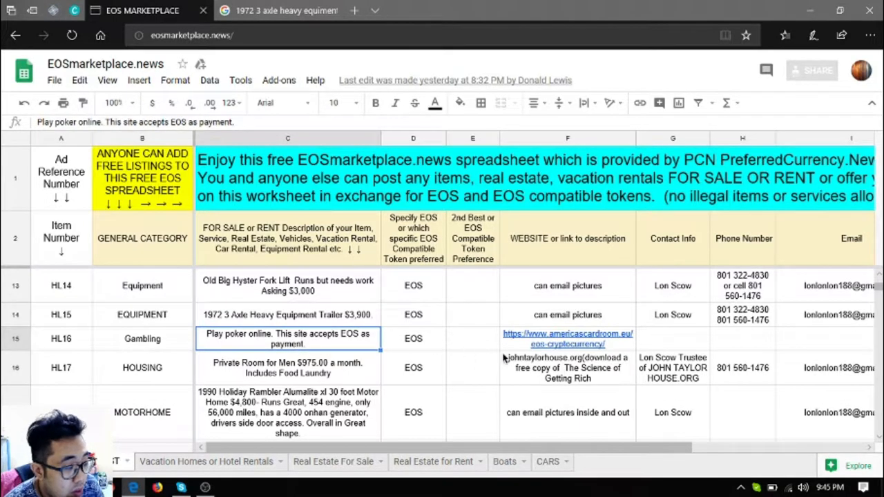
pyautogui.click(566, 338)
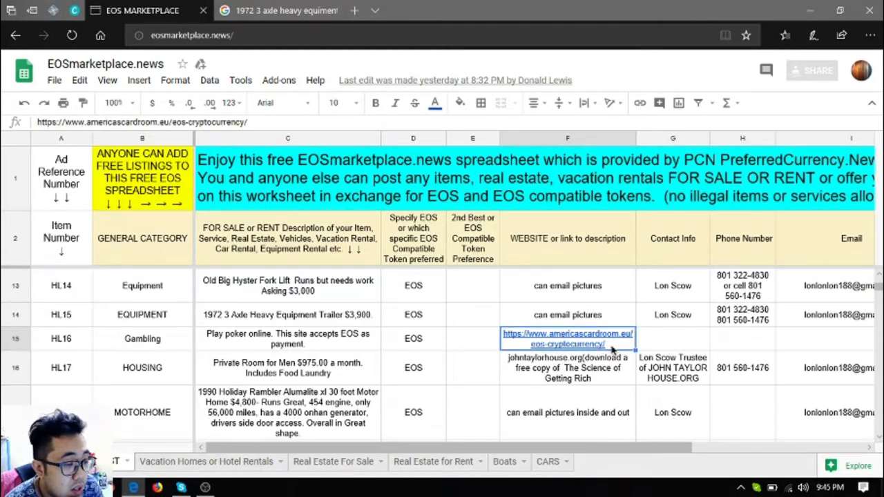
pyautogui.click(566, 338)
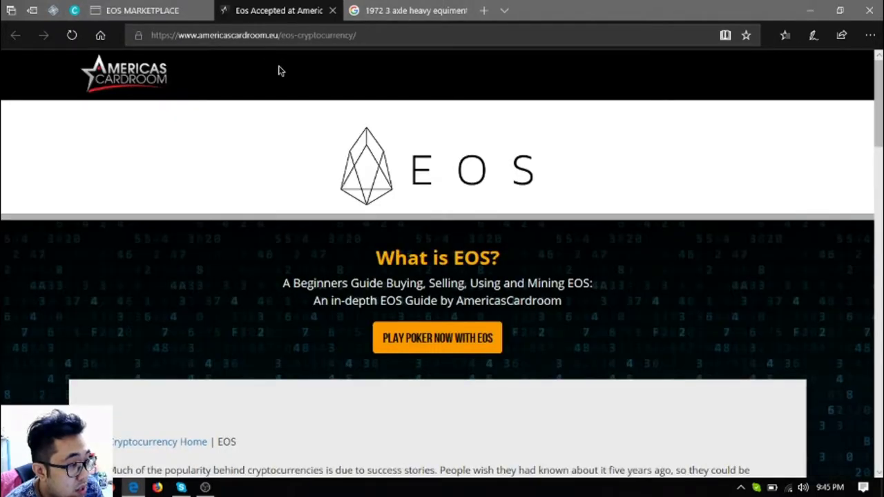
pyautogui.moveTo(421, 206)
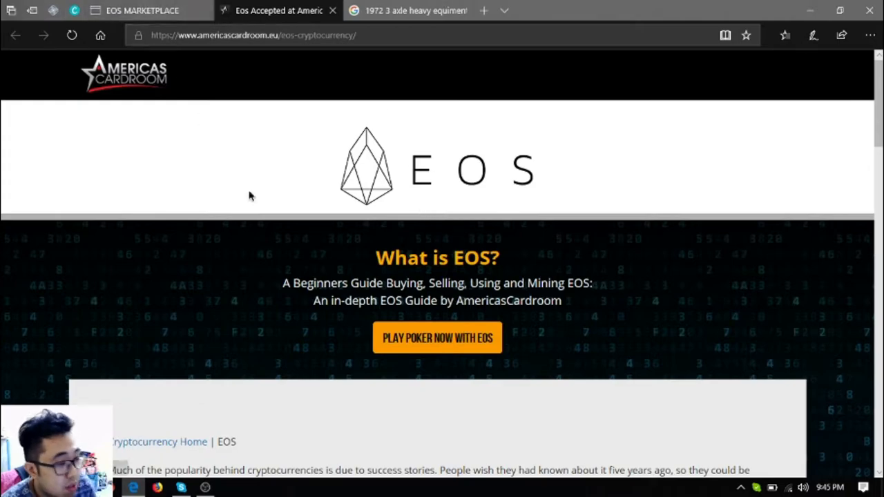
pyautogui.scroll(-3)
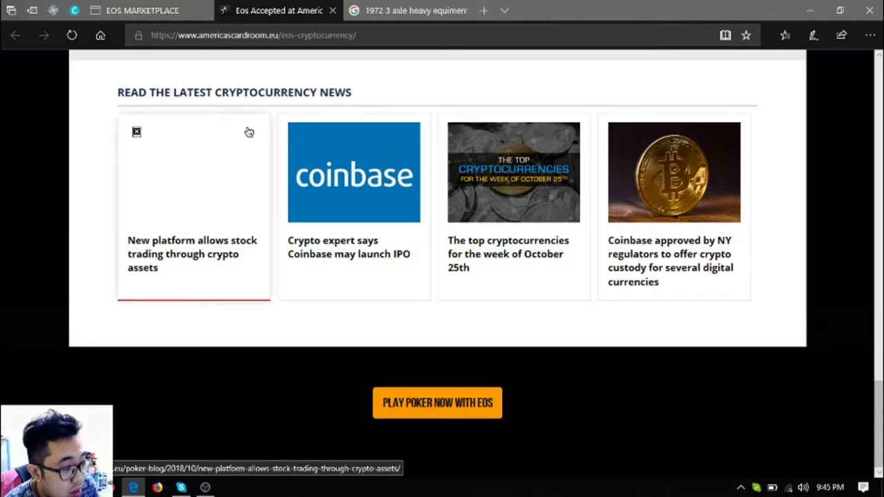
pyautogui.click(144, 11)
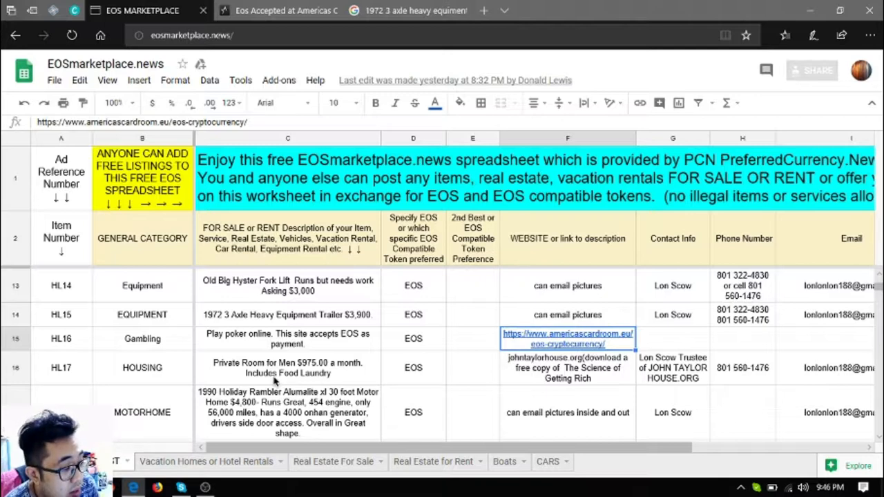
pyautogui.moveTo(292, 370)
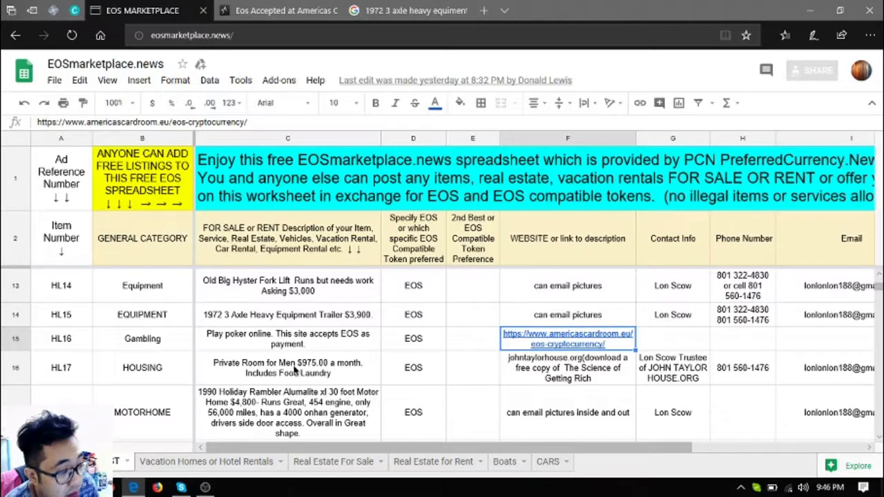
pyautogui.moveTo(387, 393)
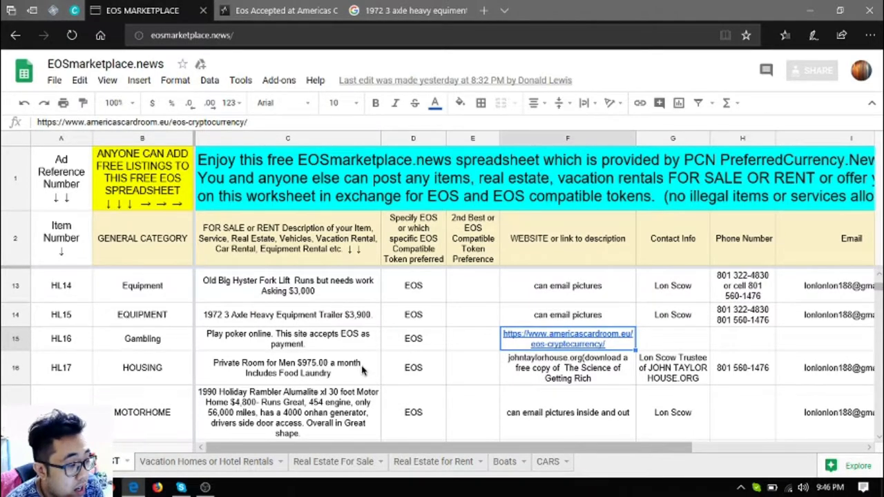
# Scroll to the motorhome listing and search Google for '1990 holiday rambler'.
pyautogui.scroll(-3)
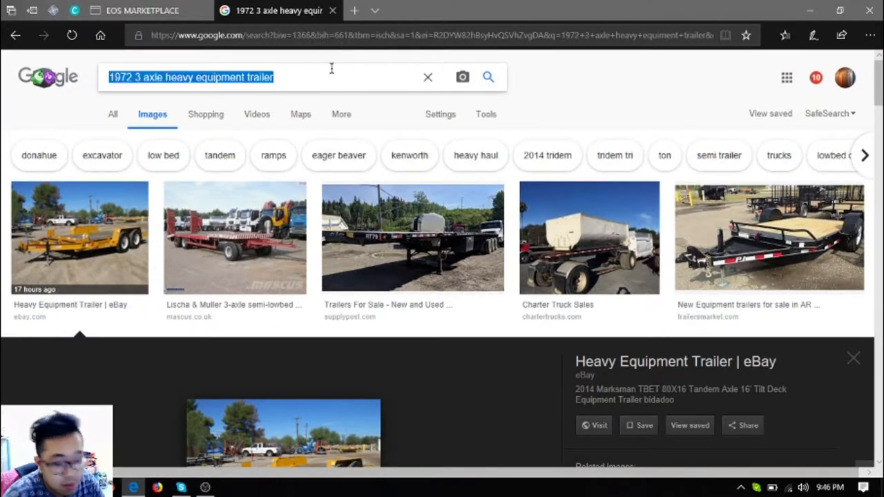
pyautogui.write('1990 ho')
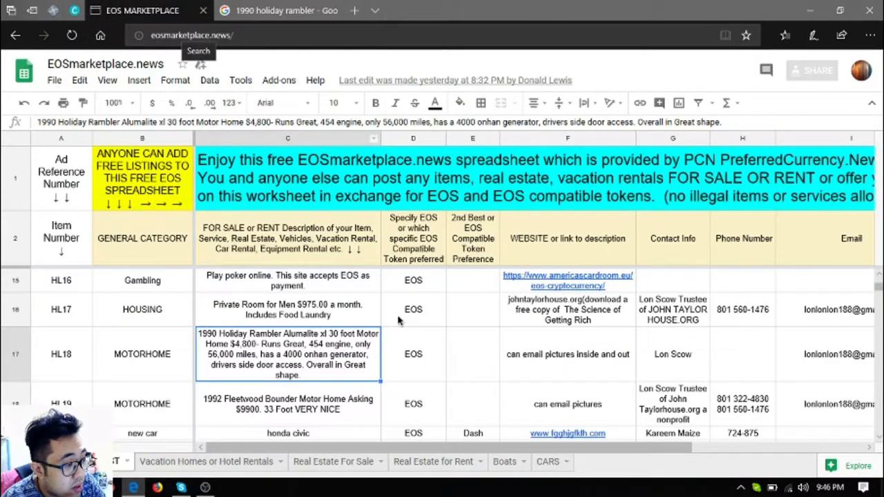
pyautogui.click(274, 11)
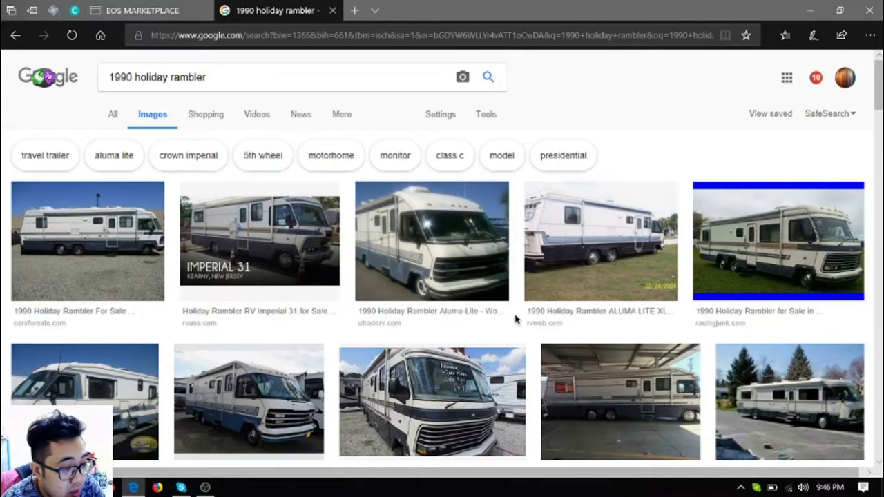
pyautogui.scroll(-3)
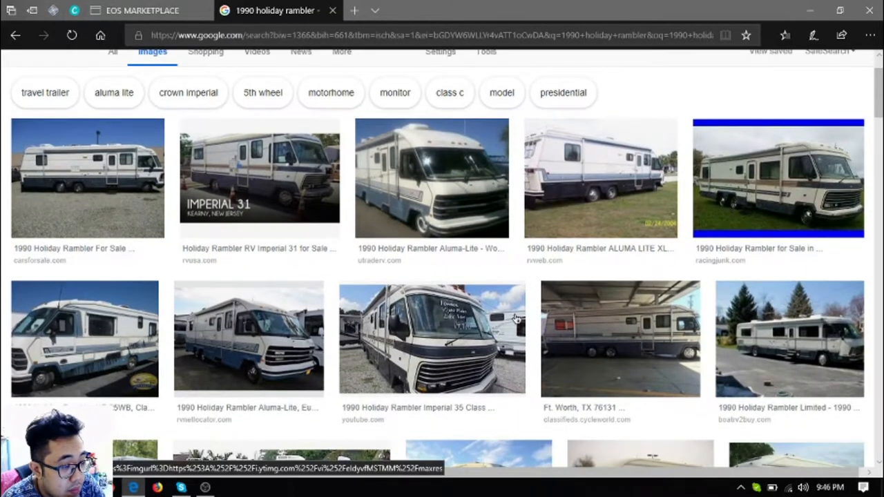
pyautogui.scroll(-3)
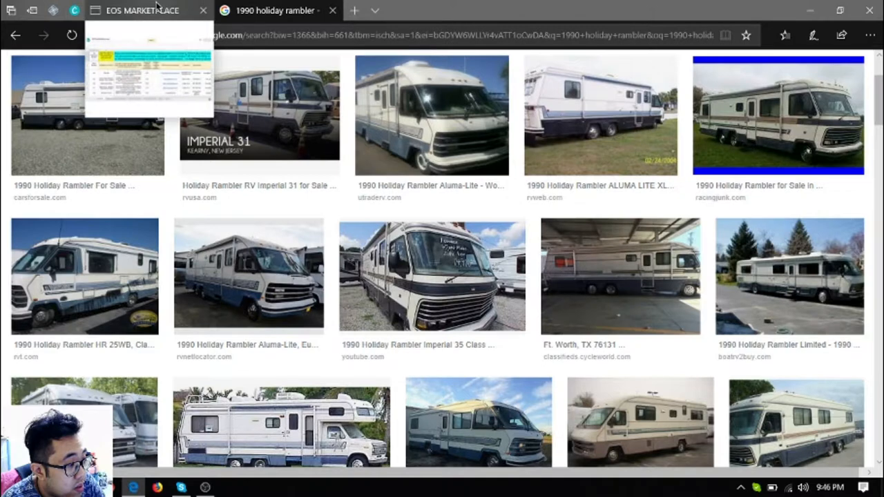
pyautogui.click(142, 9)
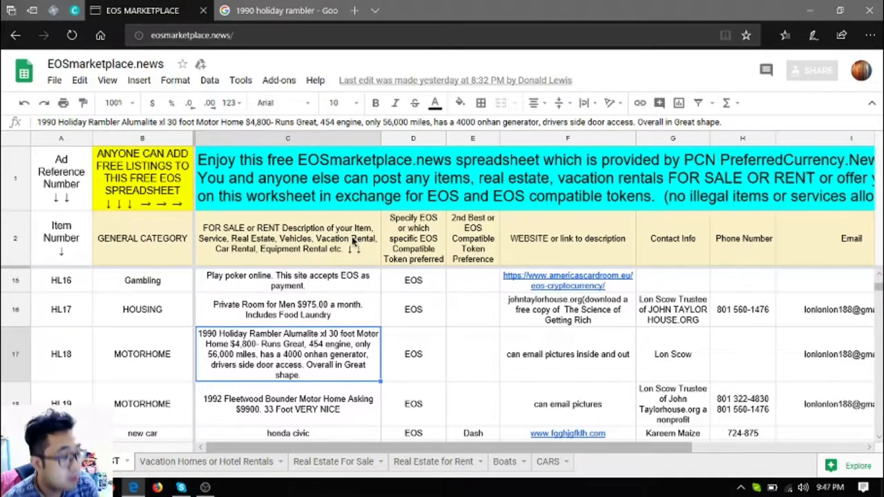
pyautogui.moveTo(279, 22)
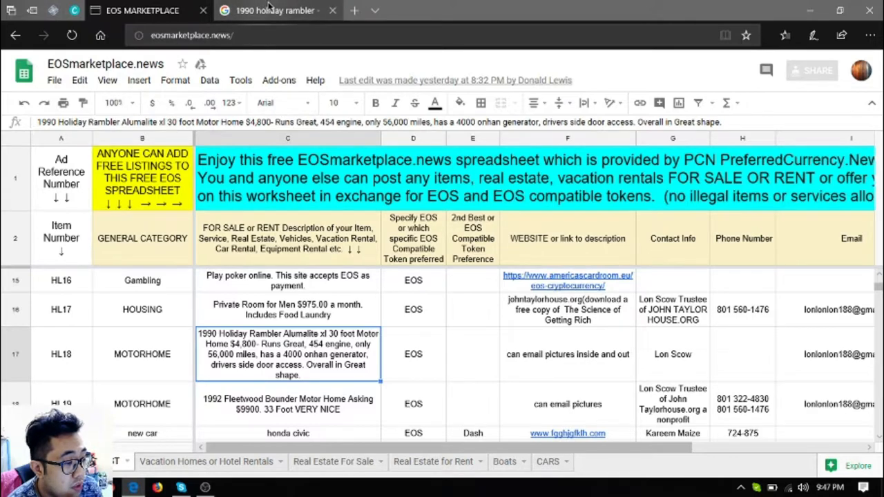
pyautogui.click(274, 11)
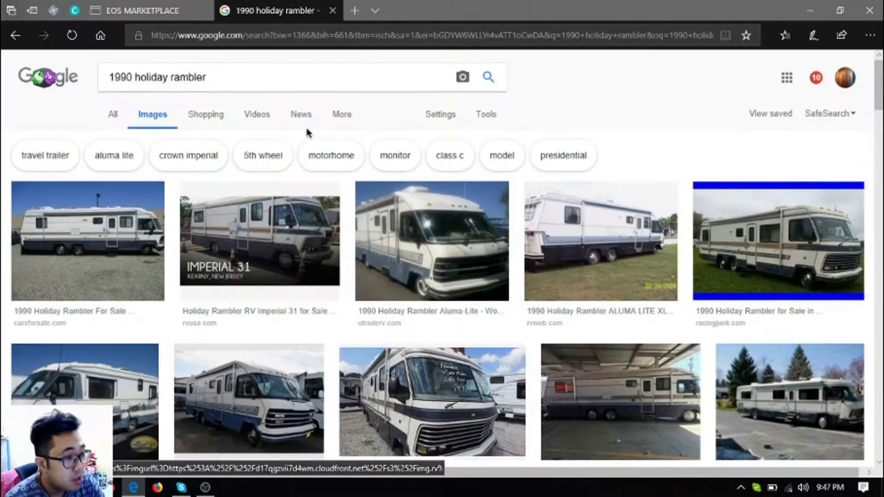
# Search Google Images for '1992 fleetwood bounder' and pick out its listing in the spreadsheet.
pyautogui.click(276, 78)
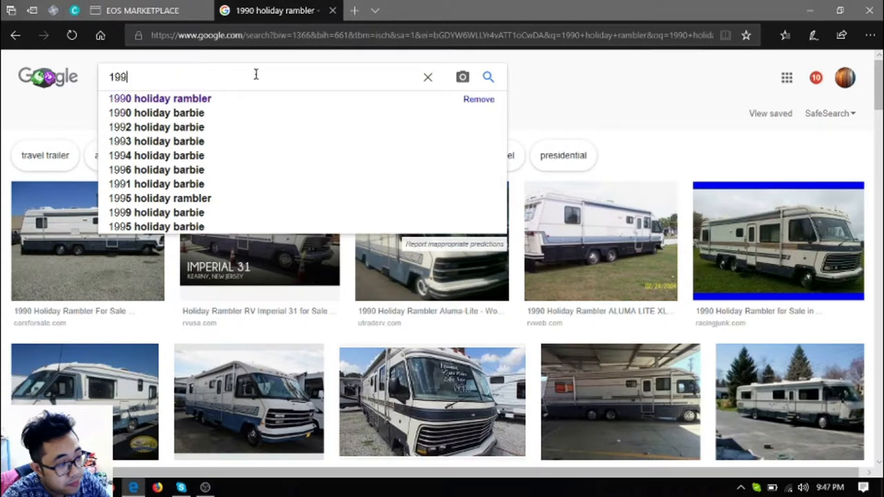
pyautogui.write('1992 fleetwood bounder')
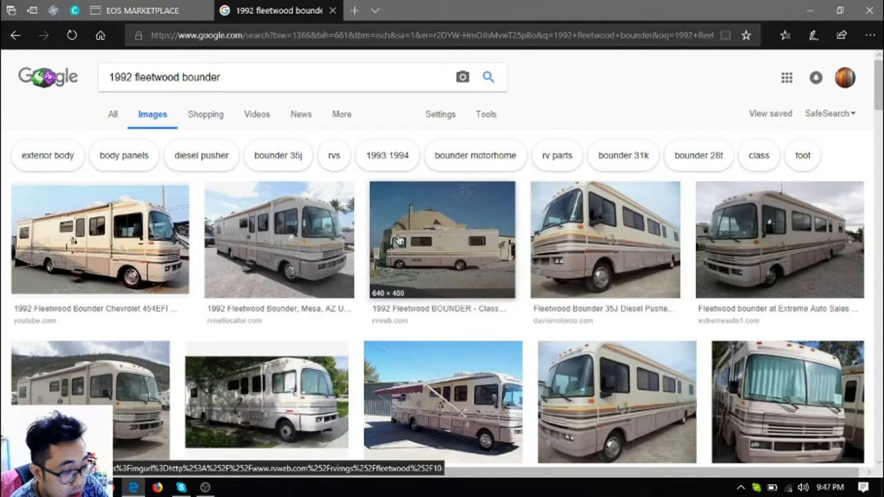
pyautogui.scroll(-3)
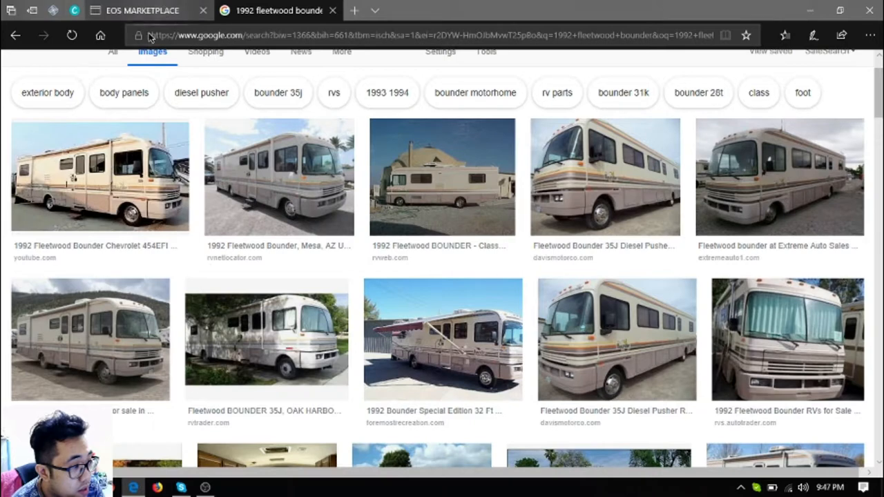
pyautogui.click(141, 11)
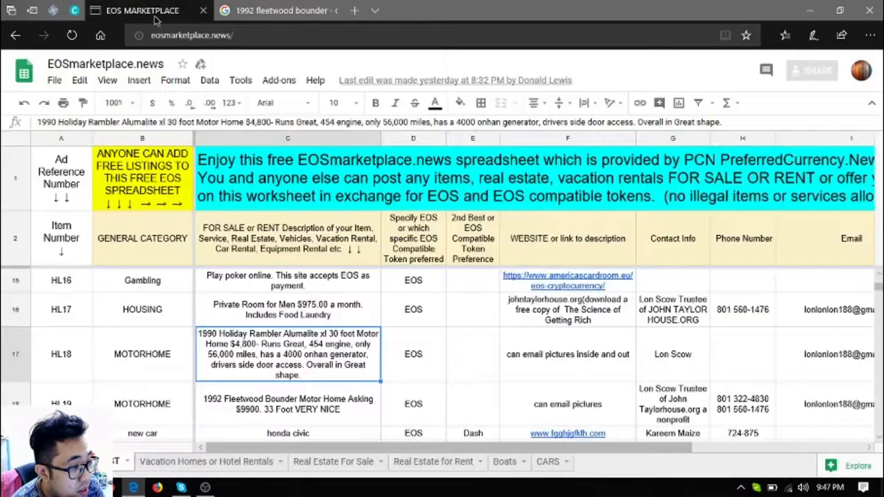
pyautogui.scroll(-3)
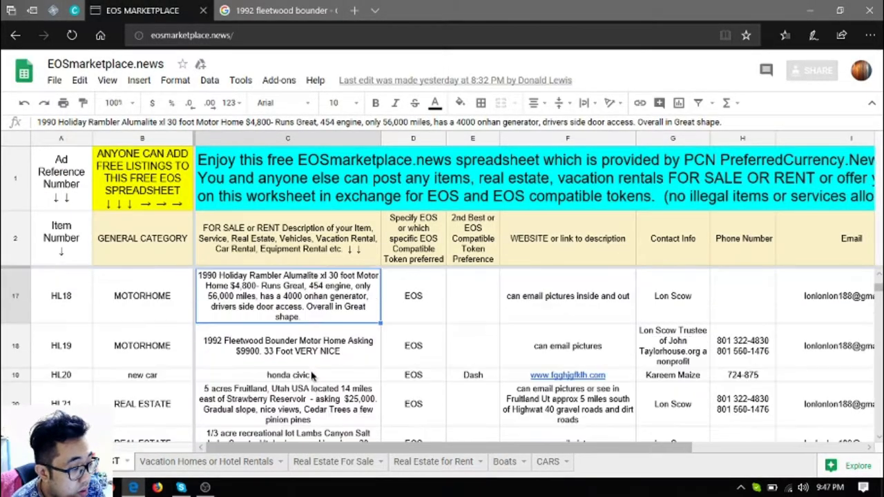
pyautogui.moveTo(284, 357)
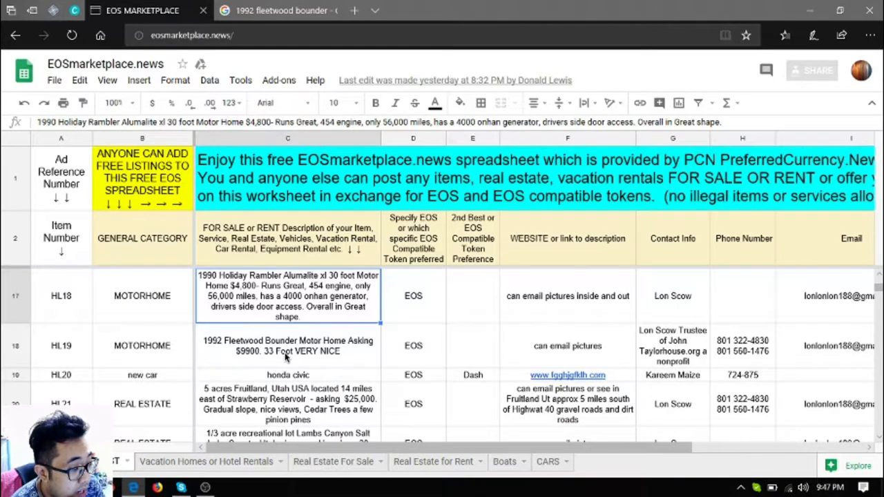
pyautogui.click(287, 346)
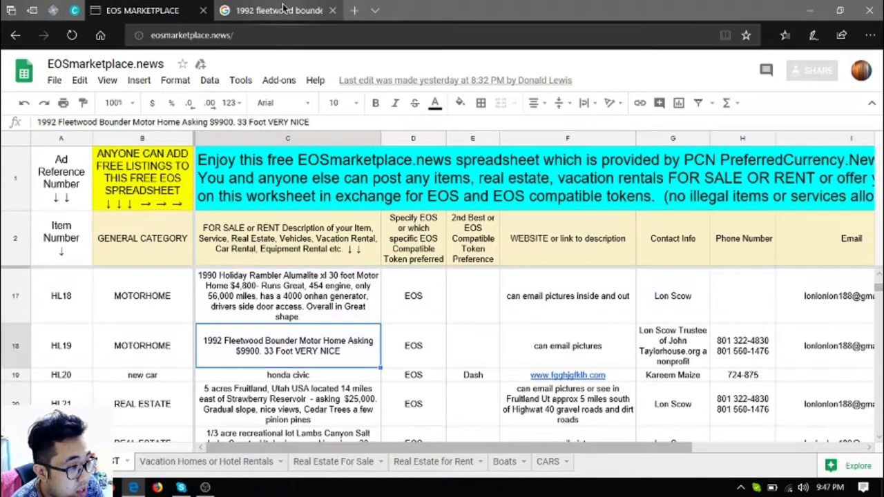
# Compare the Fleetwood Bounder image results with its motorhome listing, ending on the spreadsheet.
pyautogui.click(276, 11)
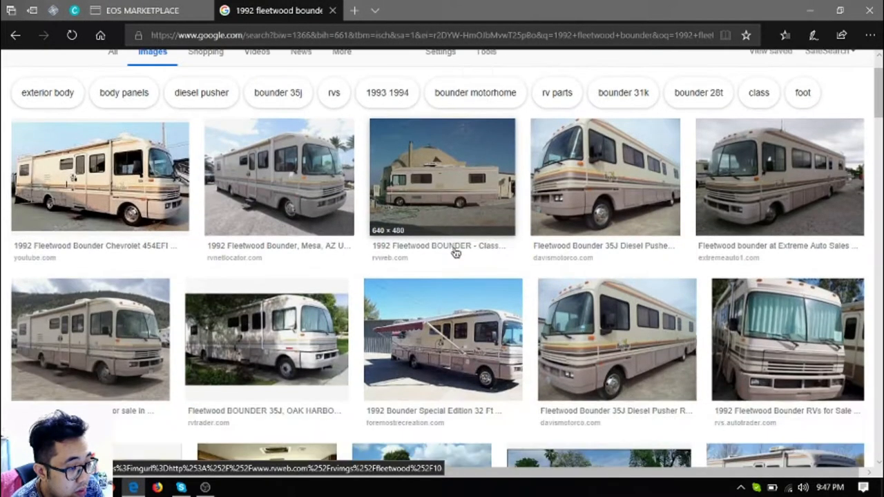
pyautogui.click(131, 11)
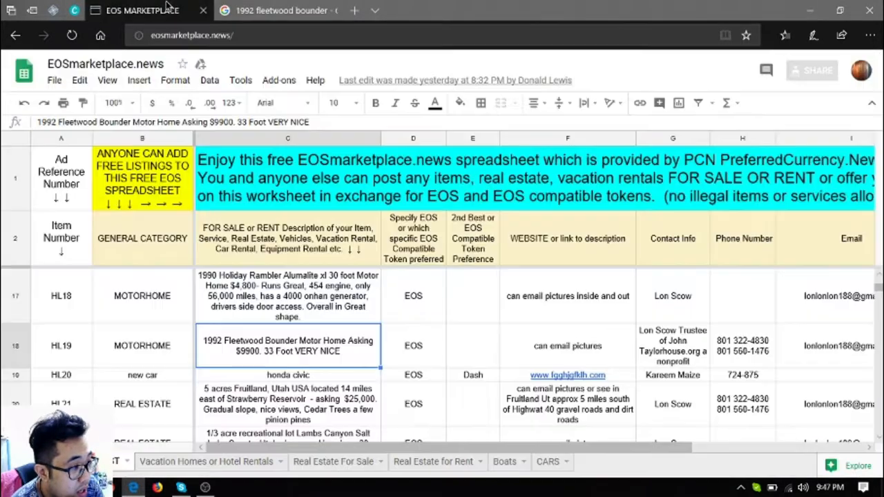
pyautogui.click(276, 11)
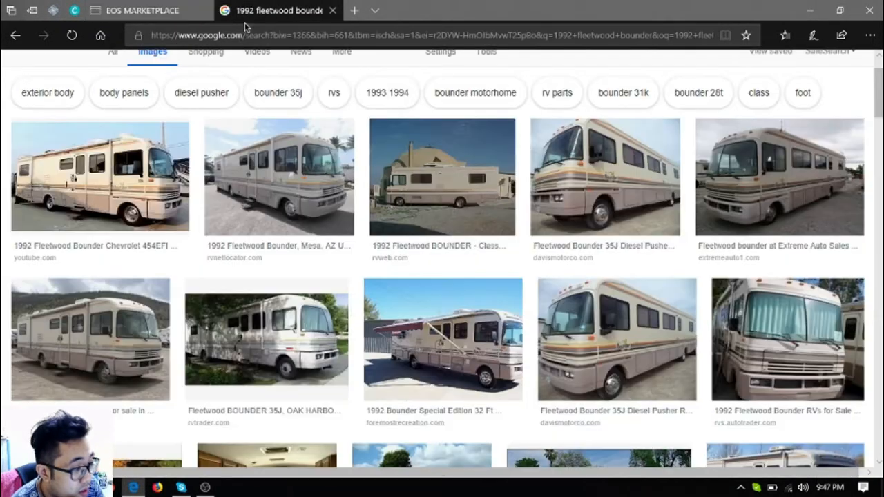
pyautogui.scroll(-3)
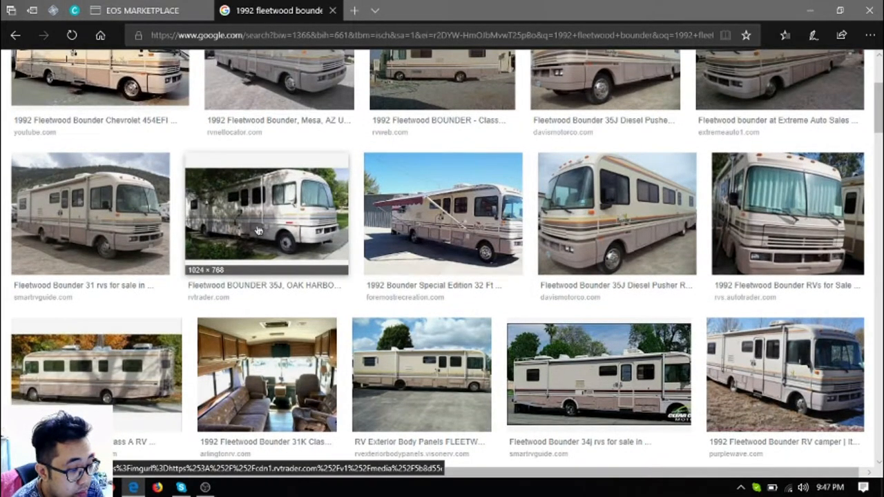
pyautogui.click(141, 11)
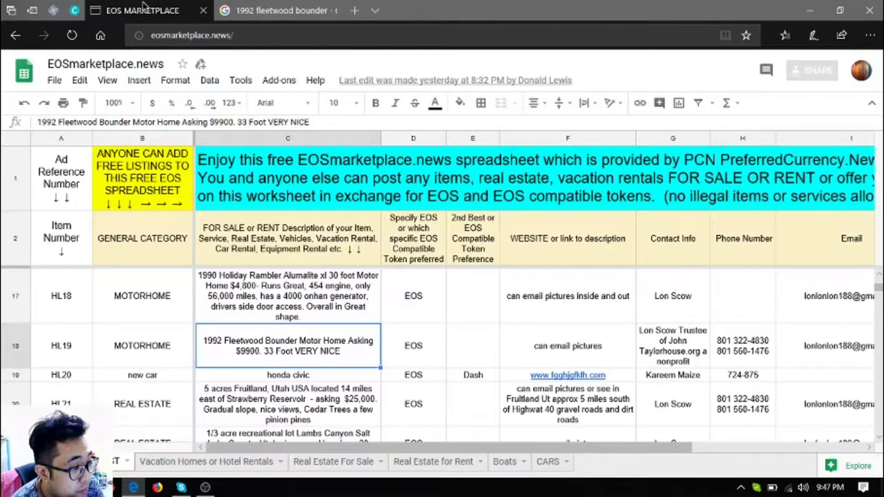
# Scroll past the real estate rows to HL24 Subscriptions and open its preferredcurrency.news link.
pyautogui.scroll(-3)
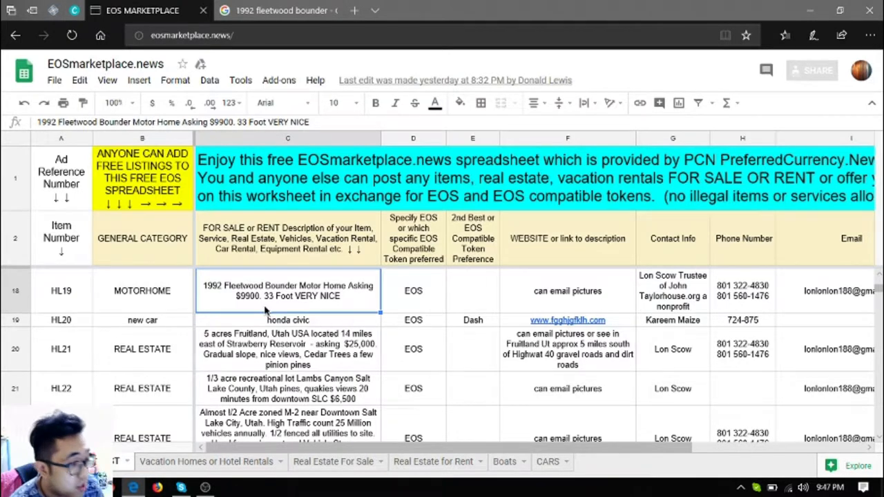
pyautogui.scroll(-3)
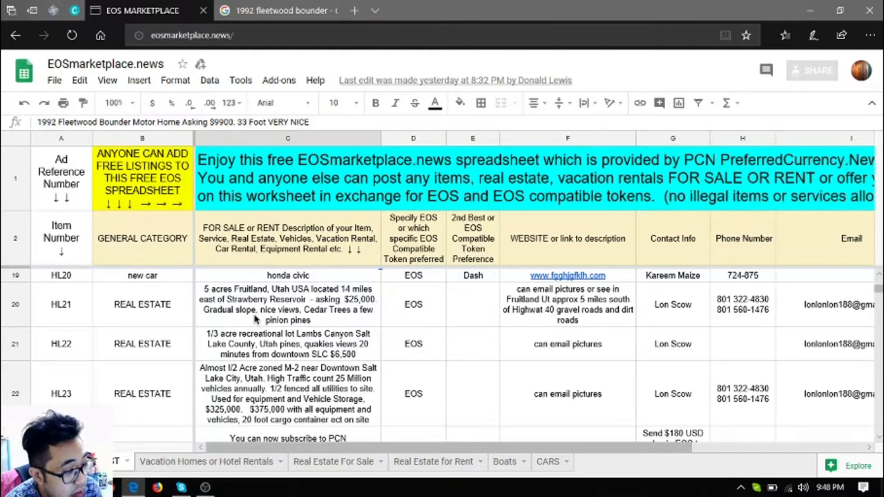
pyautogui.scroll(-3)
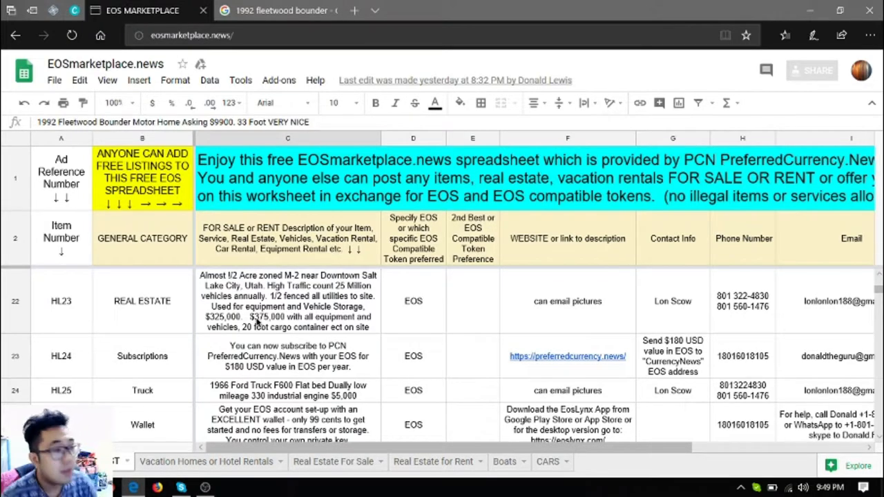
pyautogui.click(473, 357)
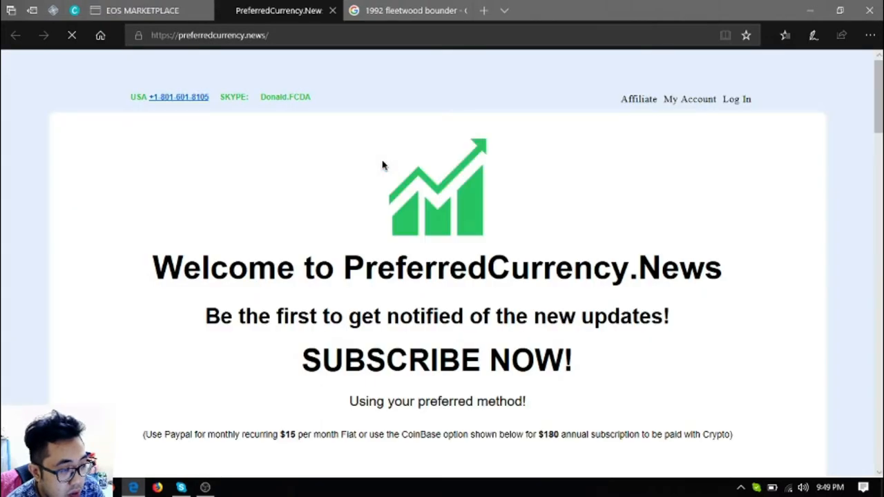
# Browse the PreferredCurrency.News page down to the Subscribe section with PayPal and Coinbase options.
pyautogui.scroll(-3)
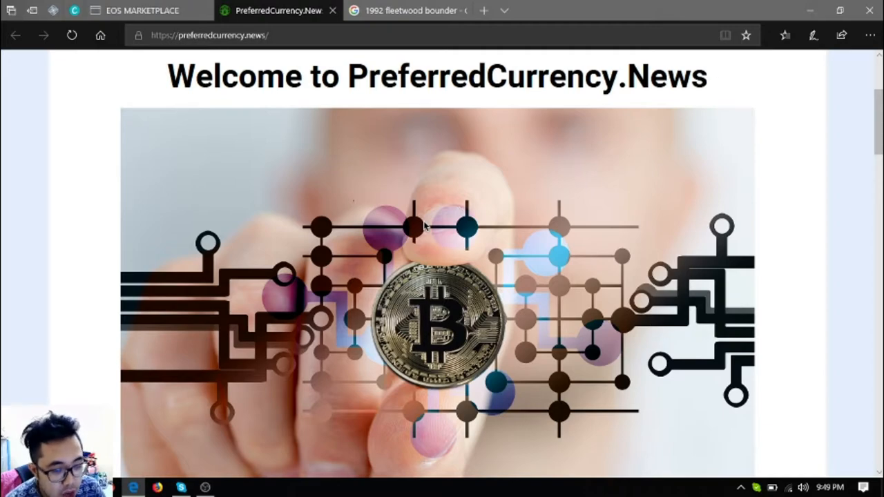
pyautogui.scroll(-3)
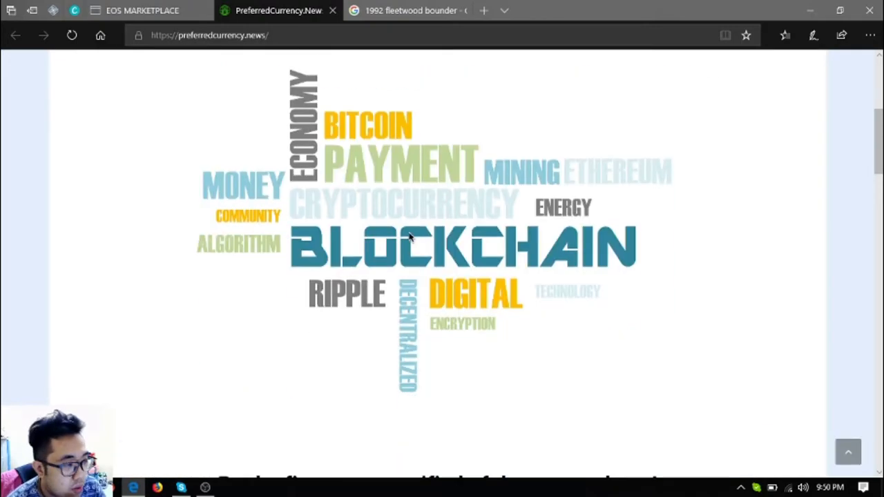
pyautogui.scroll(-3)
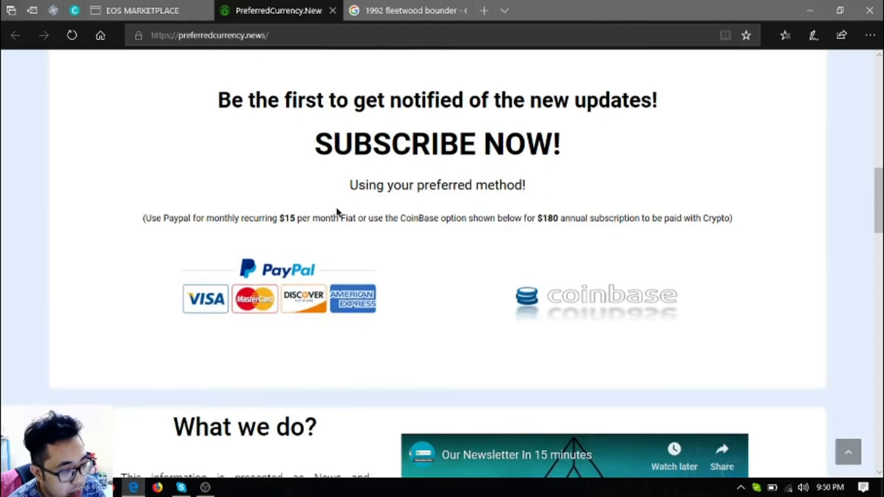
pyautogui.moveTo(596, 261)
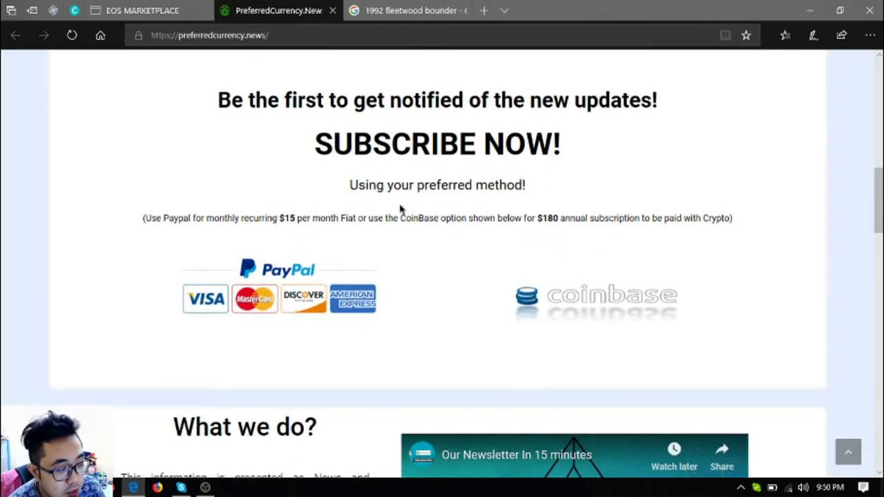
pyautogui.scroll(3)
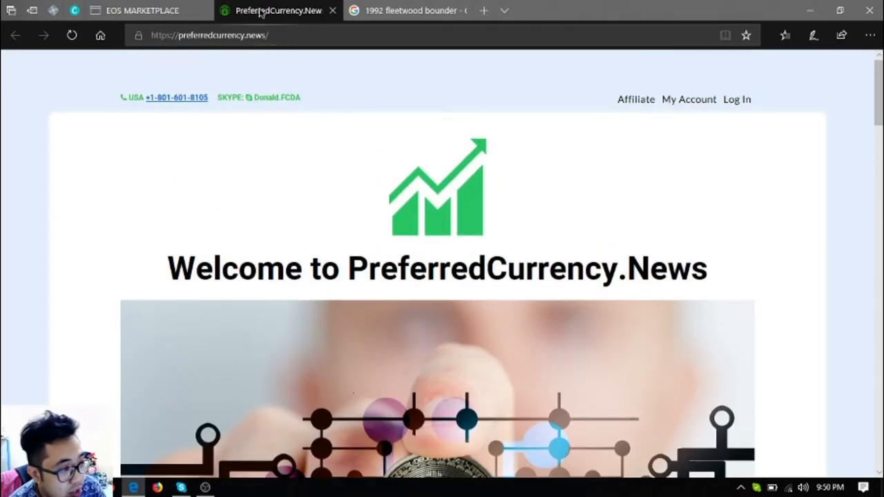
pyautogui.moveTo(334, 12)
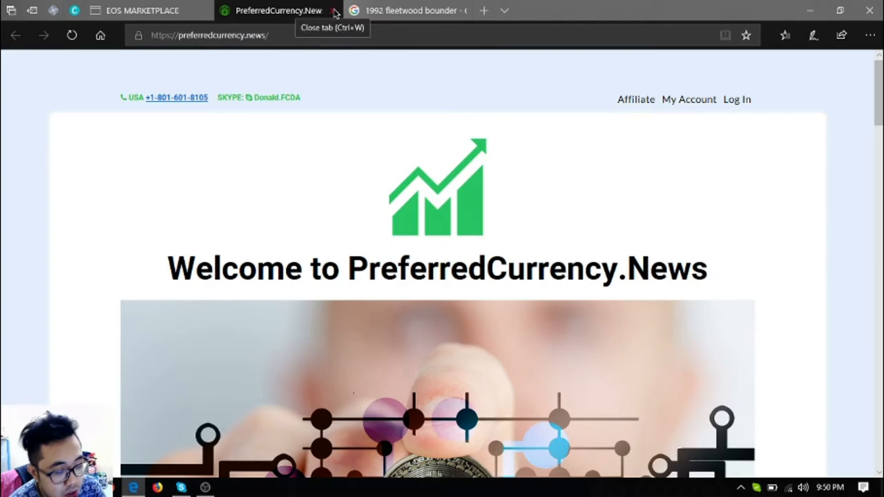
pyautogui.scroll(-3)
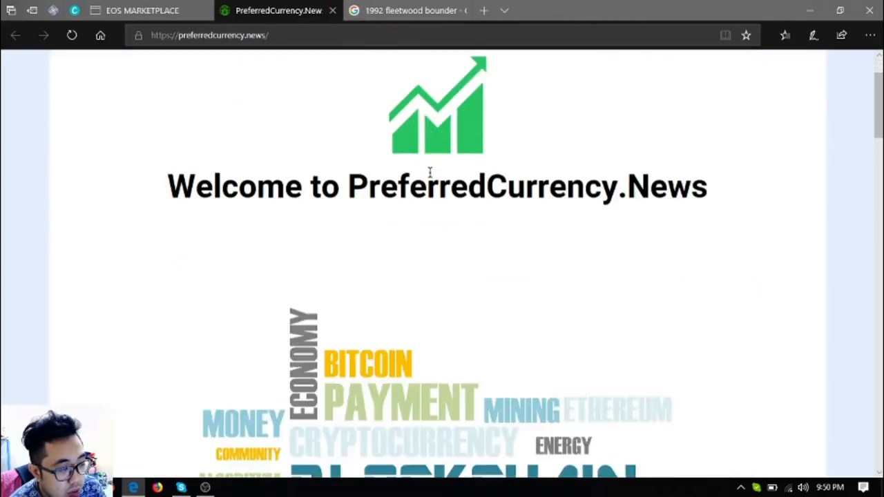
pyautogui.scroll(-3)
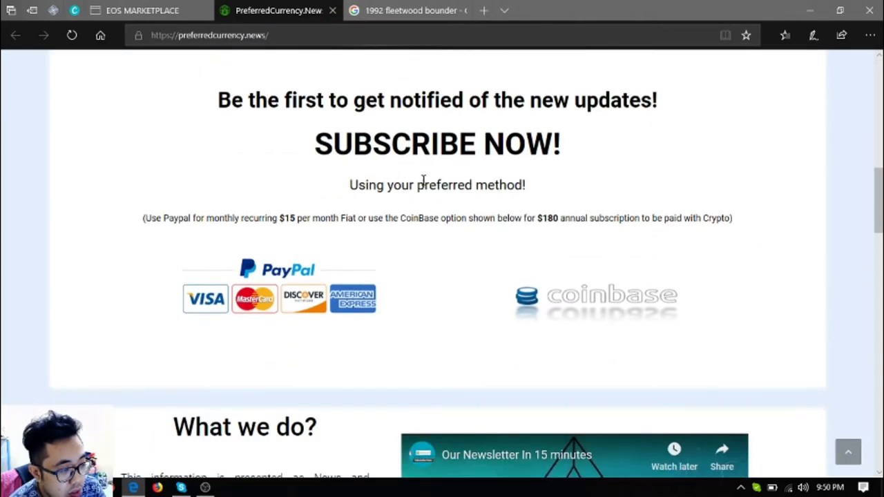
pyautogui.moveTo(652, 315)
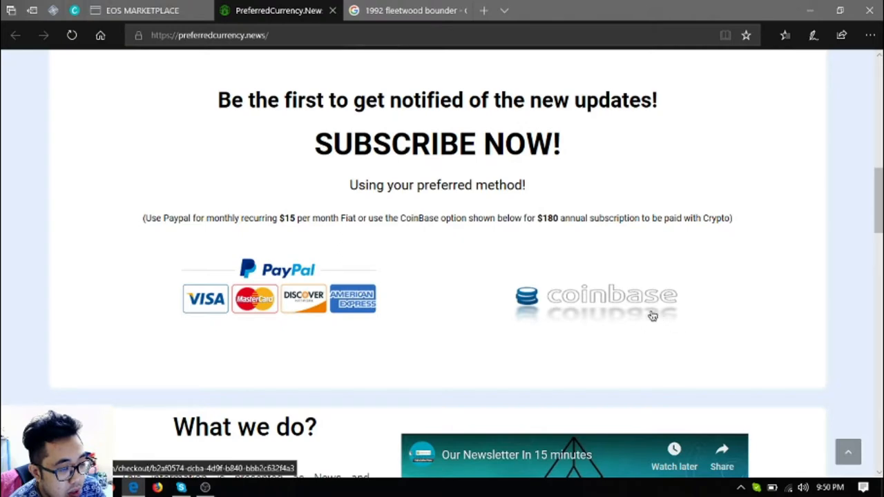
pyautogui.moveTo(141, 11)
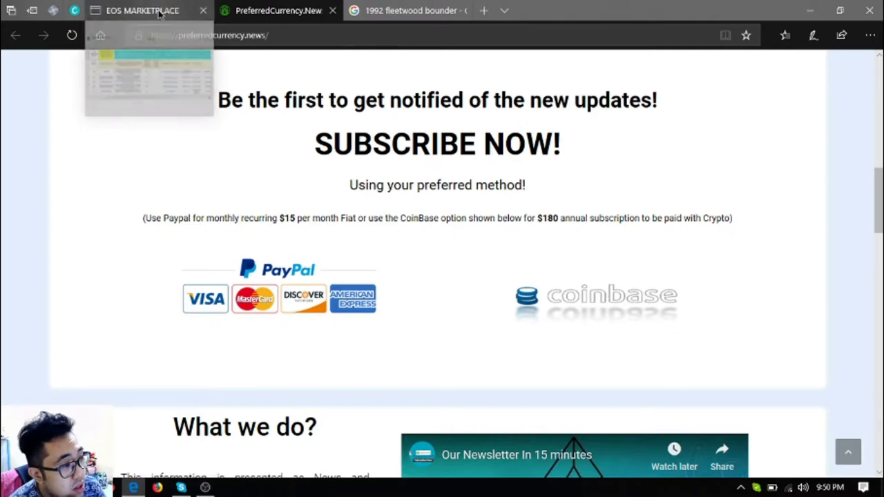
# Return via the spreadsheet tab to the 1992 Fleetwood Bounder image results.
pyautogui.click(142, 11)
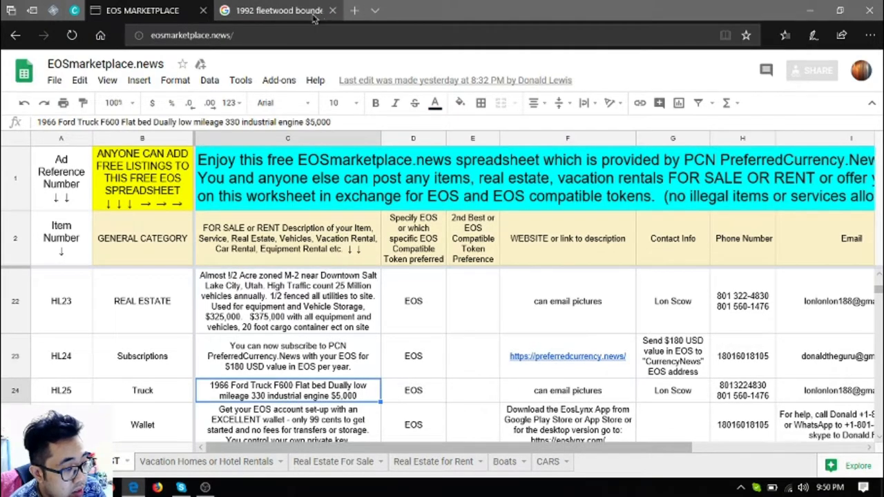
pyautogui.click(276, 11)
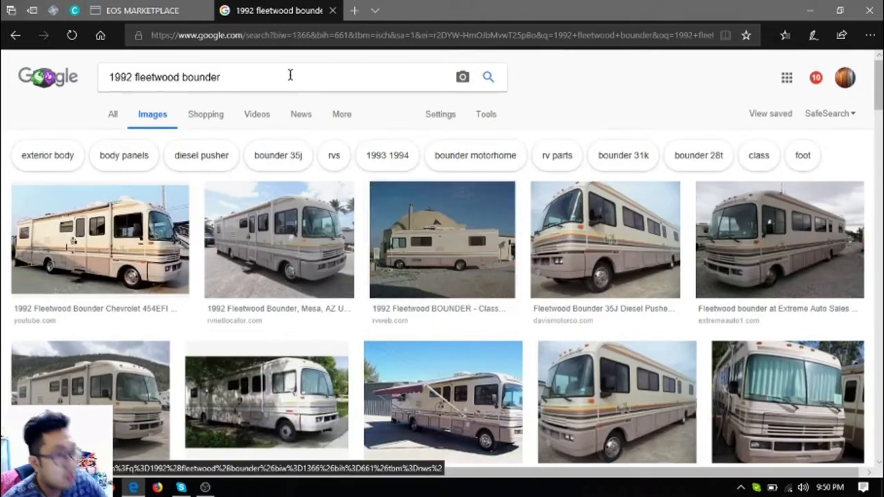
# Change the image search to '1966 ford truck f600' and check it against the truck listing.
pyautogui.write('1966 ford truck f600')
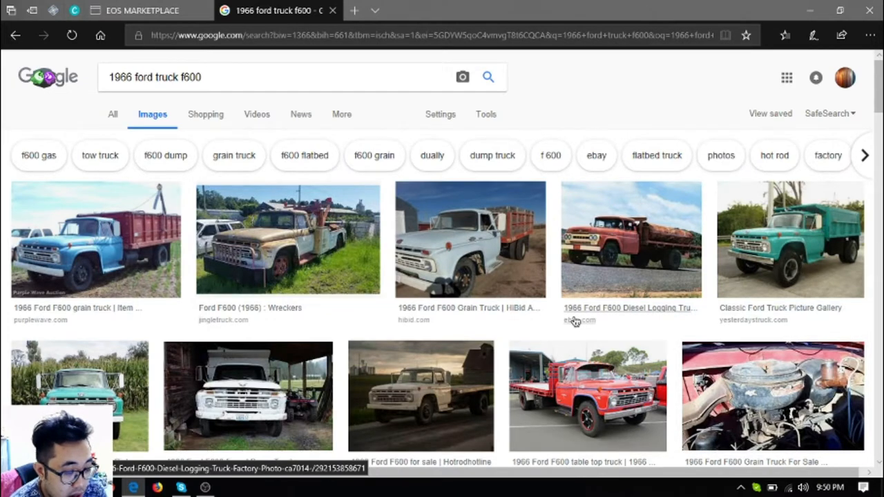
pyautogui.scroll(-3)
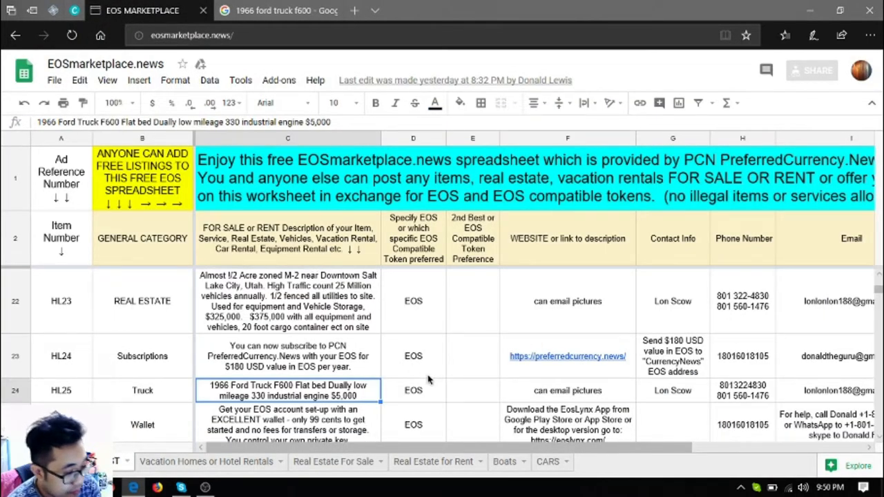
pyautogui.click(277, 11)
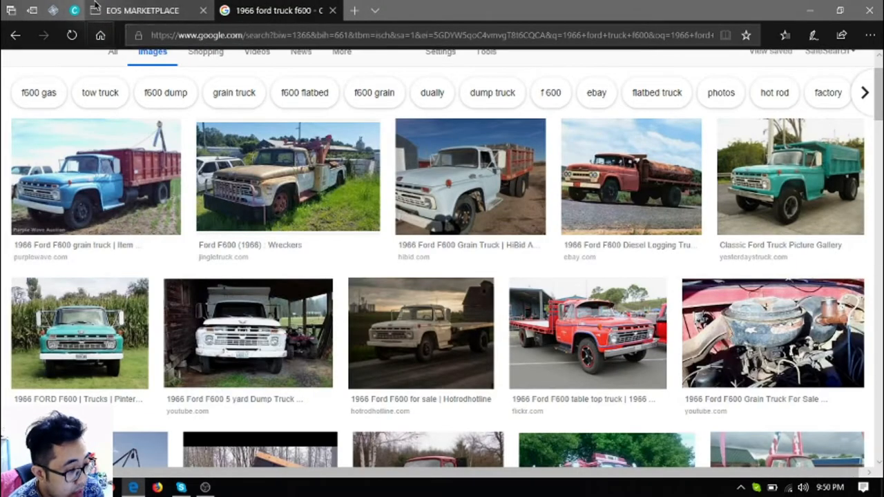
pyautogui.click(141, 11)
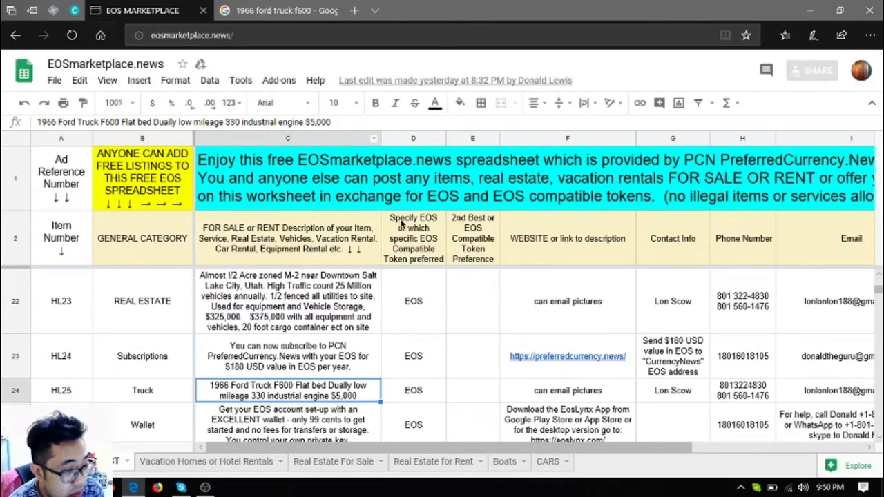
pyautogui.moveTo(393, 348)
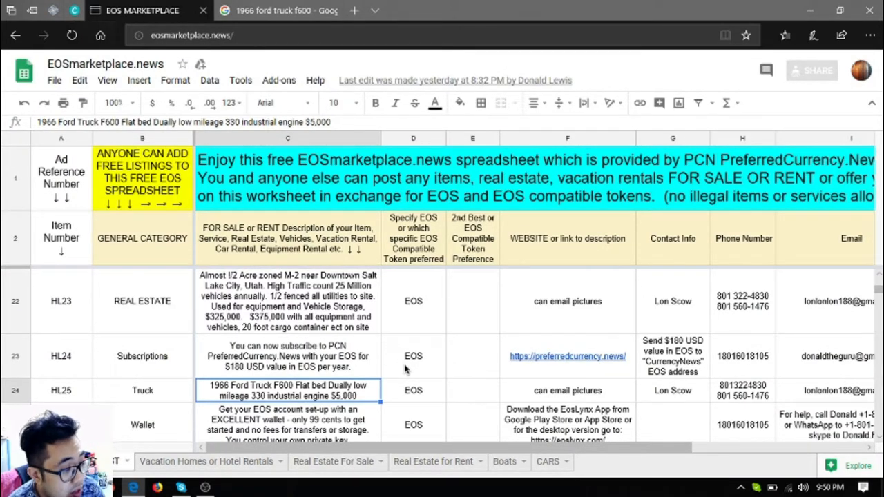
pyautogui.moveTo(385, 339)
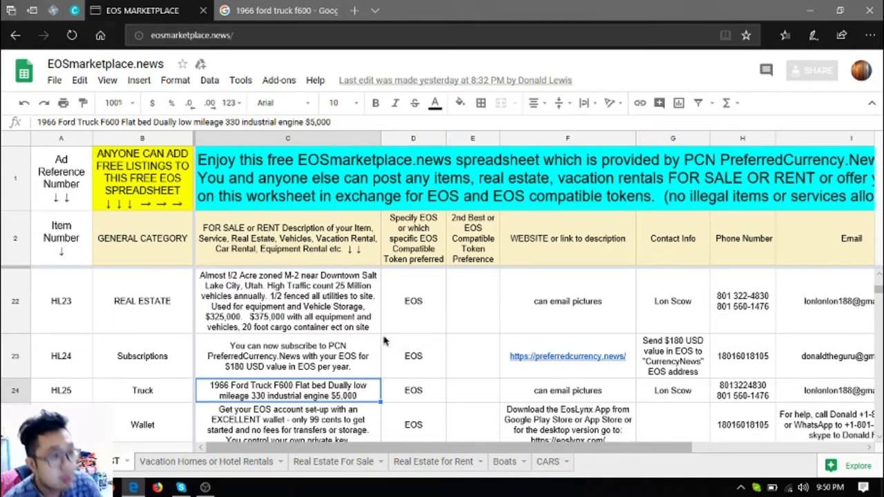
# Compare the F600 images with the listing again and scroll the spreadsheet to the wallet and ICO ads.
pyautogui.click(276, 11)
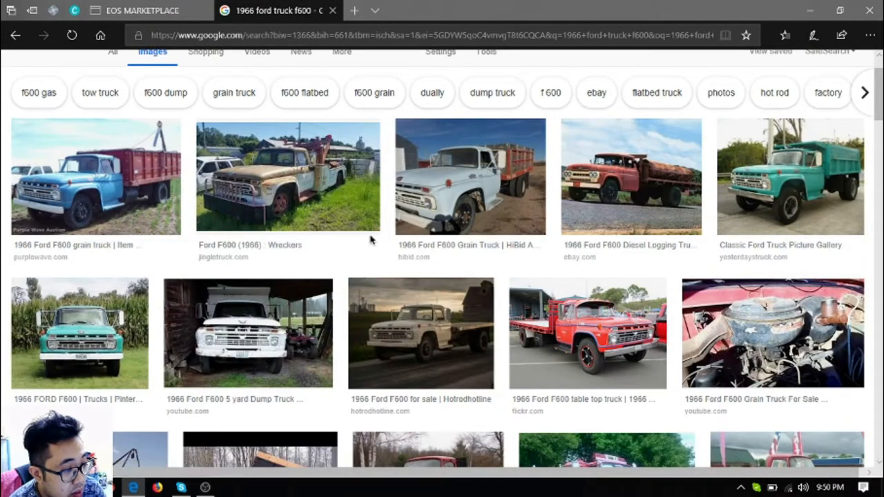
pyautogui.click(138, 11)
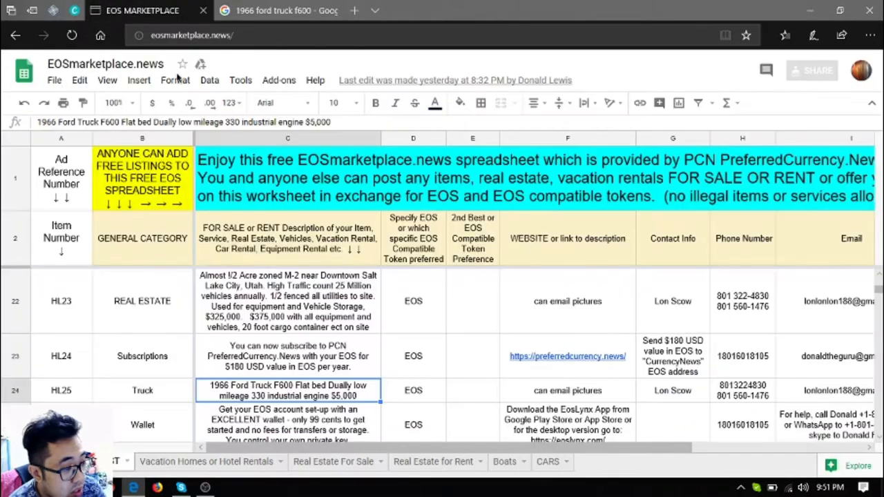
pyautogui.scroll(-3)
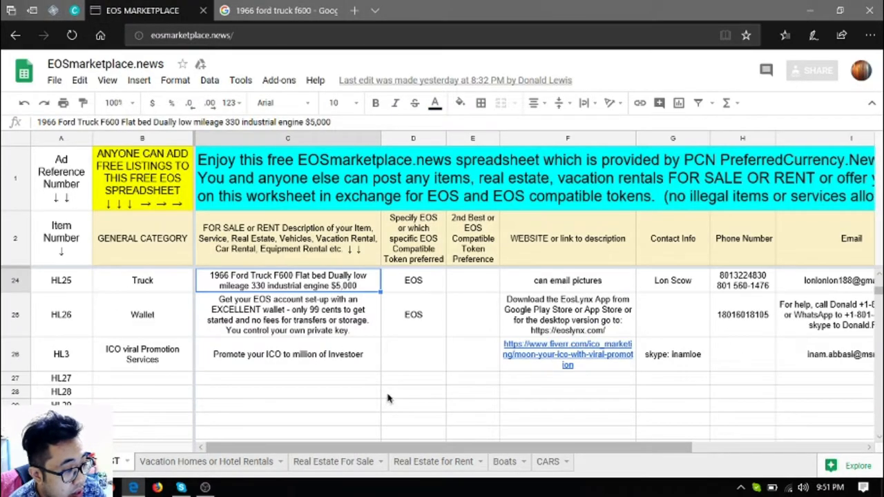
pyautogui.moveTo(352, 356)
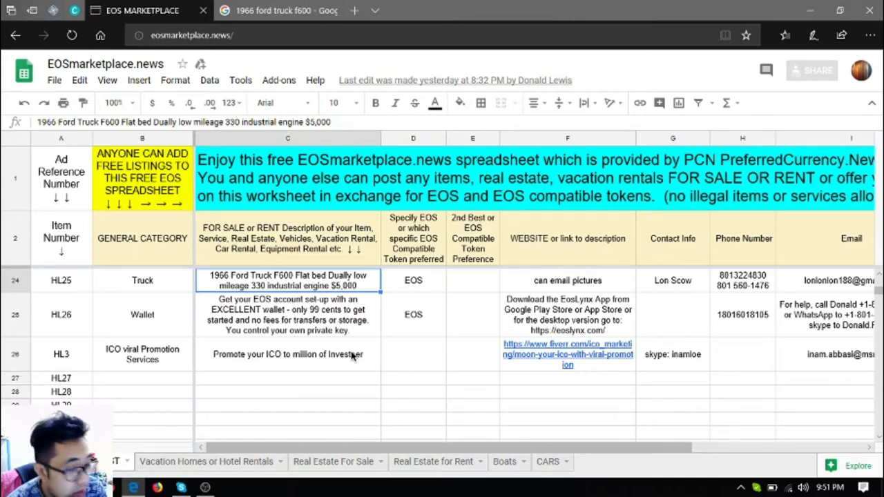
pyautogui.moveTo(632, 380)
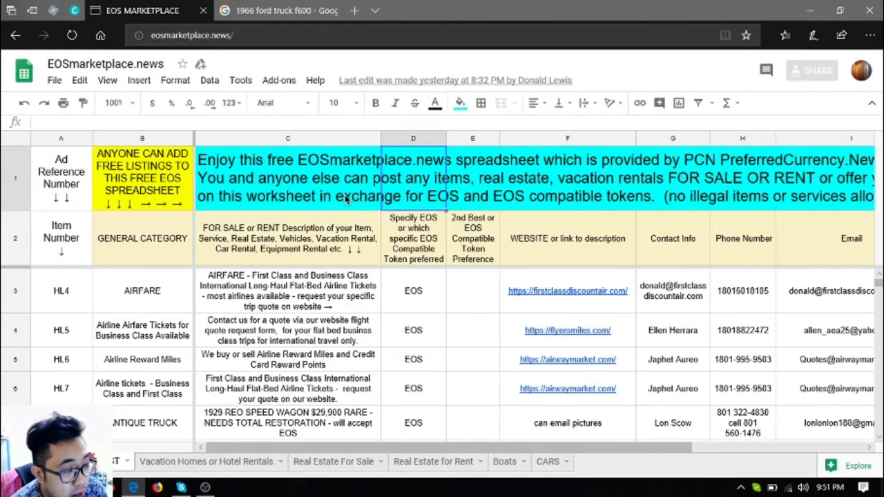
# Read the full descriptions of the airfare and flight quote request listings in cells C3 and C4.
pyautogui.click(288, 290)
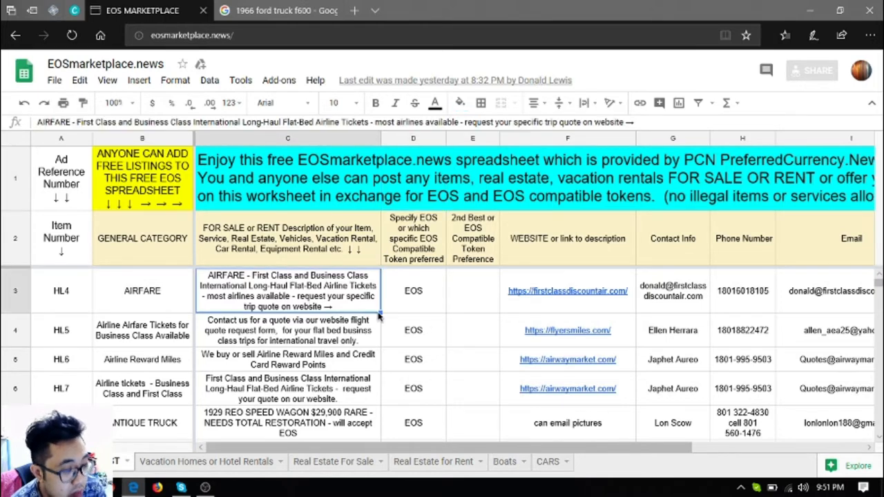
pyautogui.moveTo(461, 302)
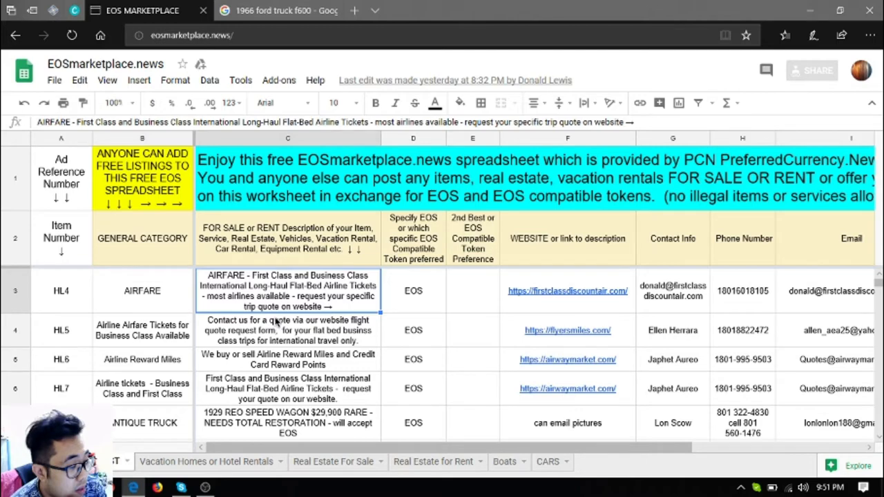
pyautogui.click(287, 330)
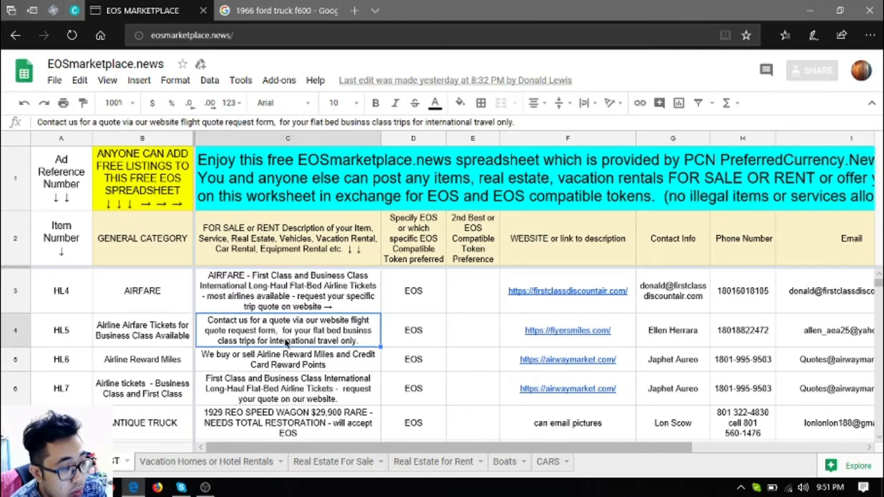
pyautogui.scroll(-3)
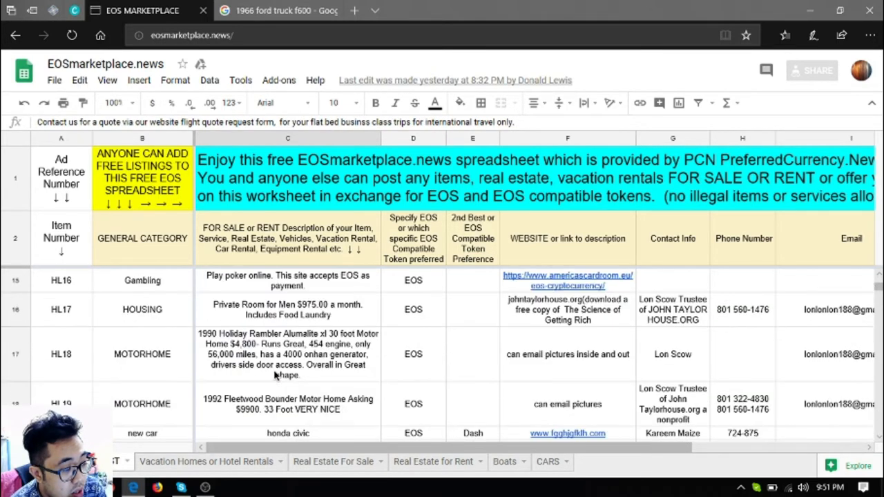
pyautogui.scroll(-3)
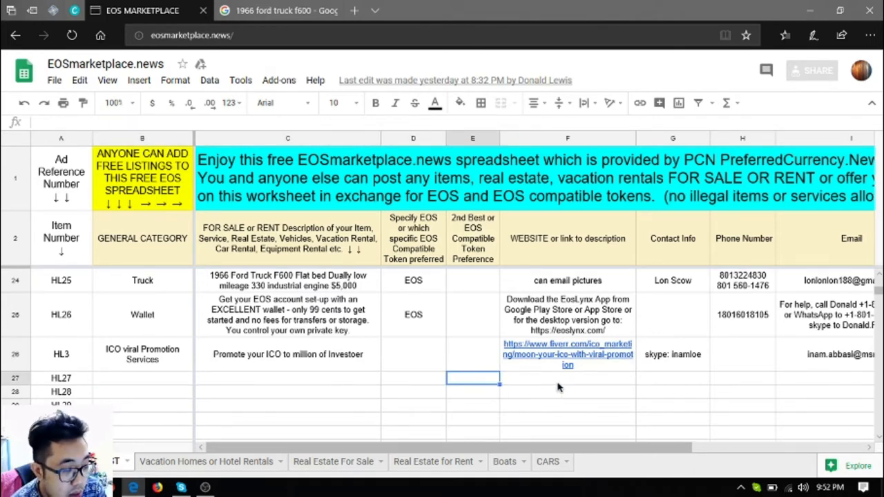
pyautogui.scroll(3)
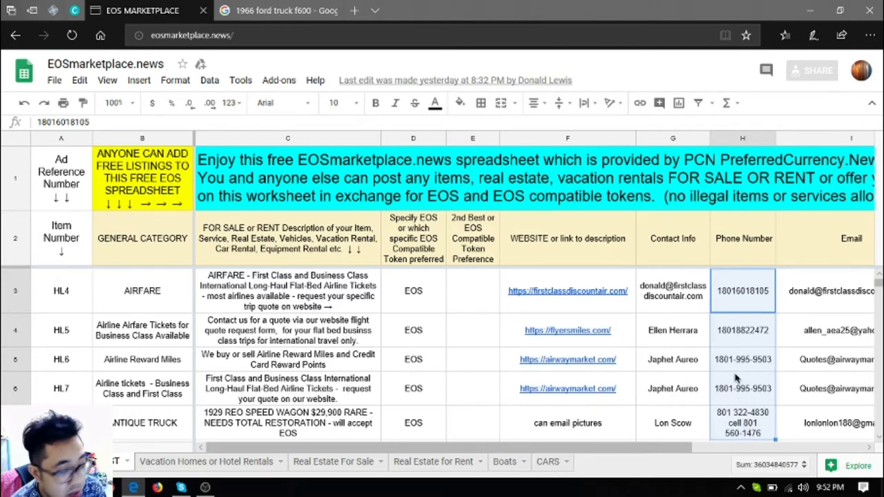
# Check the row 7 phone number and row 4 Skype ID, phone and contact name, then switch to OBS.
pyautogui.click(743, 389)
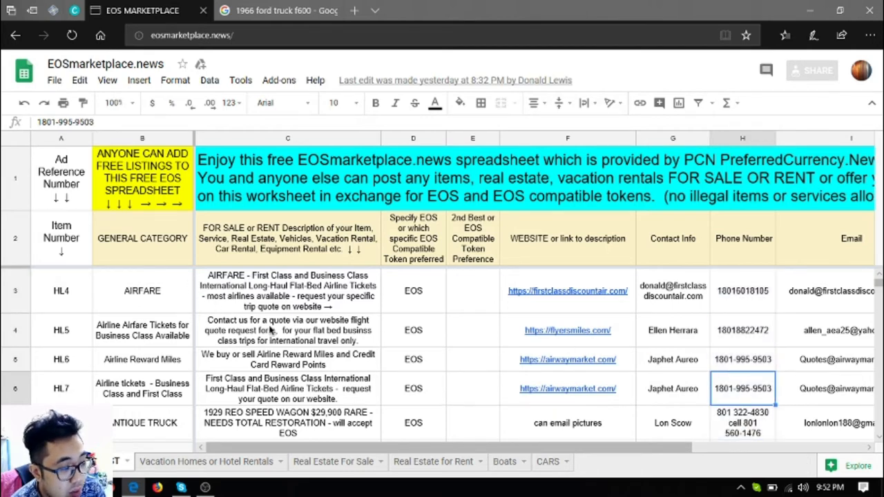
pyautogui.click(828, 330)
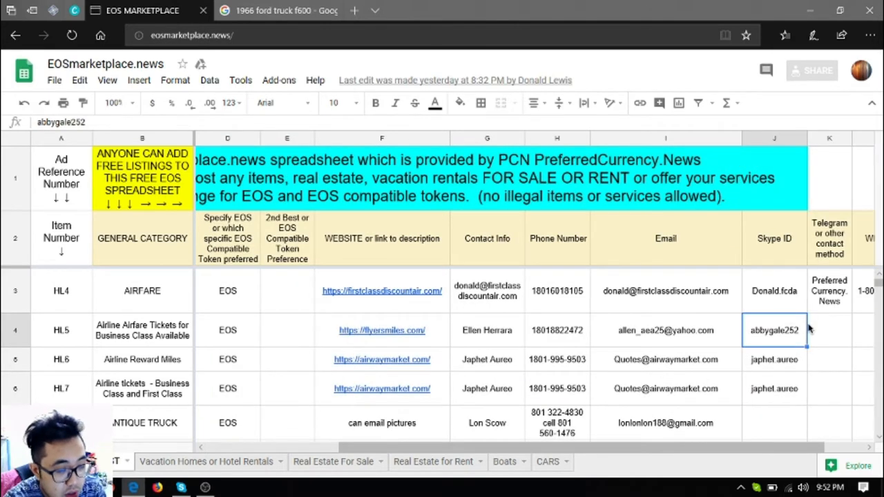
pyautogui.click(558, 330)
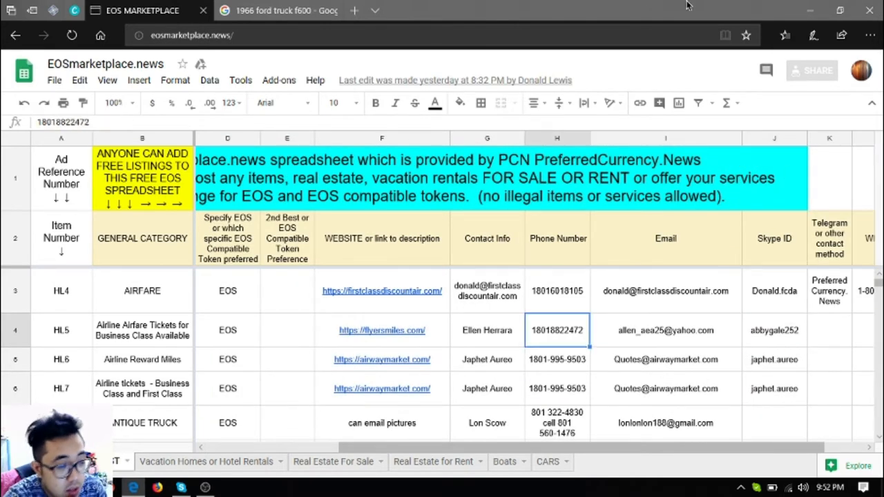
pyautogui.click(486, 328)
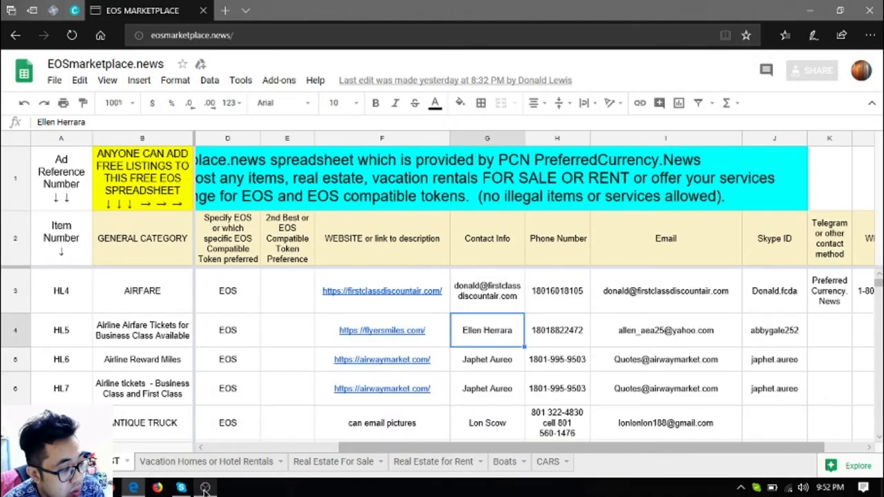
pyautogui.click(205, 489)
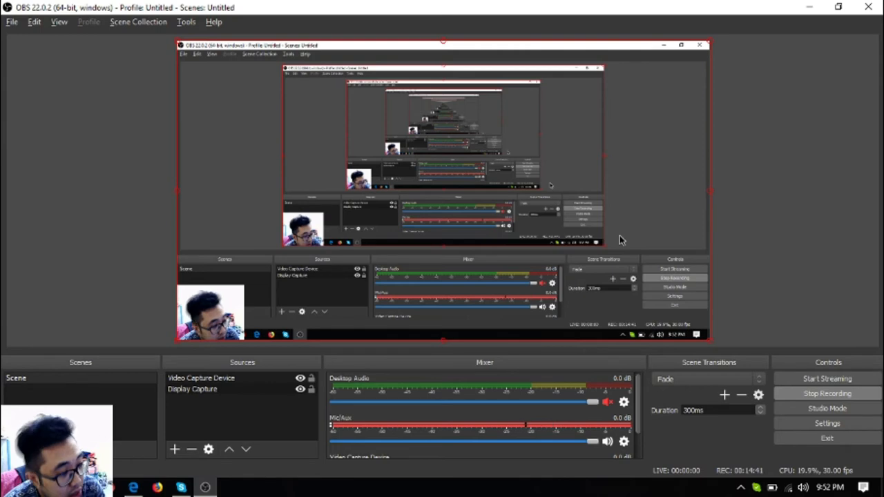